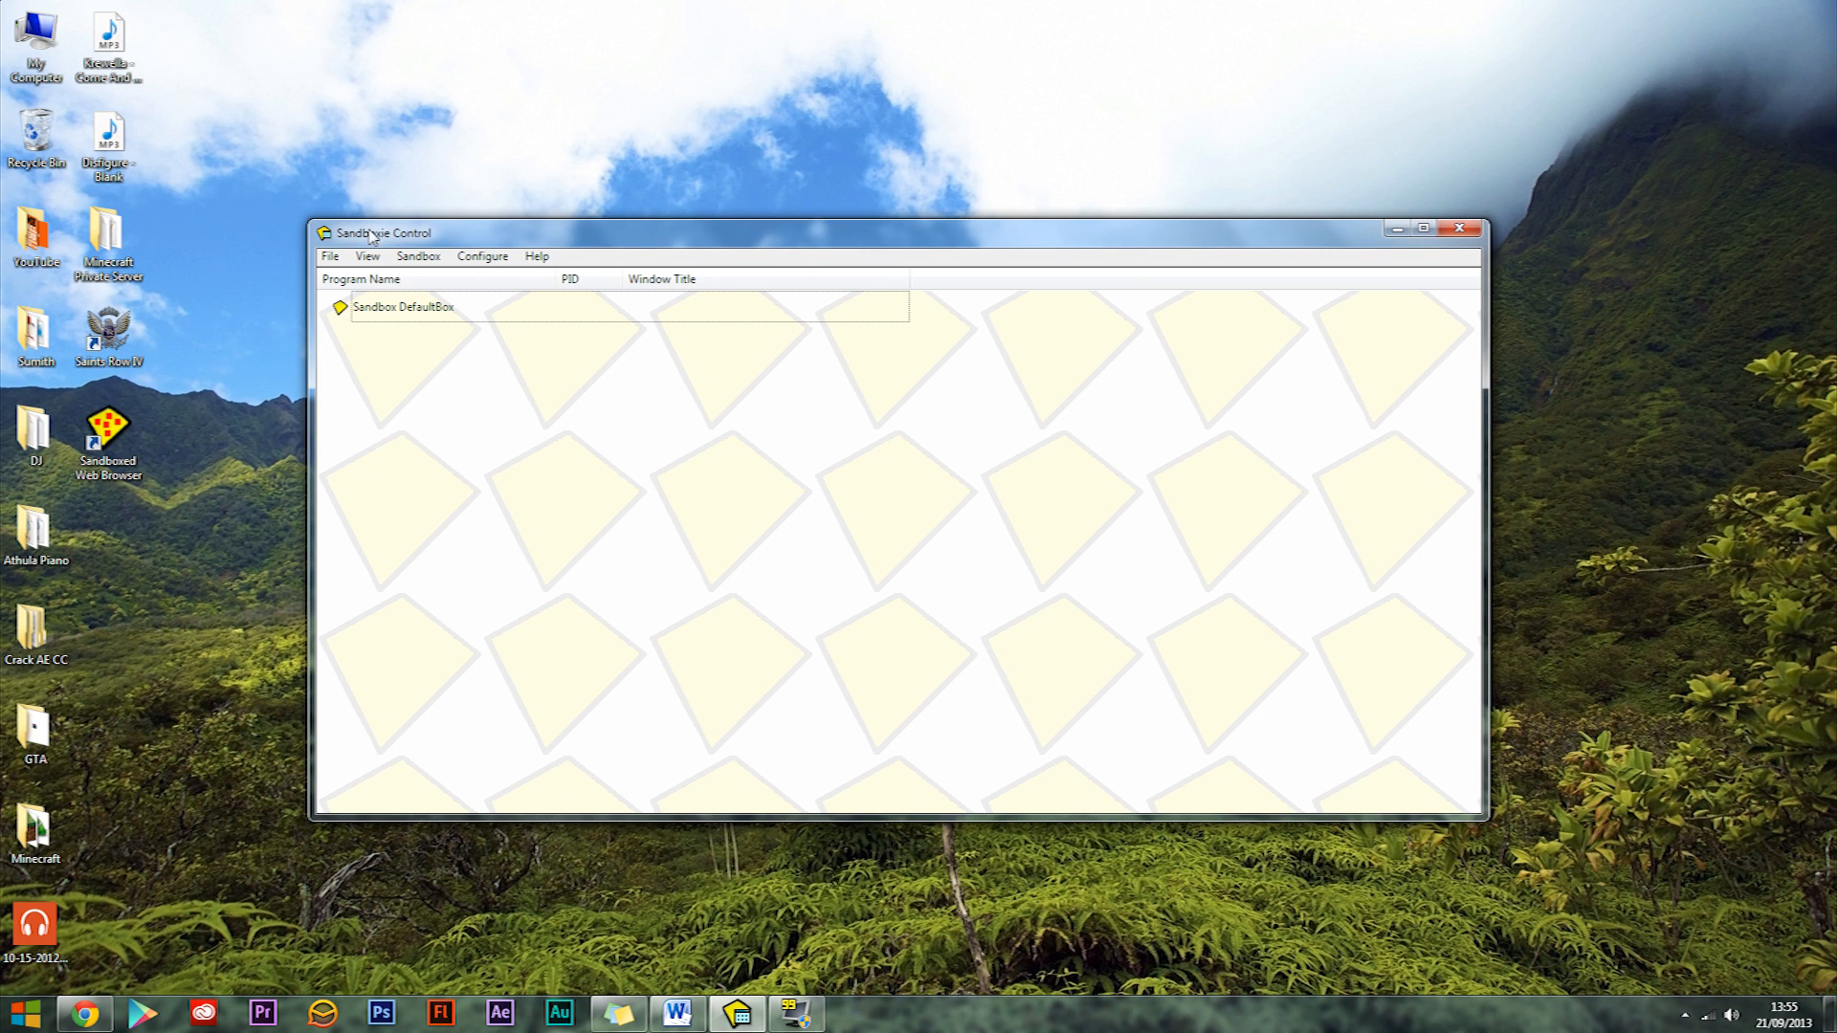
Reposition the Sandboxie Control window on the desktop
{"action": "left_click_drag", "start_coordinate": [381, 231], "coordinate": [352, 101]}
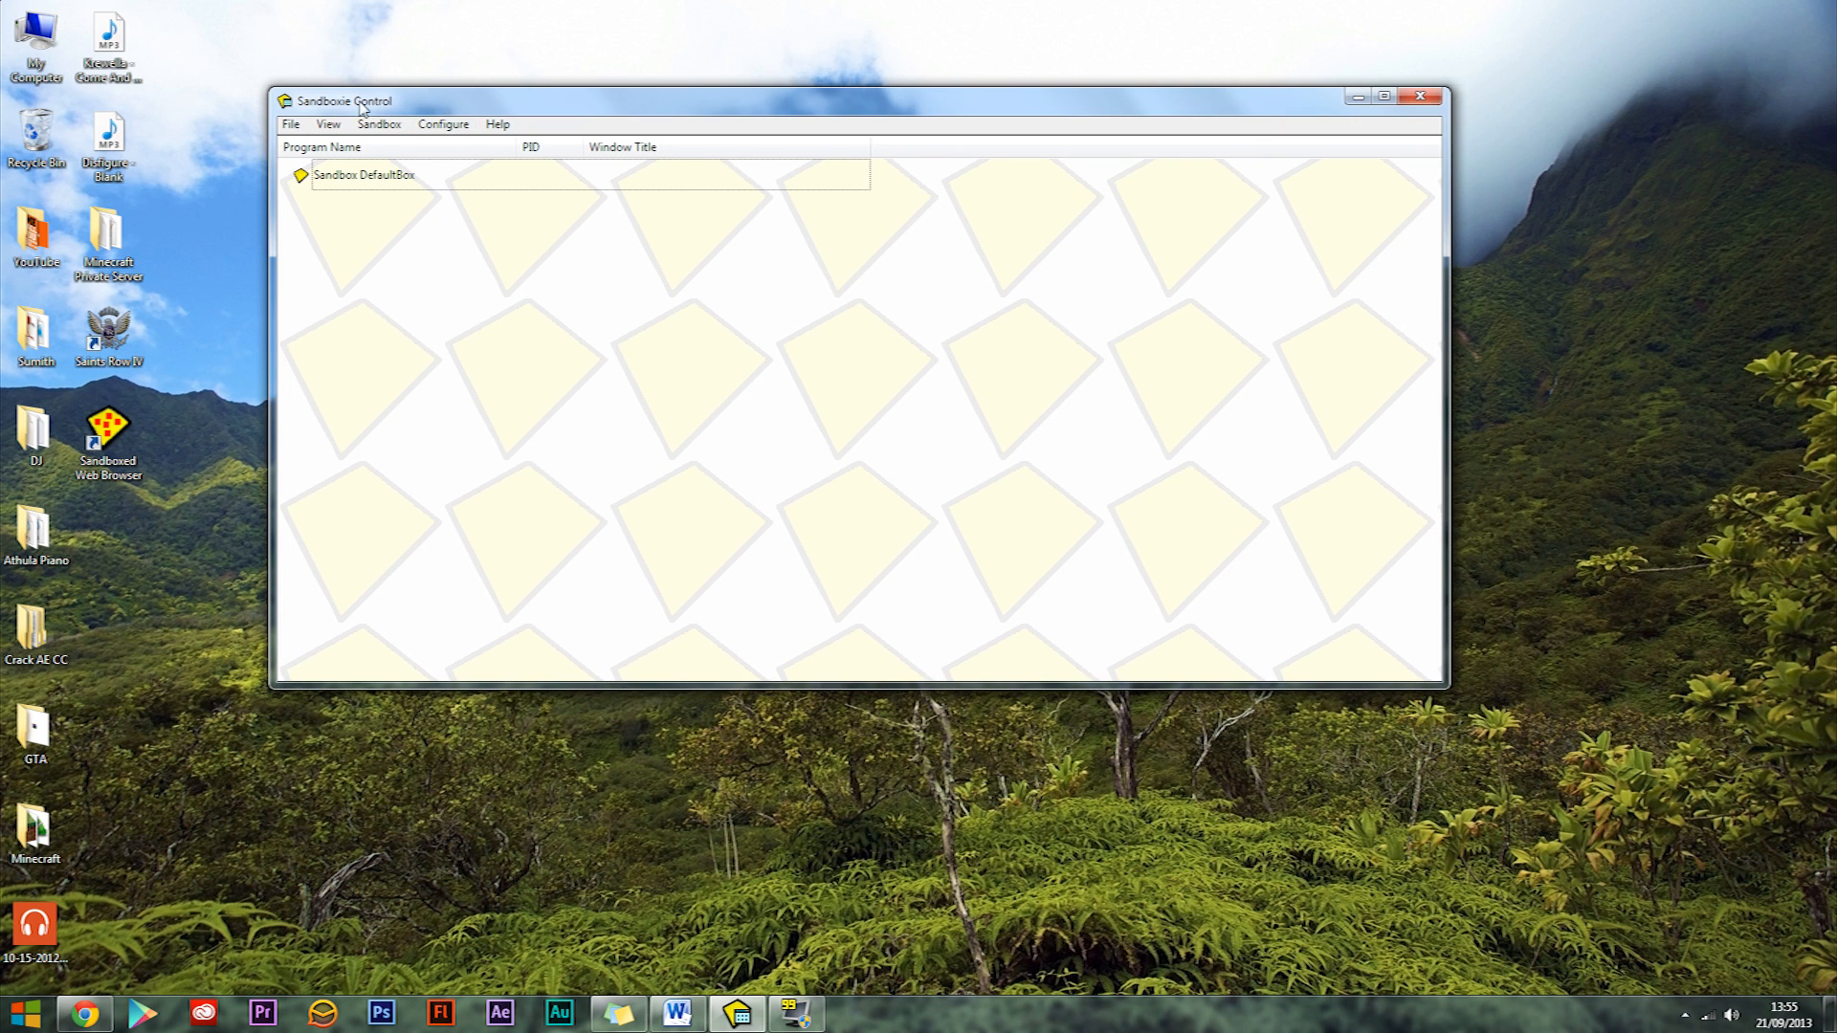
{"action": "left_click_drag", "start_coordinate": [344, 100], "coordinate": [398, 65]}
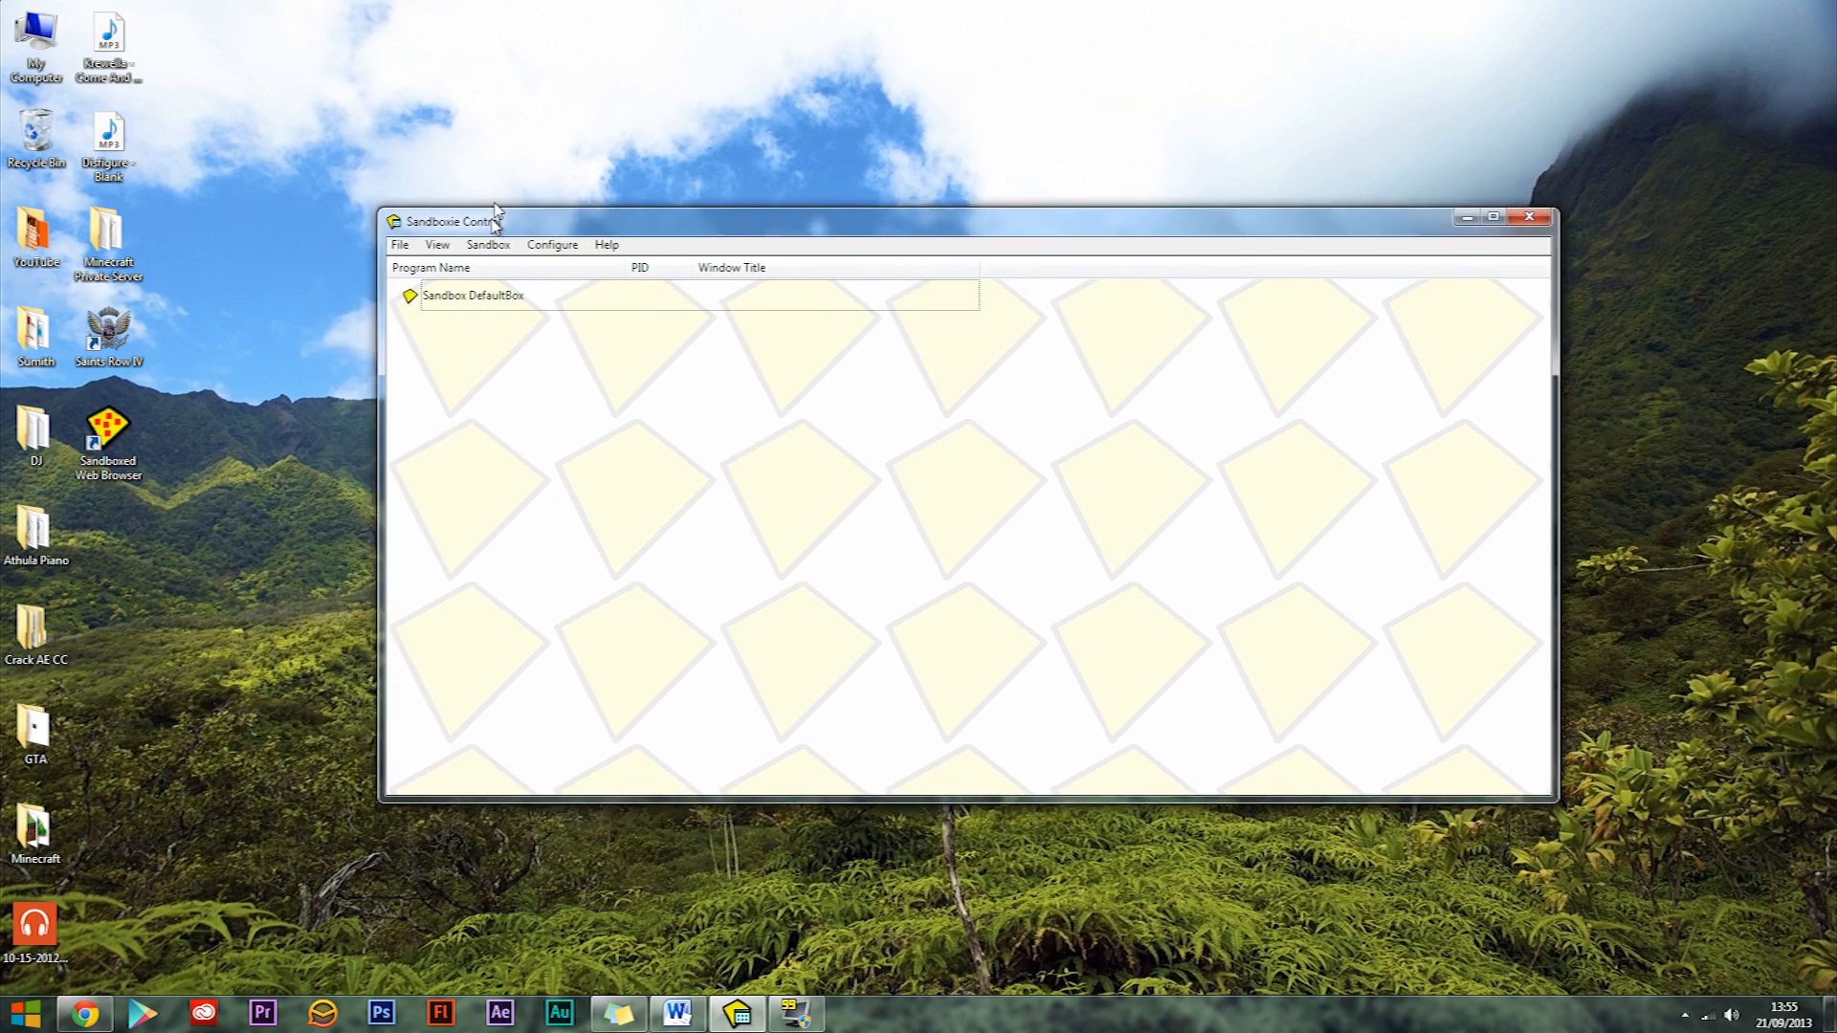
{"action": "left_click_drag", "start_coordinate": [491, 222], "coordinate": [474, 176]}
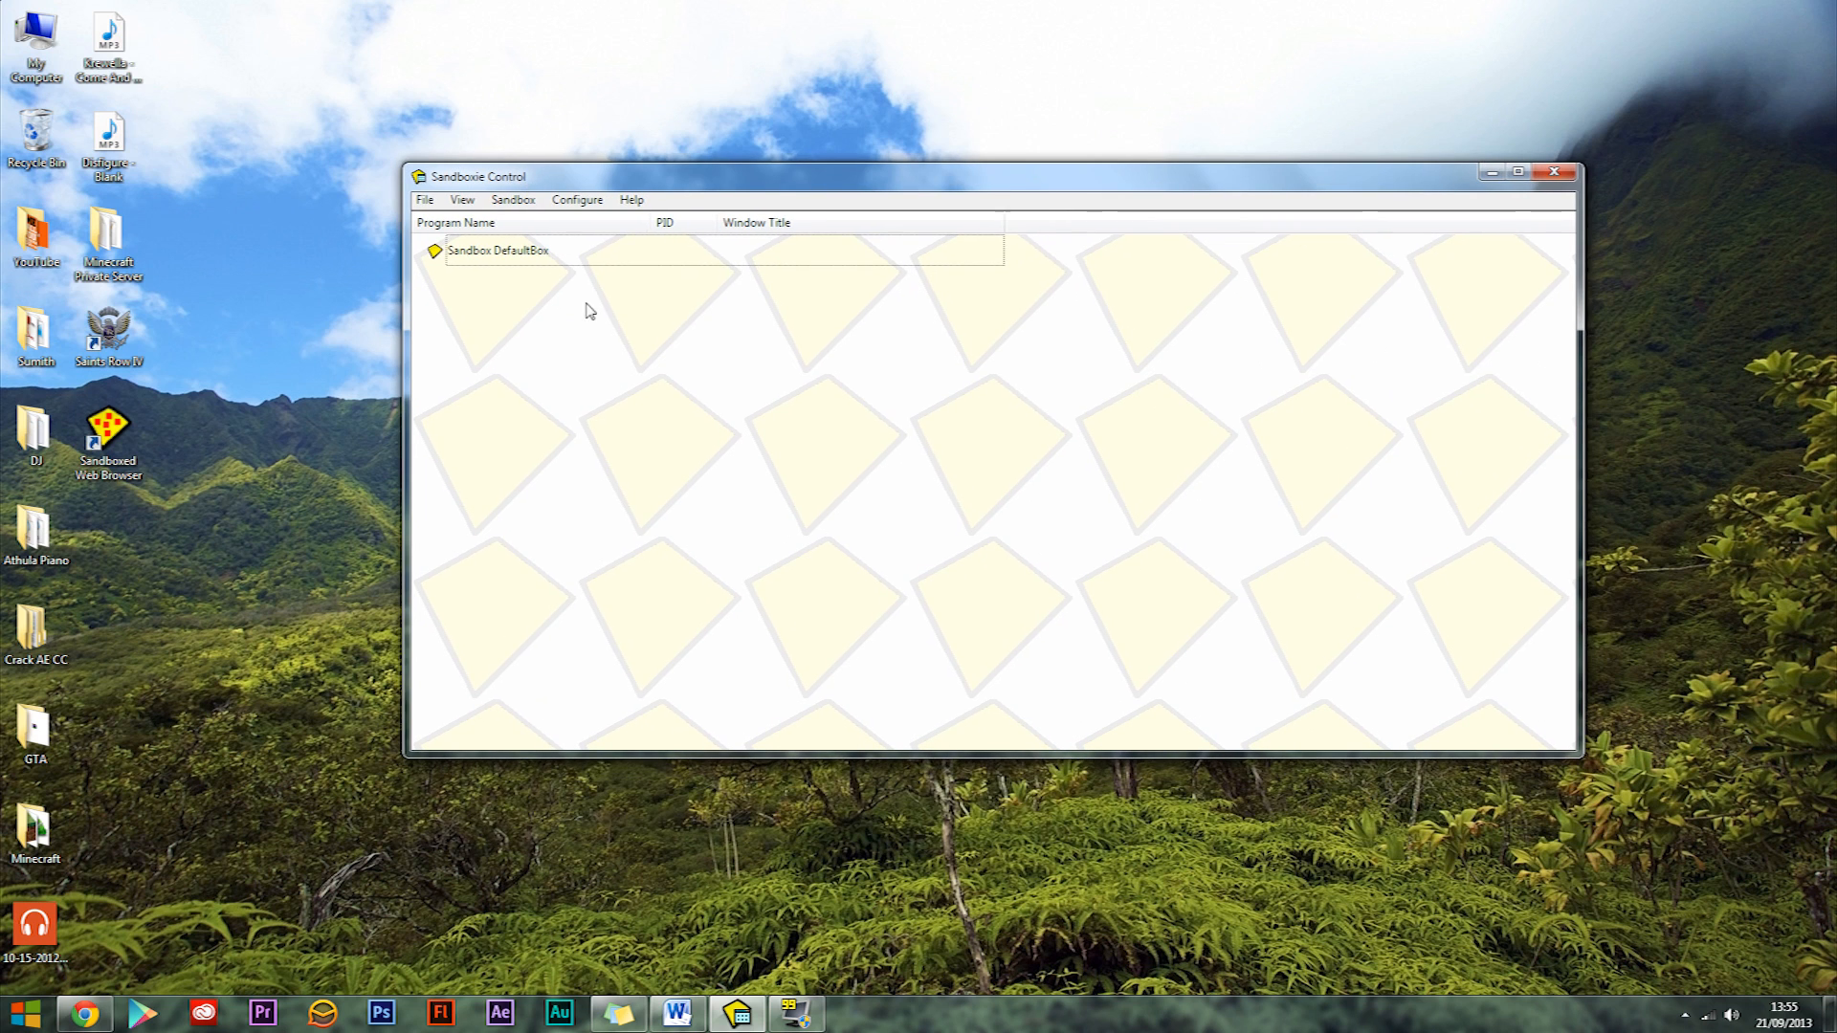
{"action": "mouse_move", "coordinate": [592, 243]}
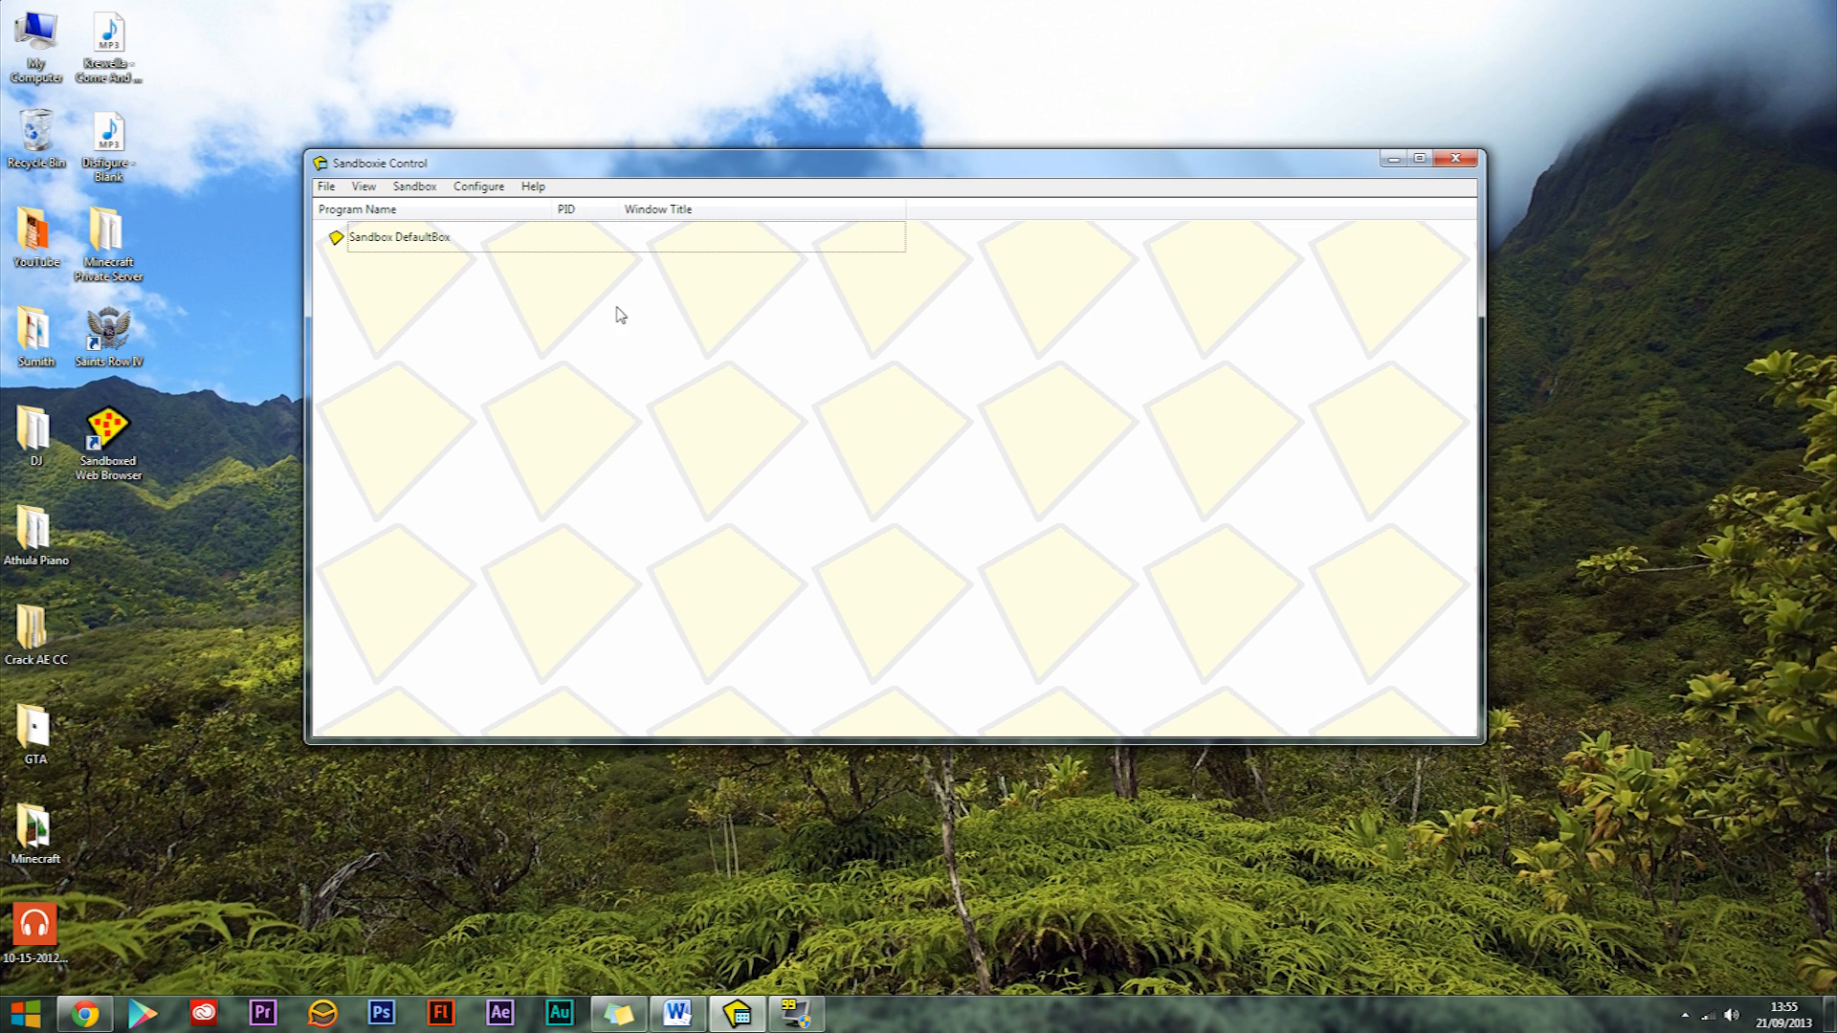
{"action": "mouse_move", "coordinate": [583, 350]}
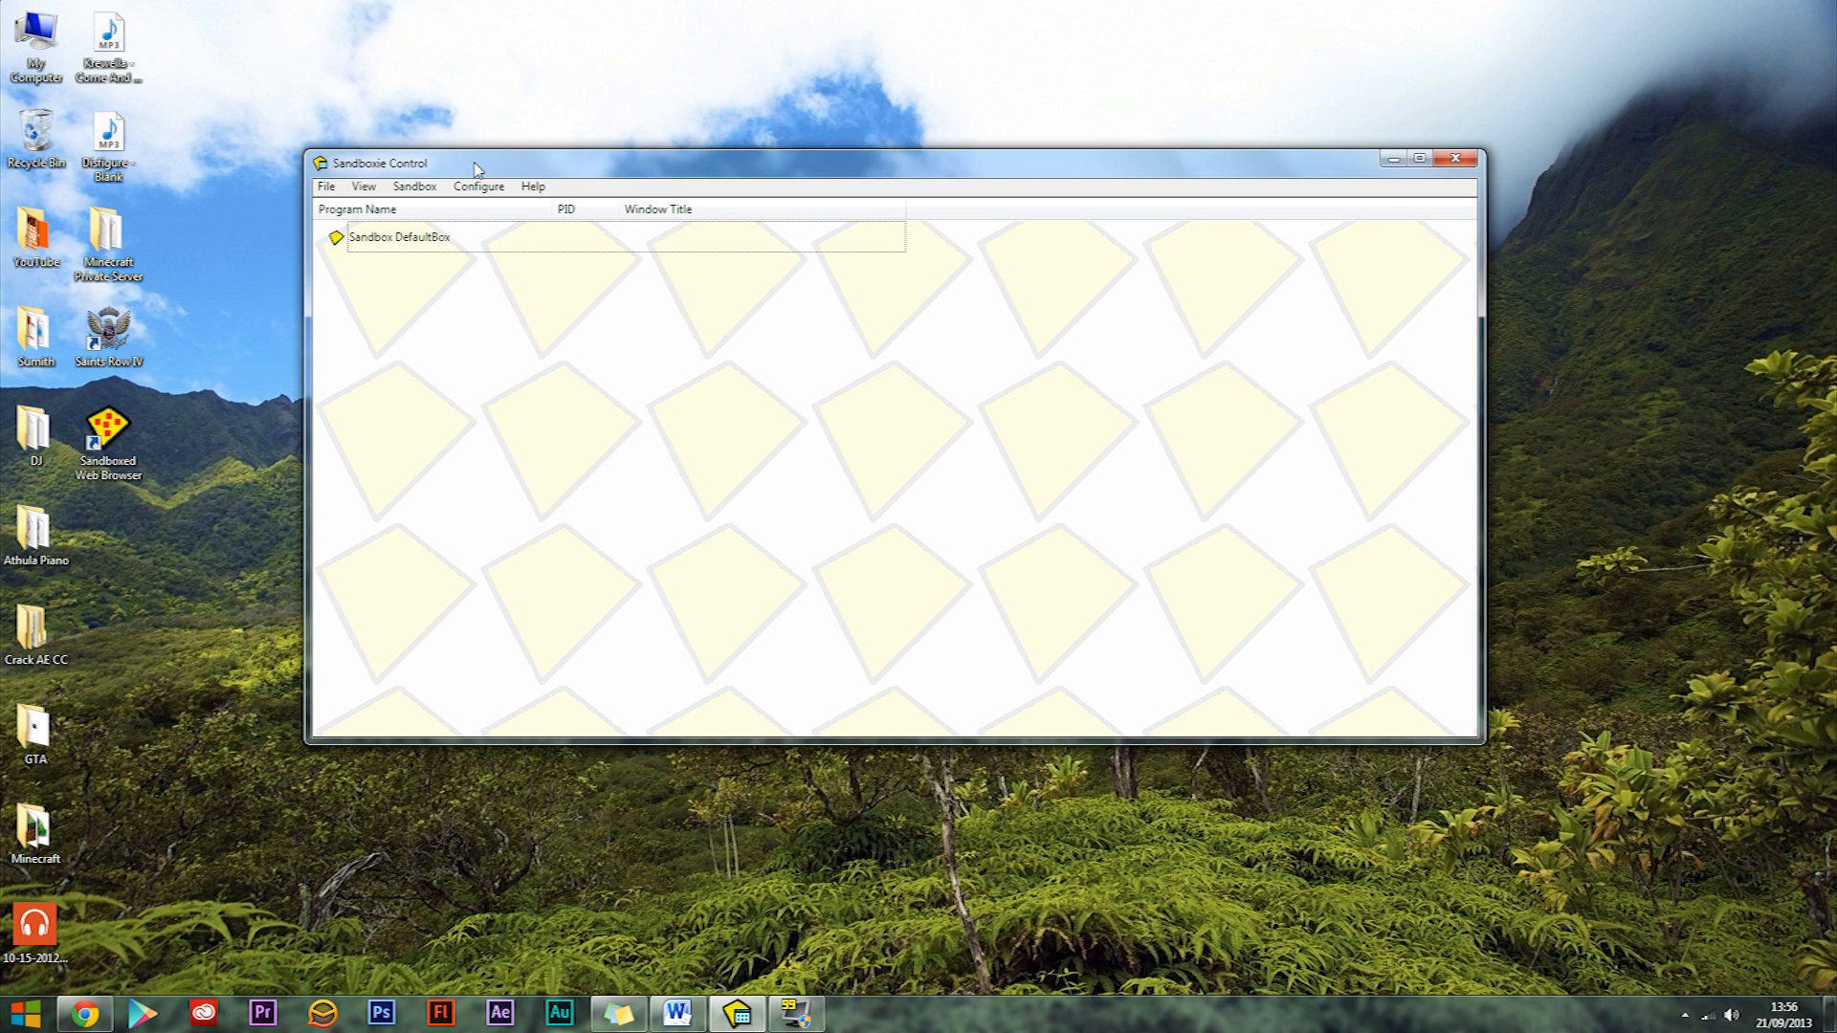
{"action": "left_click_drag", "start_coordinate": [377, 162], "coordinate": [490, 181]}
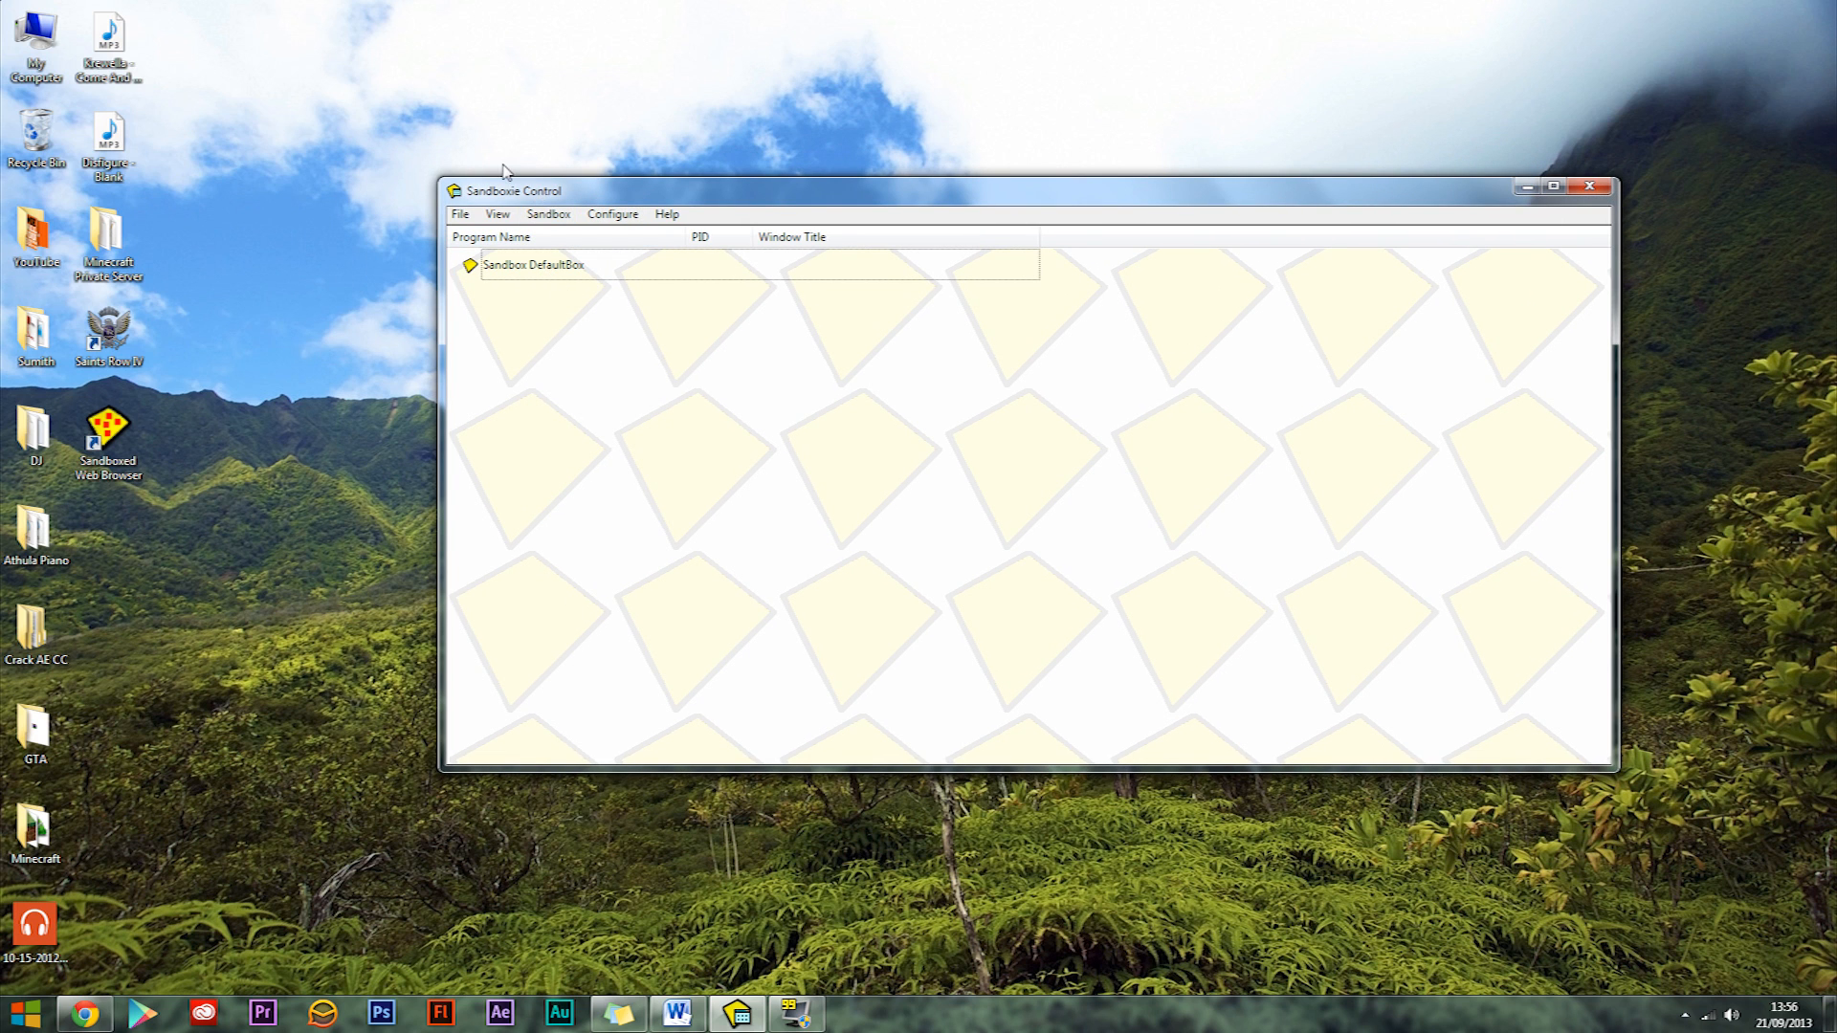
{"action": "left_click_drag", "start_coordinate": [513, 189], "coordinate": [425, 139]}
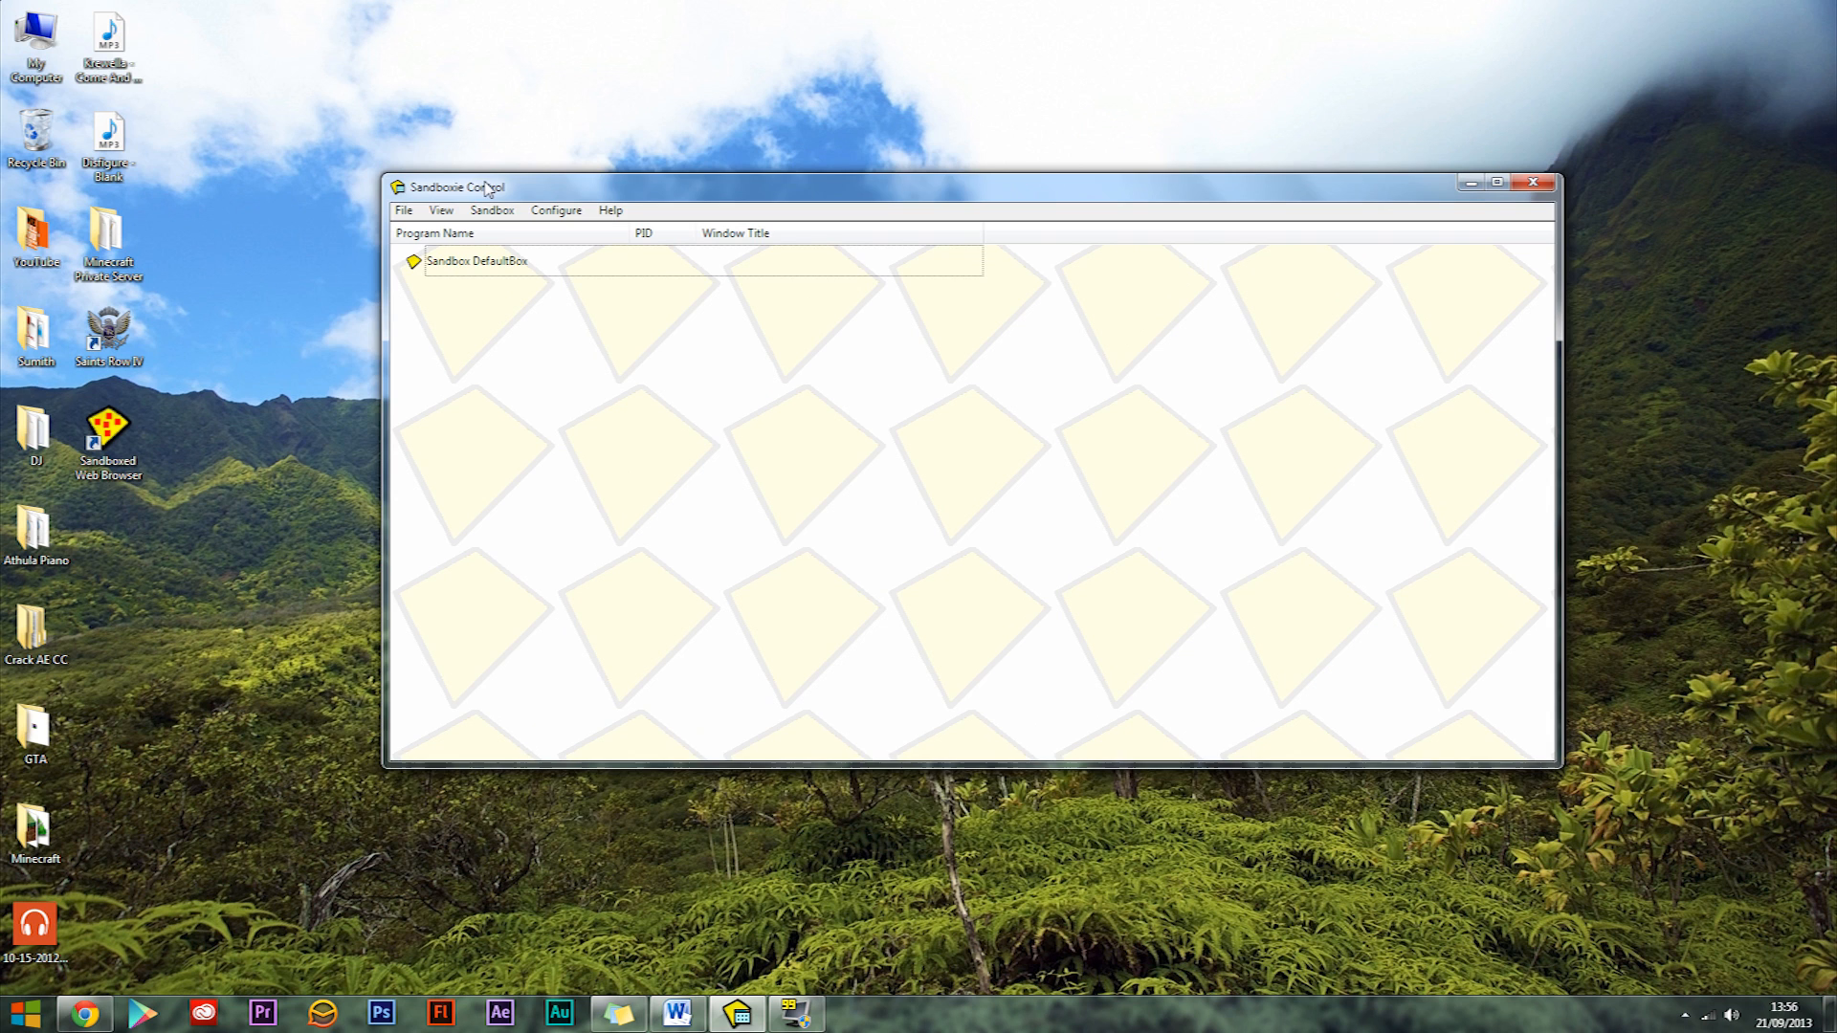
{"action": "left_click_drag", "start_coordinate": [486, 186], "coordinate": [416, 171]}
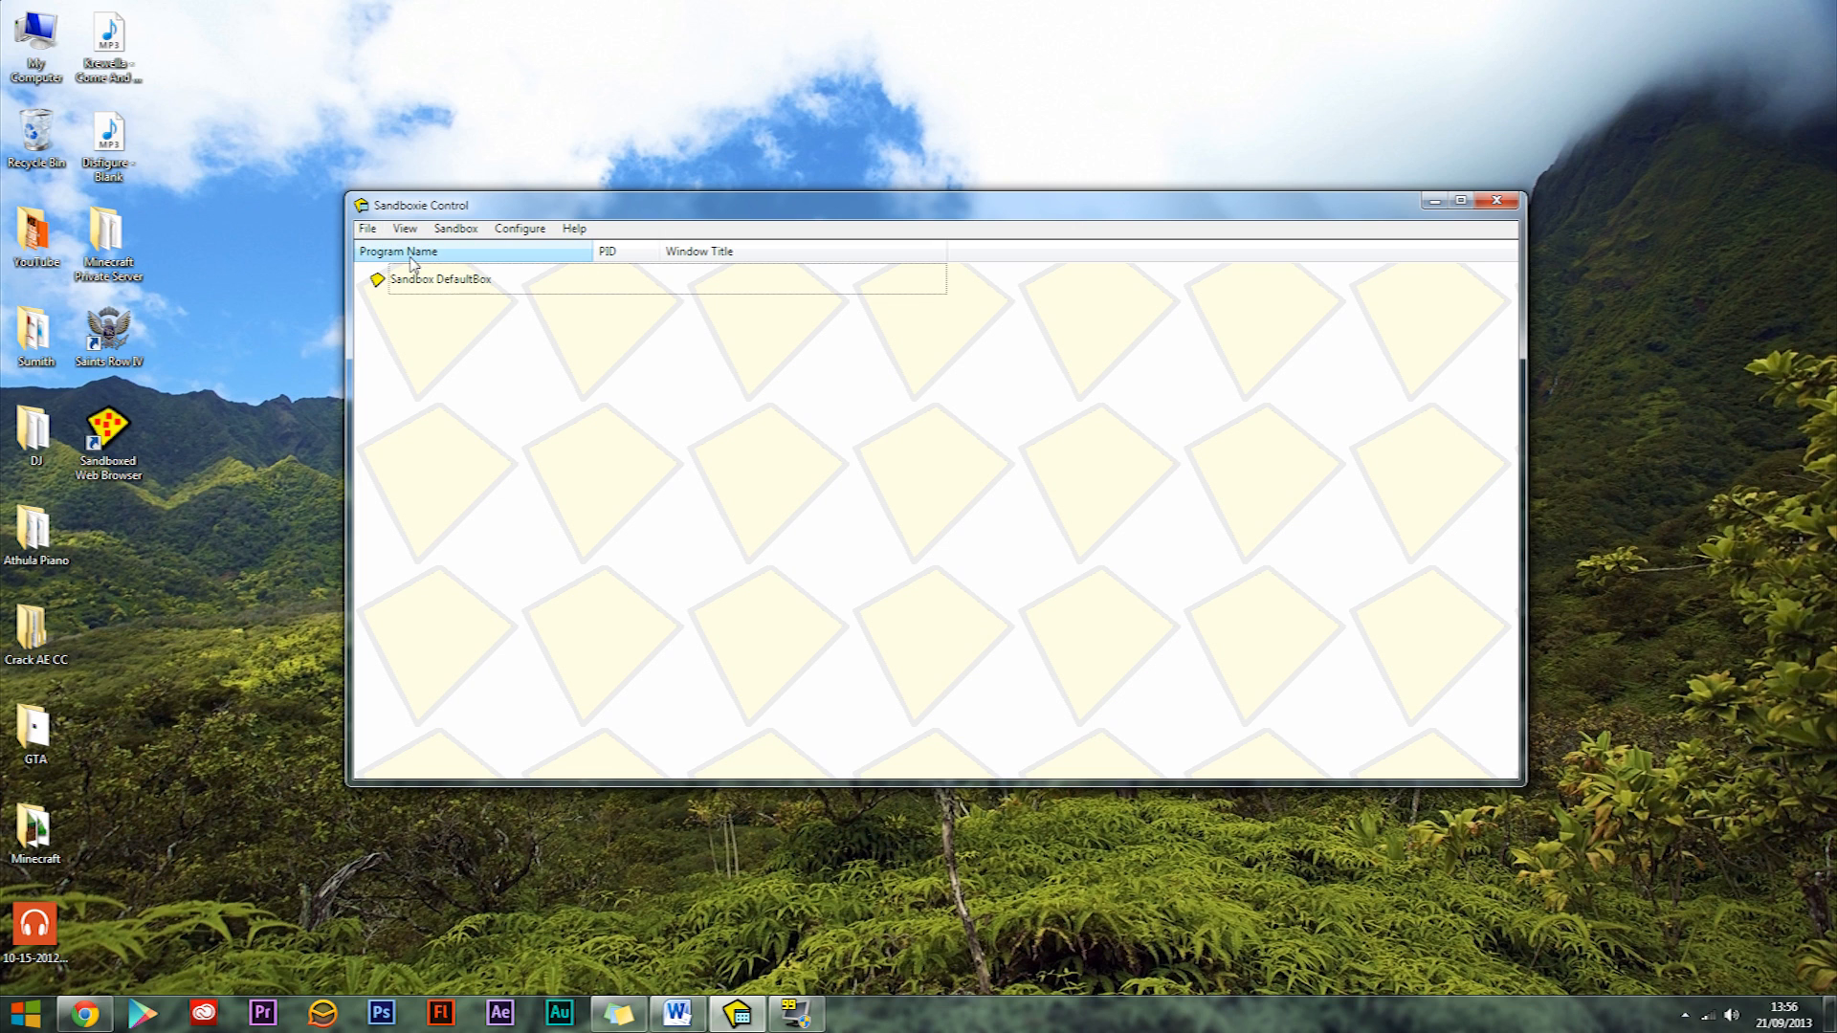
Create a new sandbox named steam and select it in the list
{"action": "left_click", "coordinate": [455, 227]}
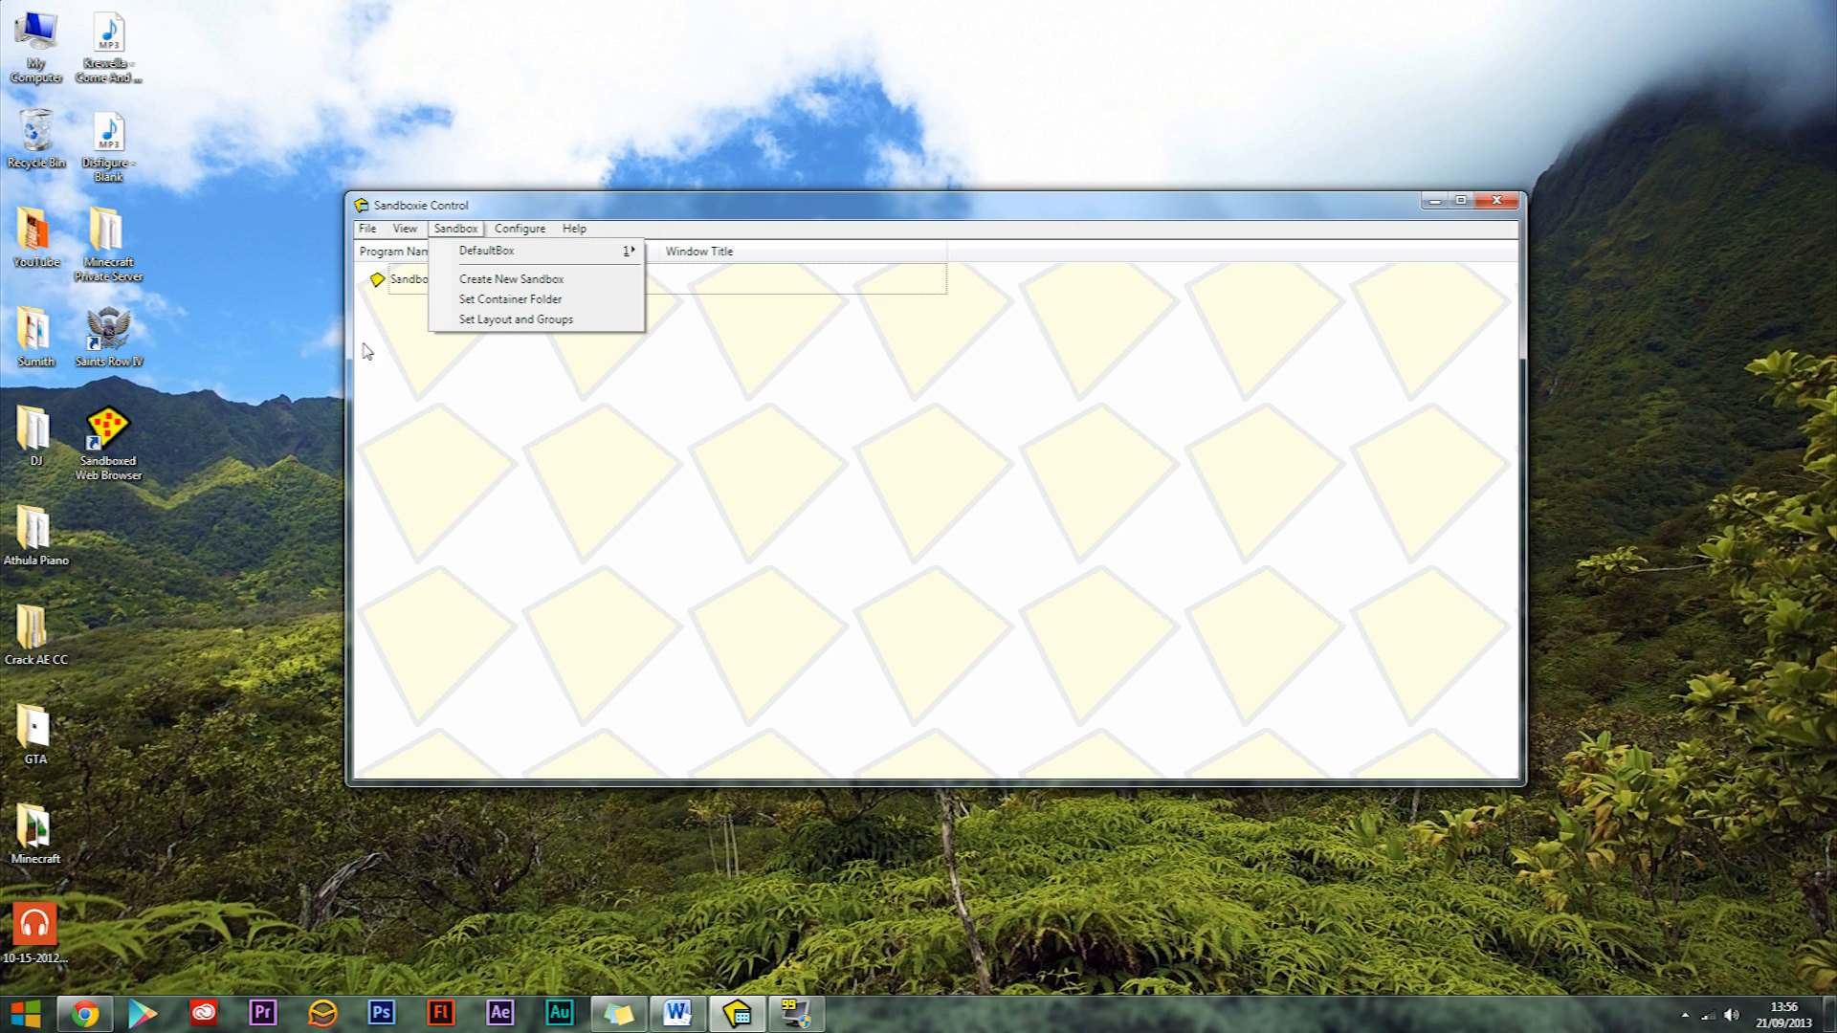
{"action": "mouse_move", "coordinate": [448, 243]}
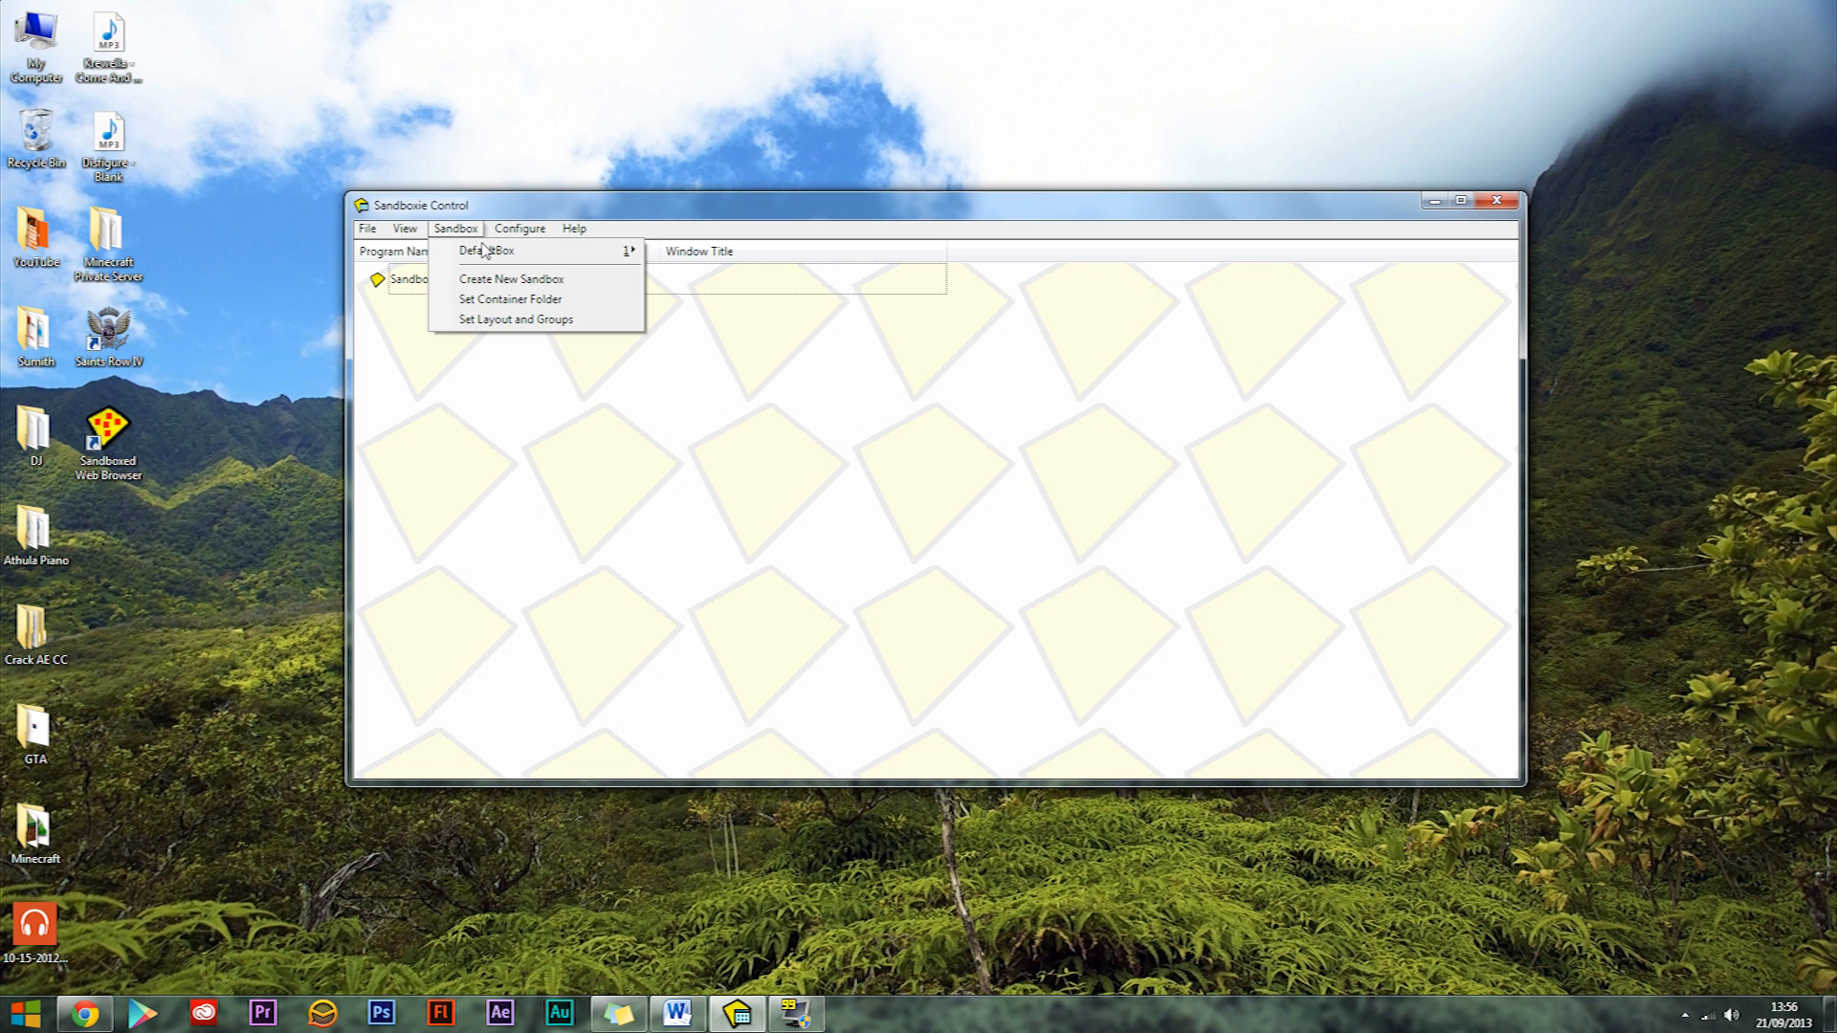
{"action": "left_click", "coordinate": [511, 280]}
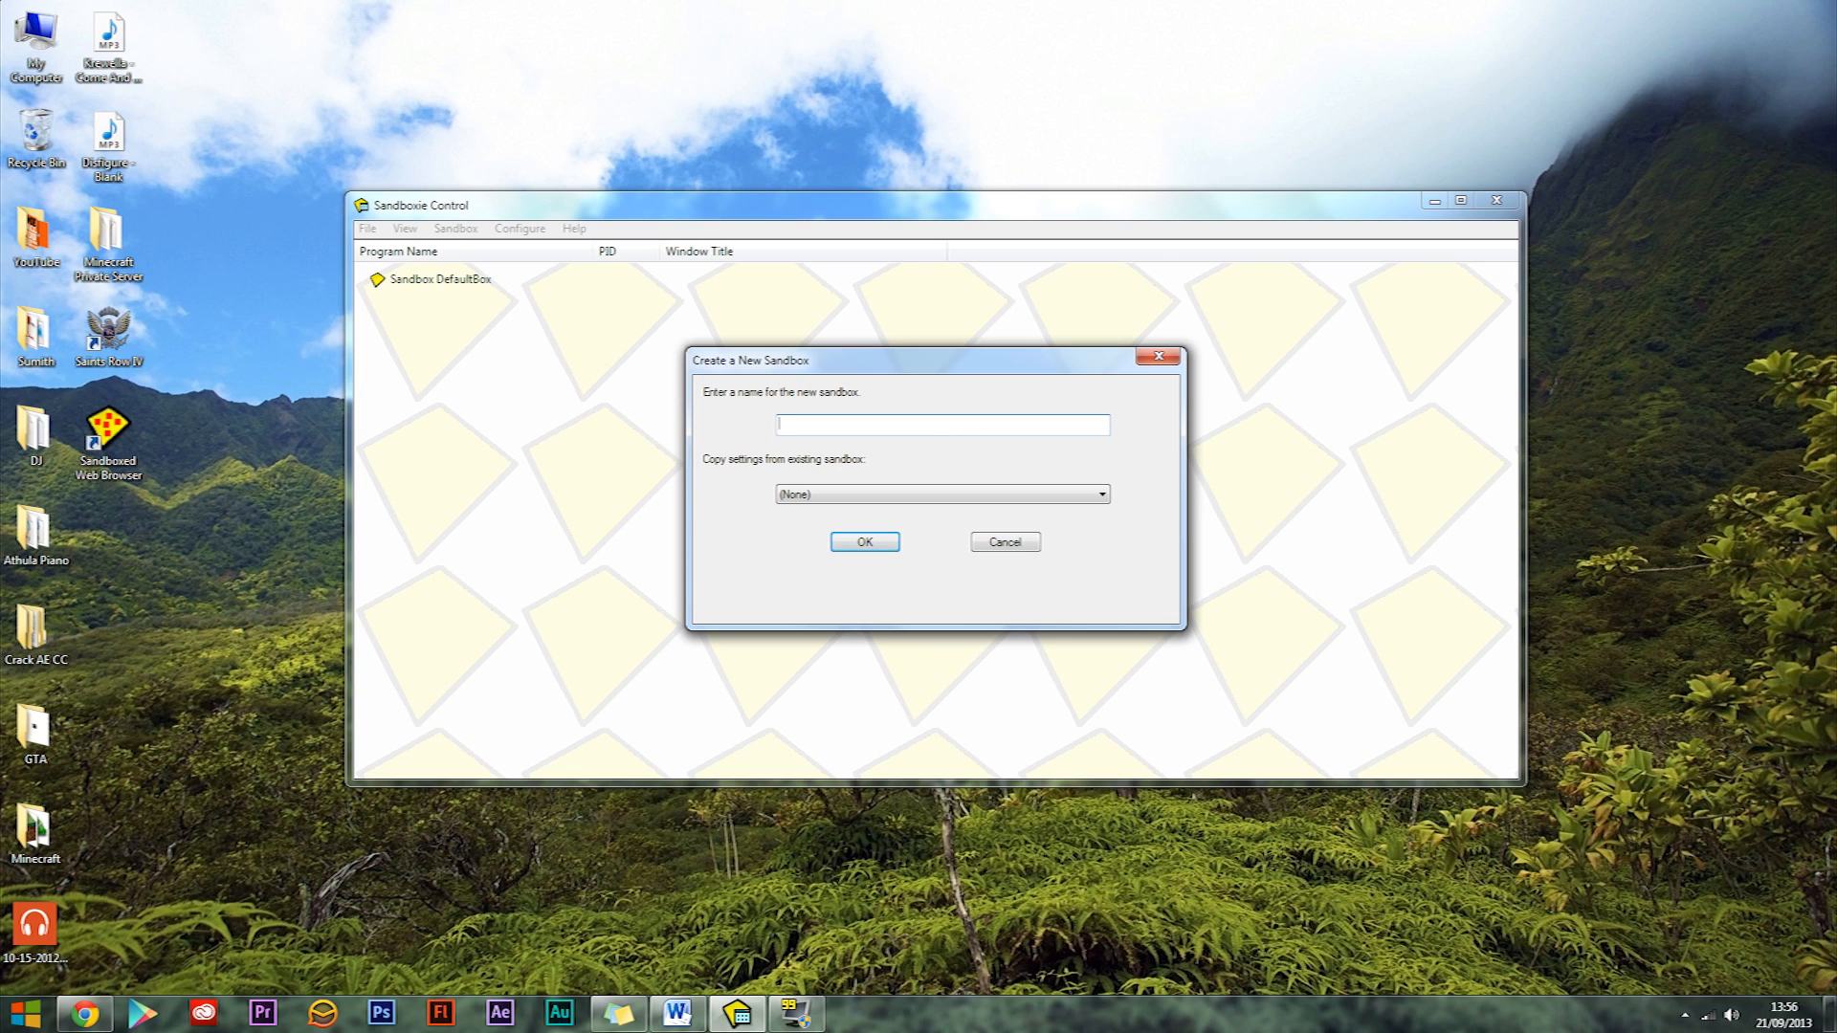
{"action": "left_click", "coordinate": [941, 425]}
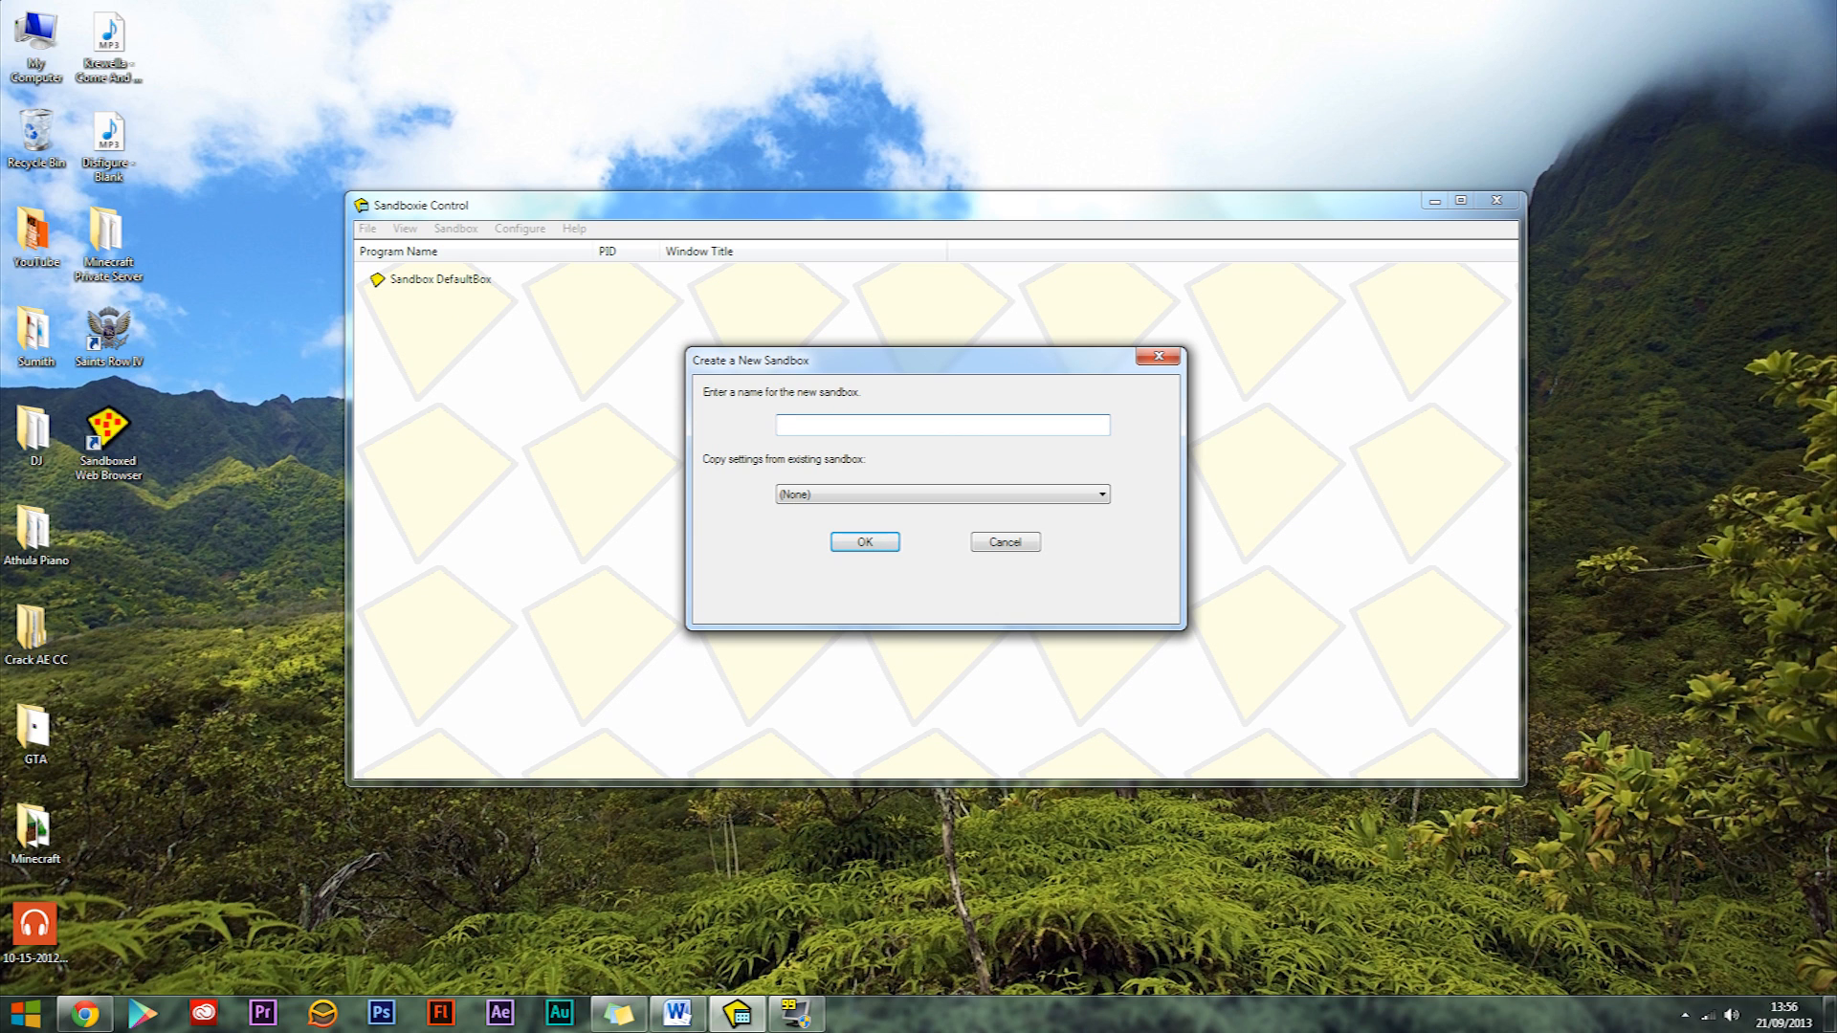
{"action": "type", "text": "steam"}
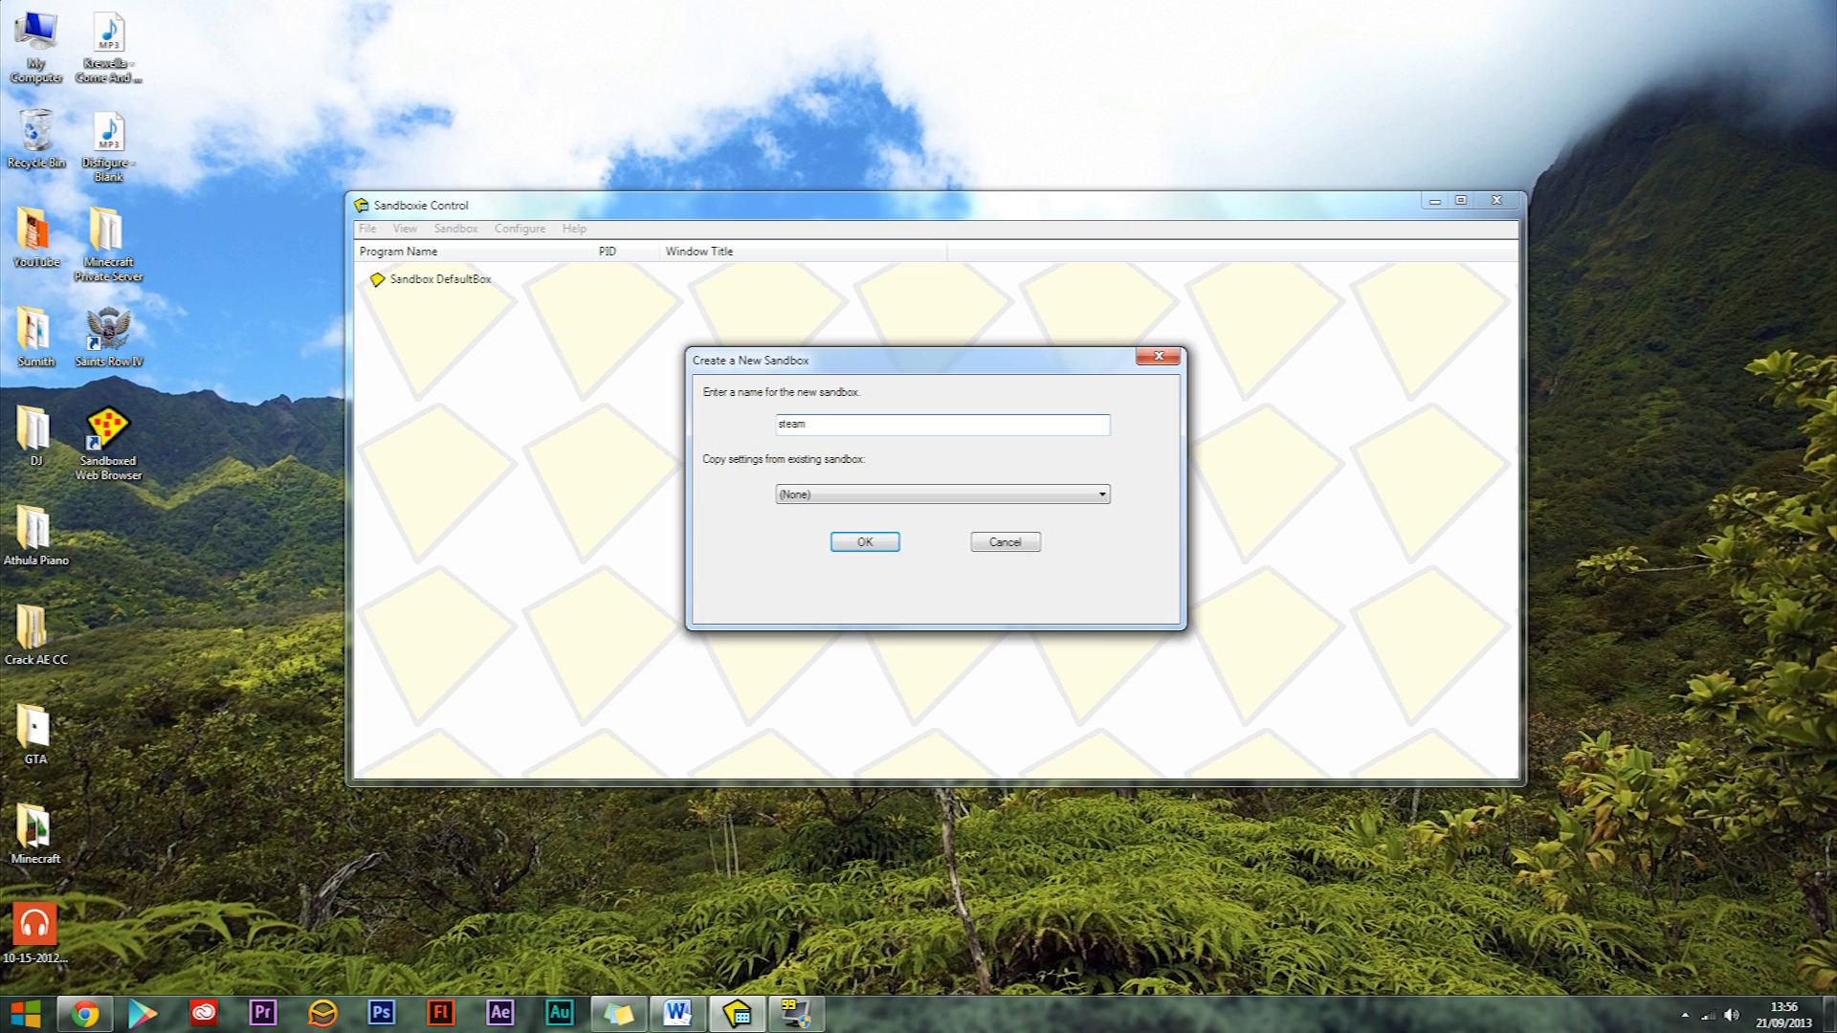
{"action": "left_click", "coordinate": [863, 541]}
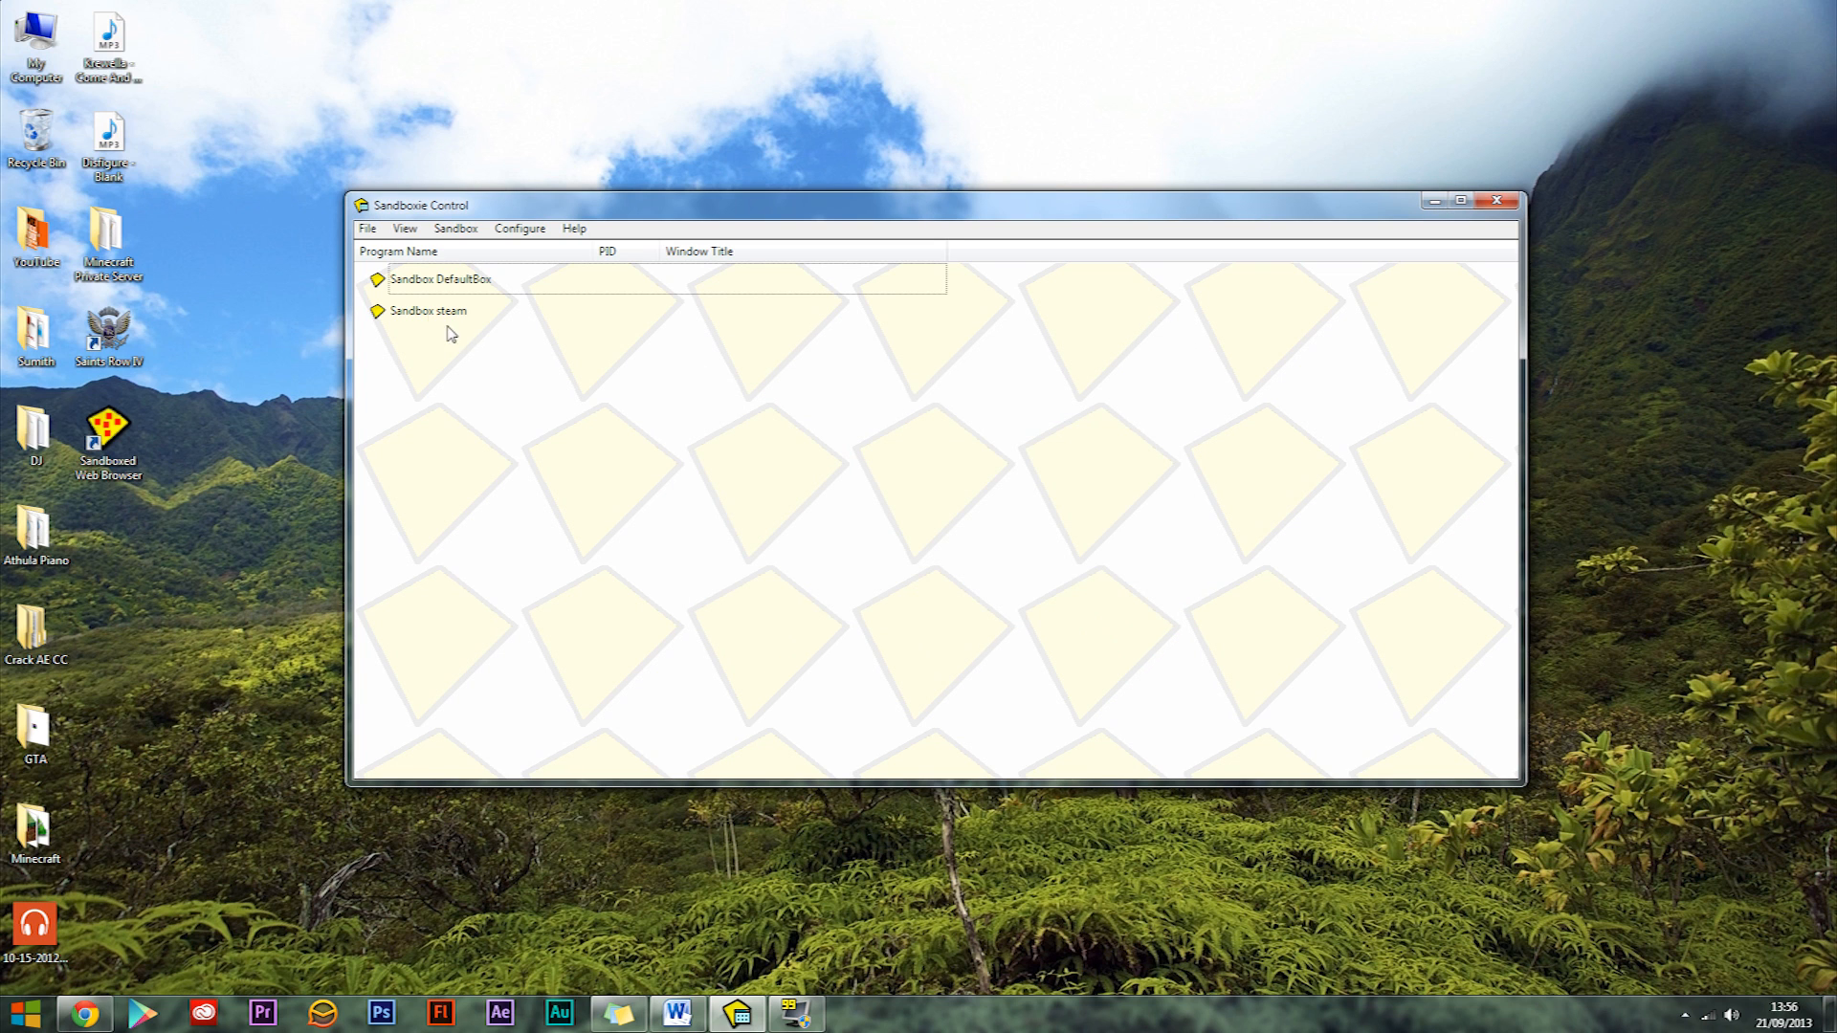
{"action": "left_click", "coordinate": [426, 310]}
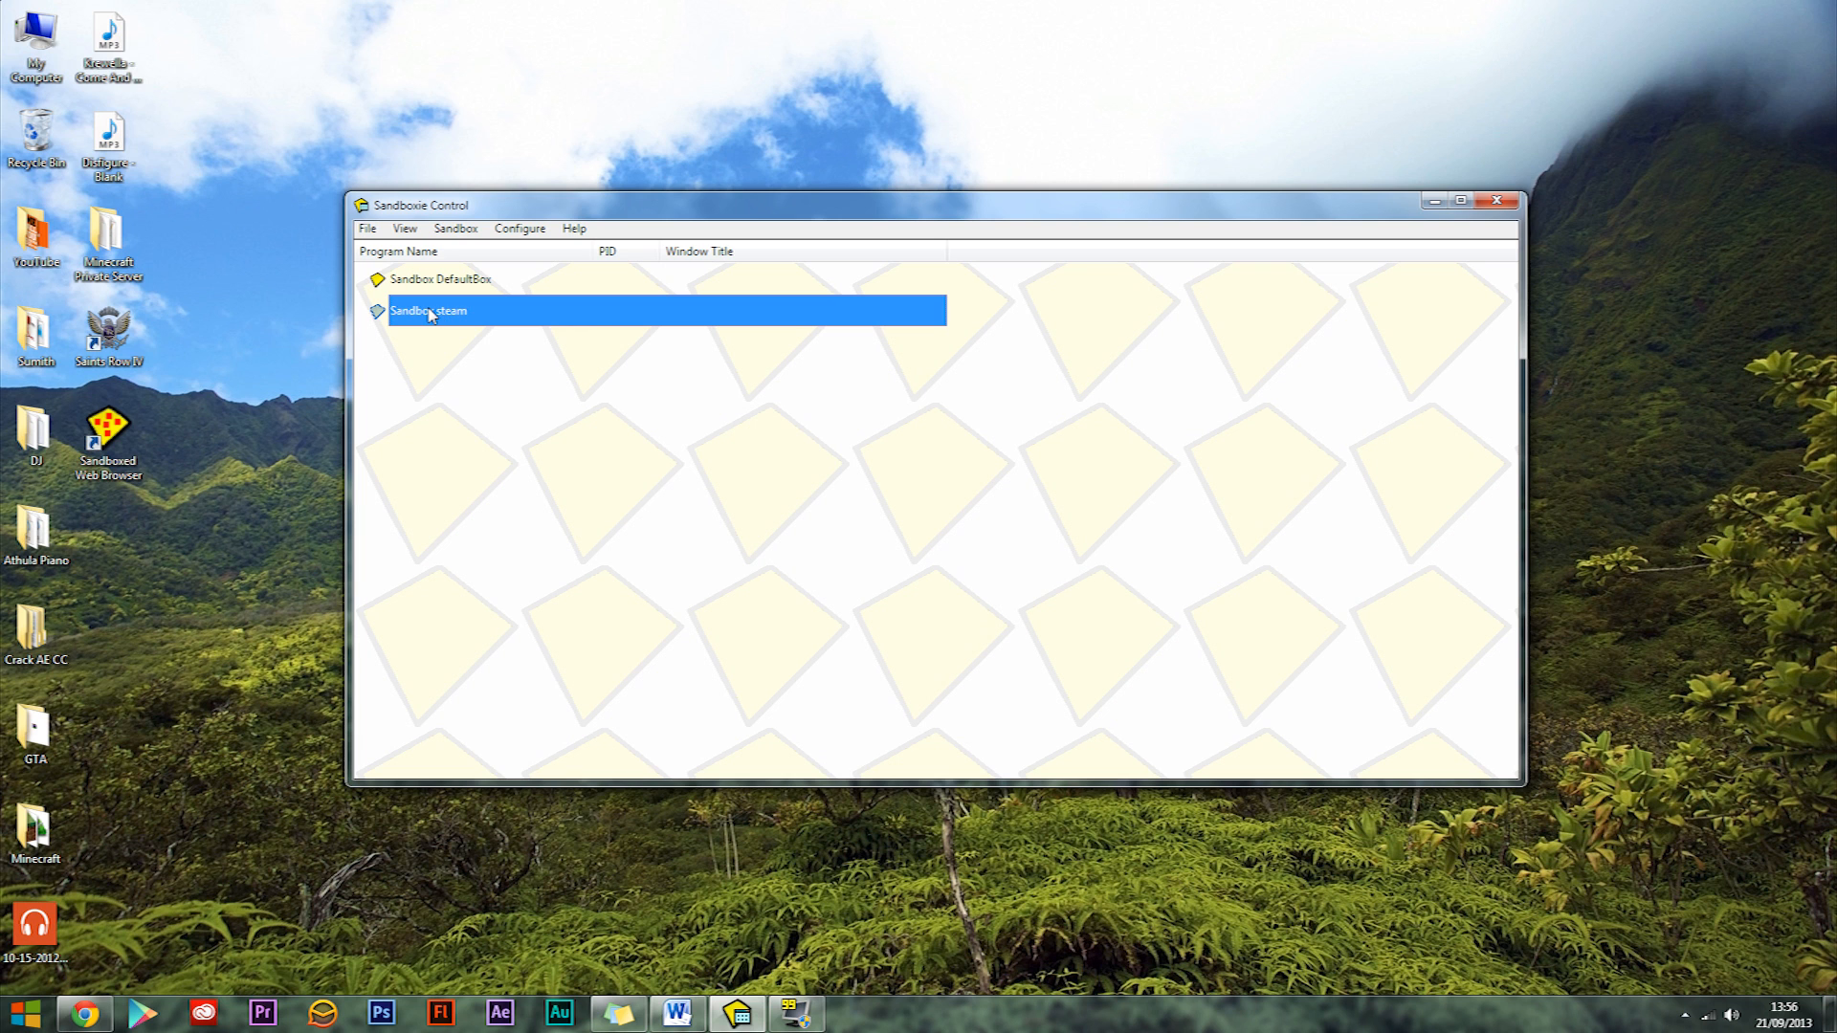
Bring up the steam sandbox's settings and expand Recovery and Restrictions to the Drop Rights page
{"action": "right_click", "coordinate": [427, 310]}
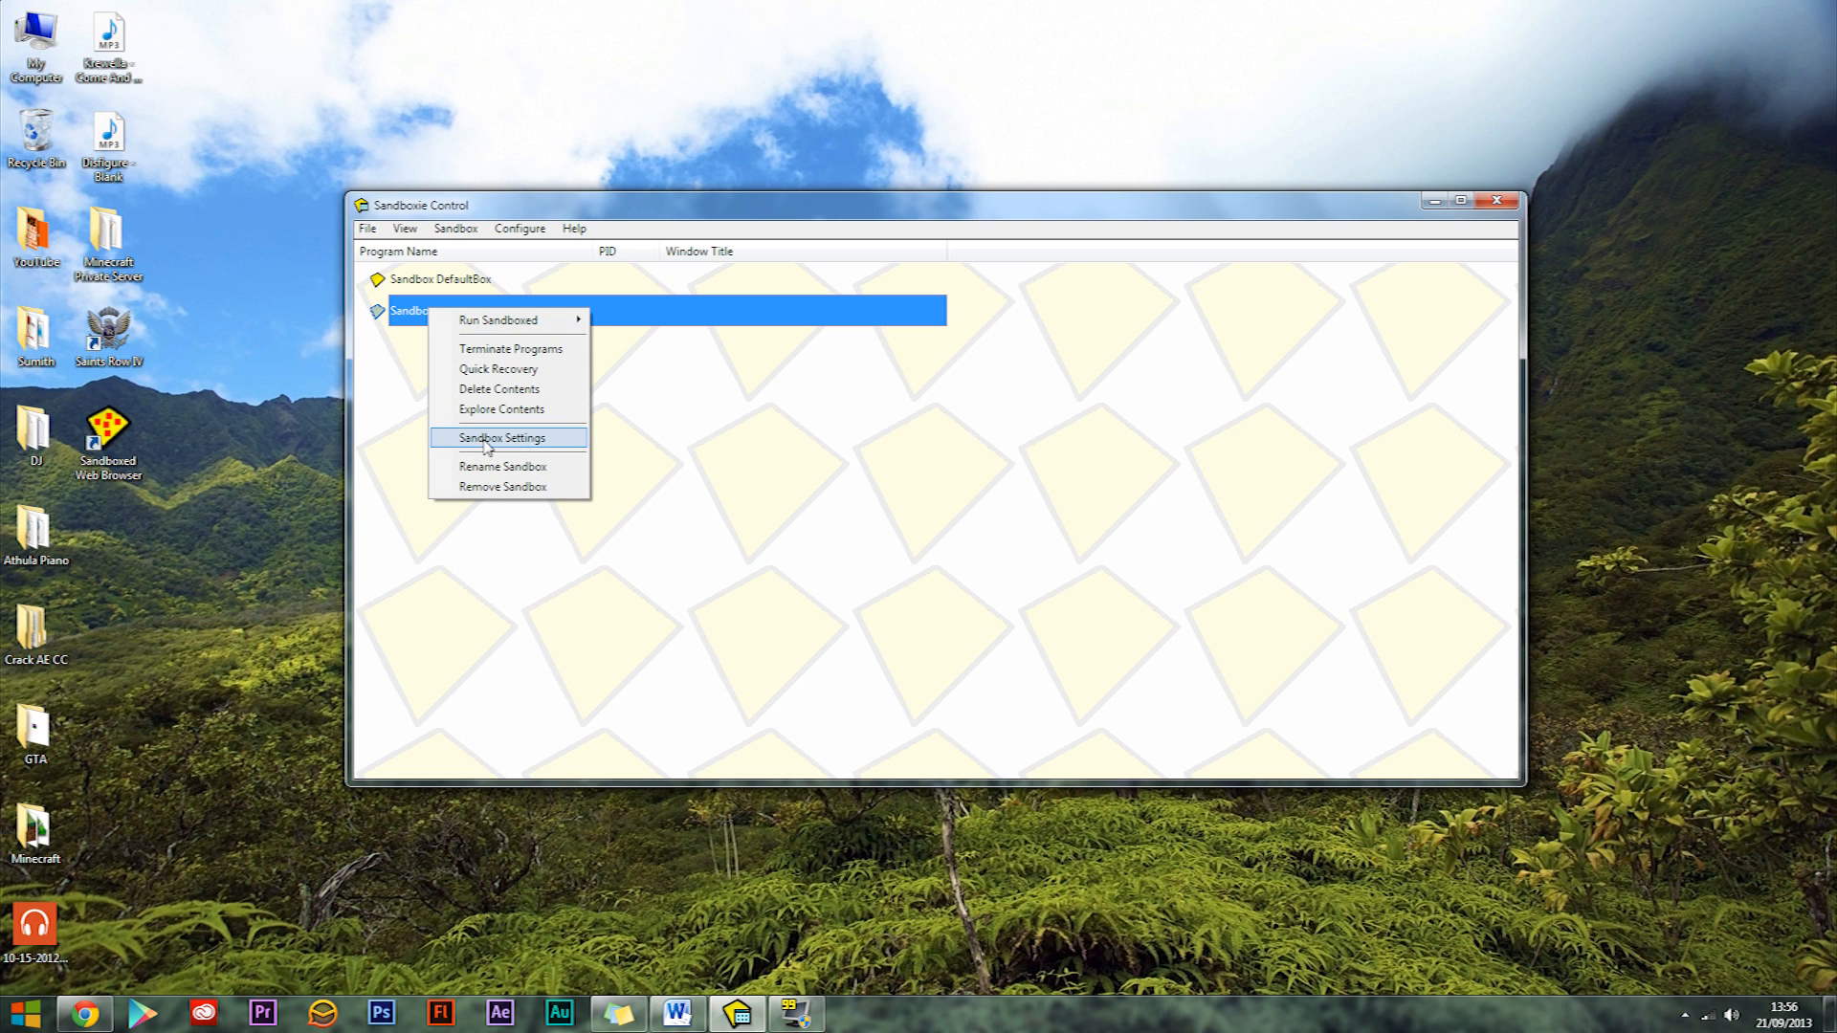
{"action": "left_click", "coordinate": [499, 436]}
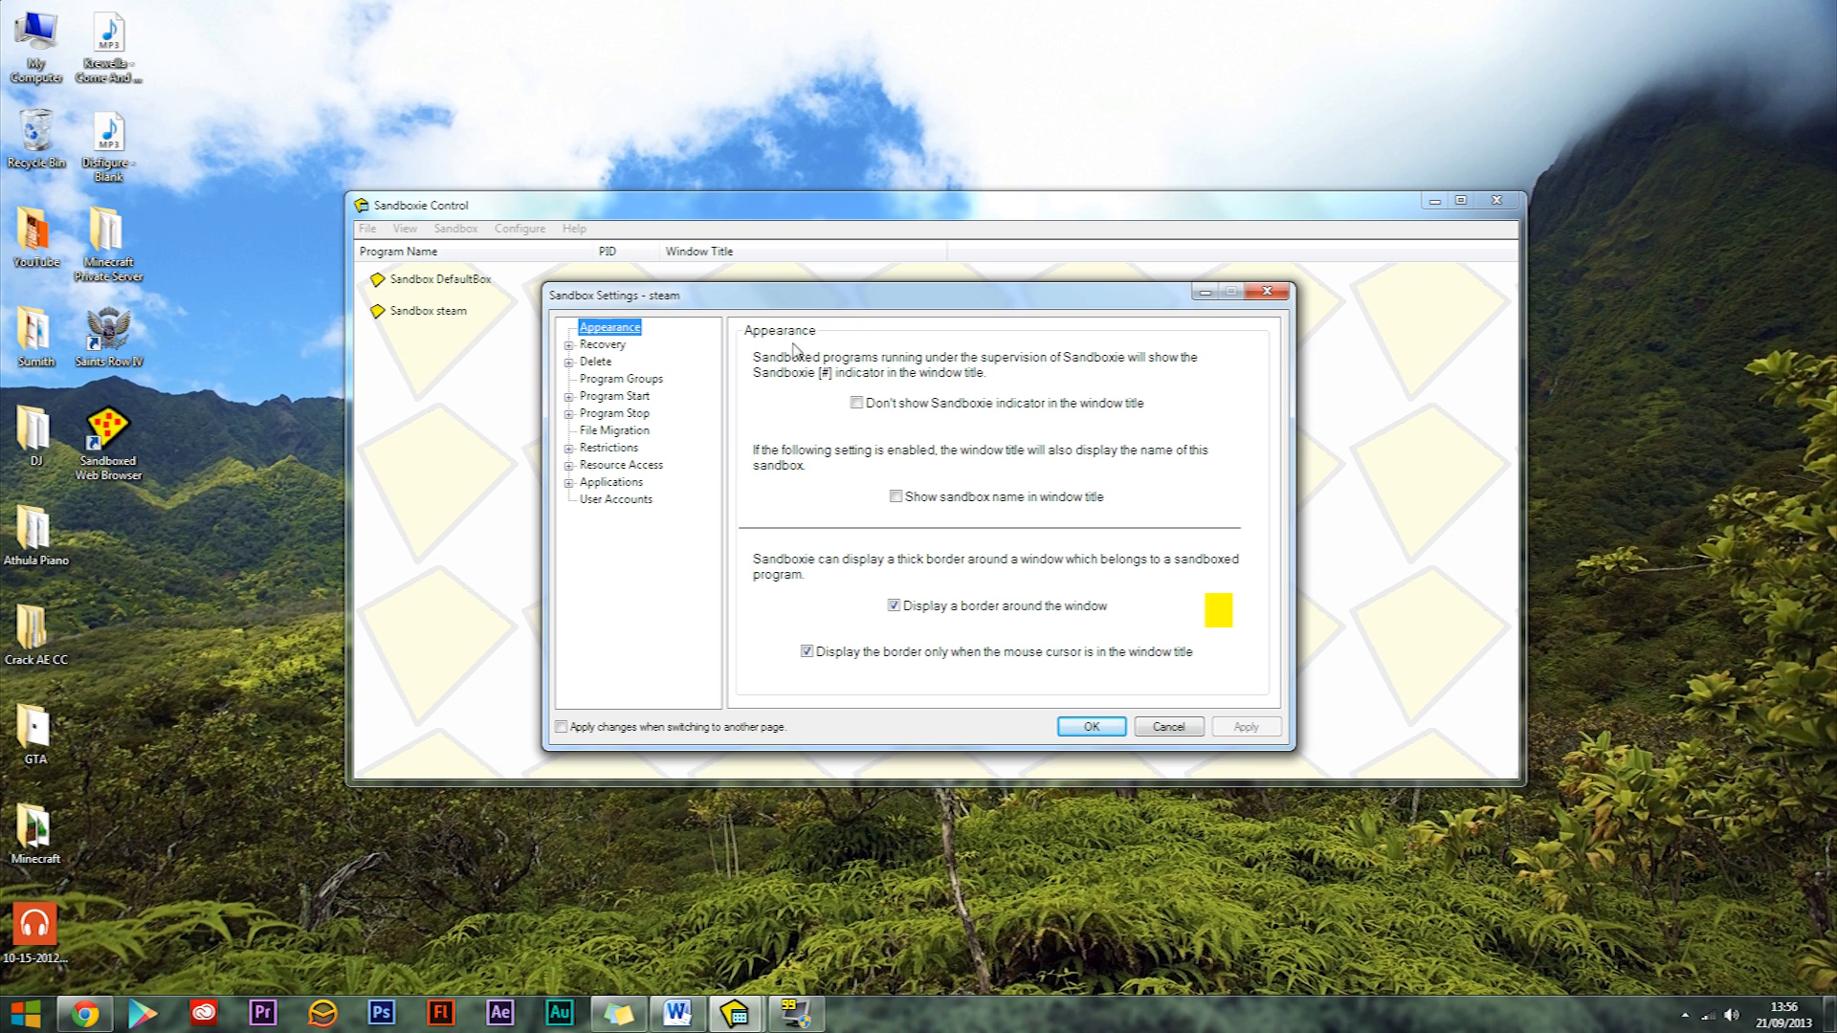
{"action": "mouse_move", "coordinate": [773, 329]}
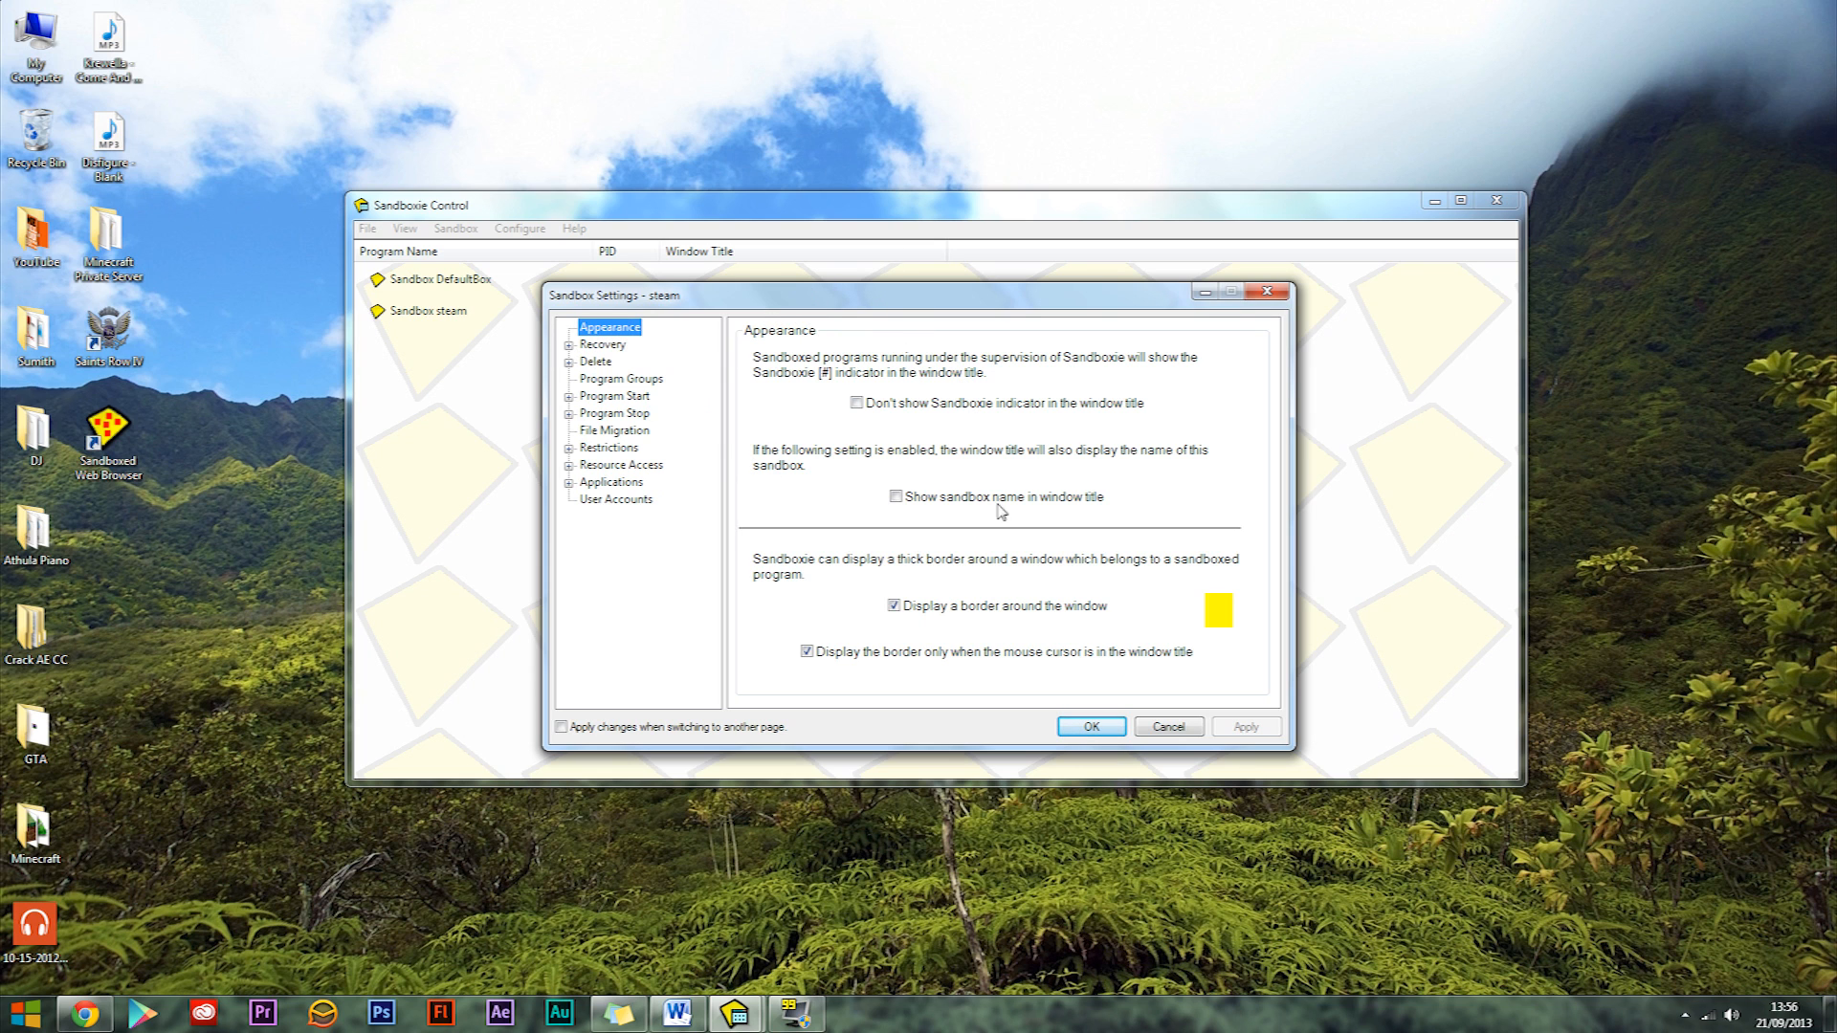
{"action": "left_click", "coordinate": [602, 343]}
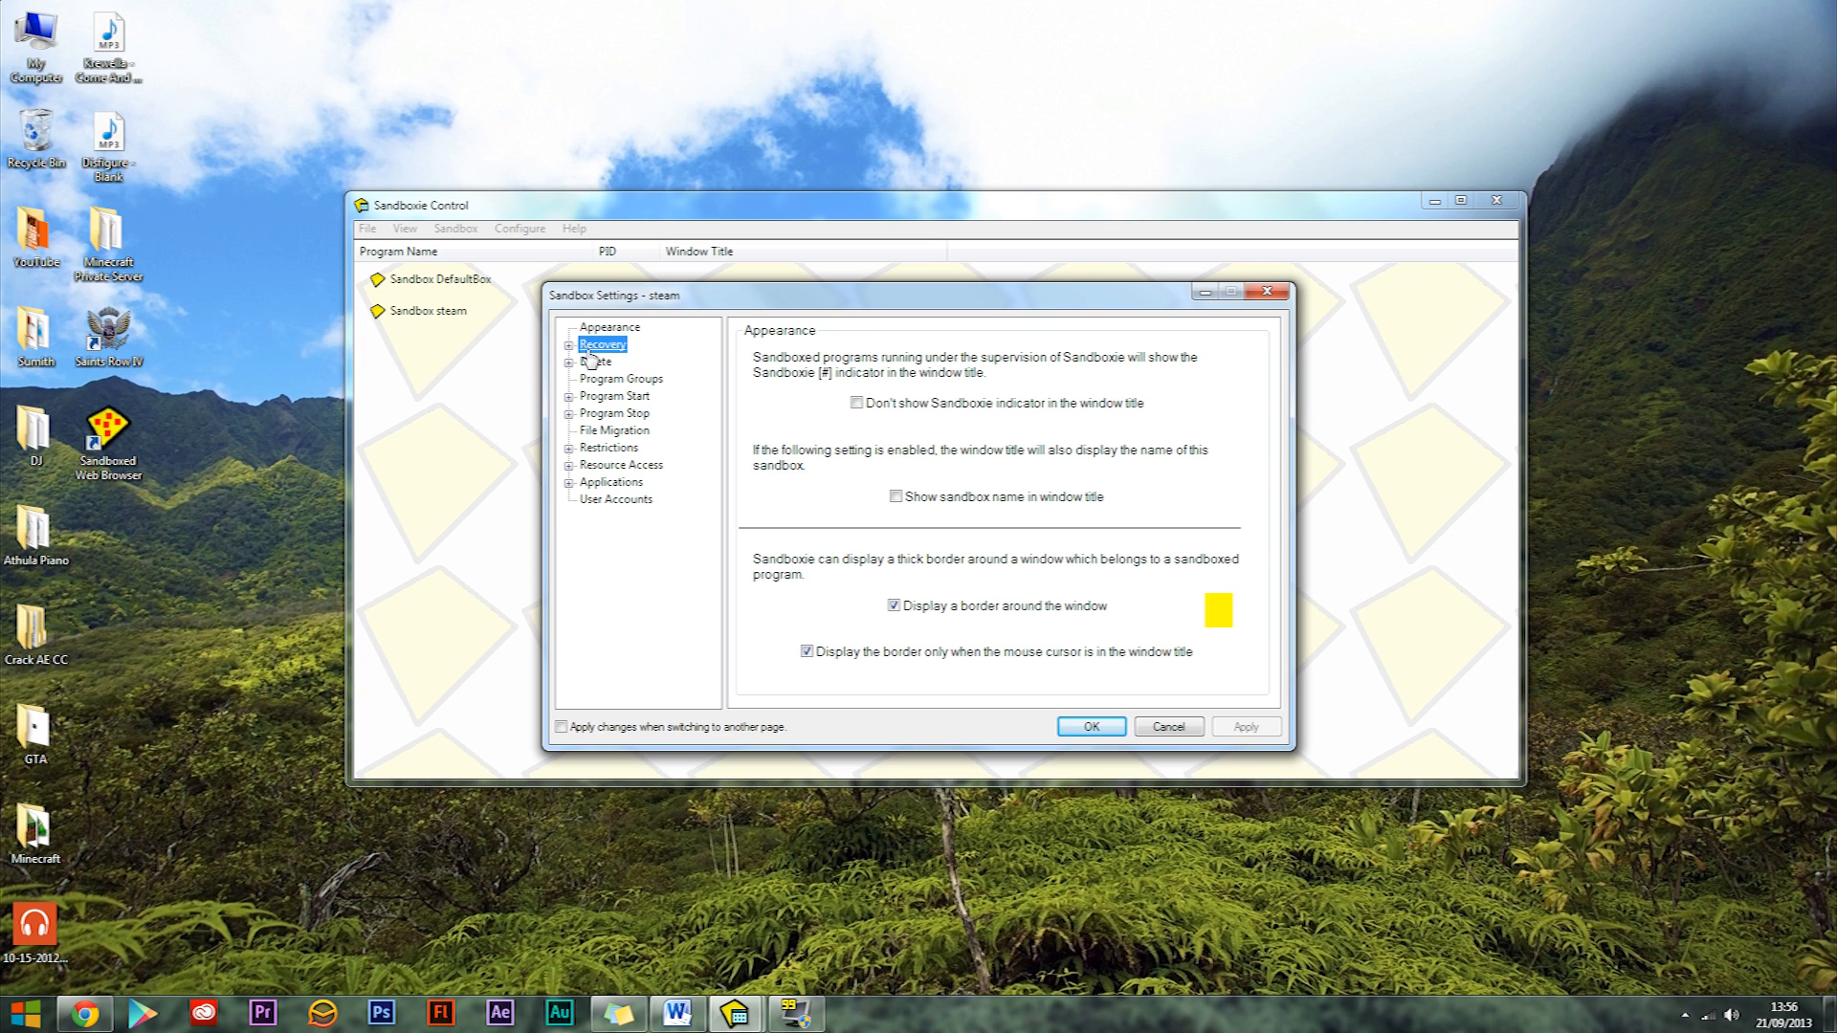
{"action": "left_click", "coordinate": [570, 342]}
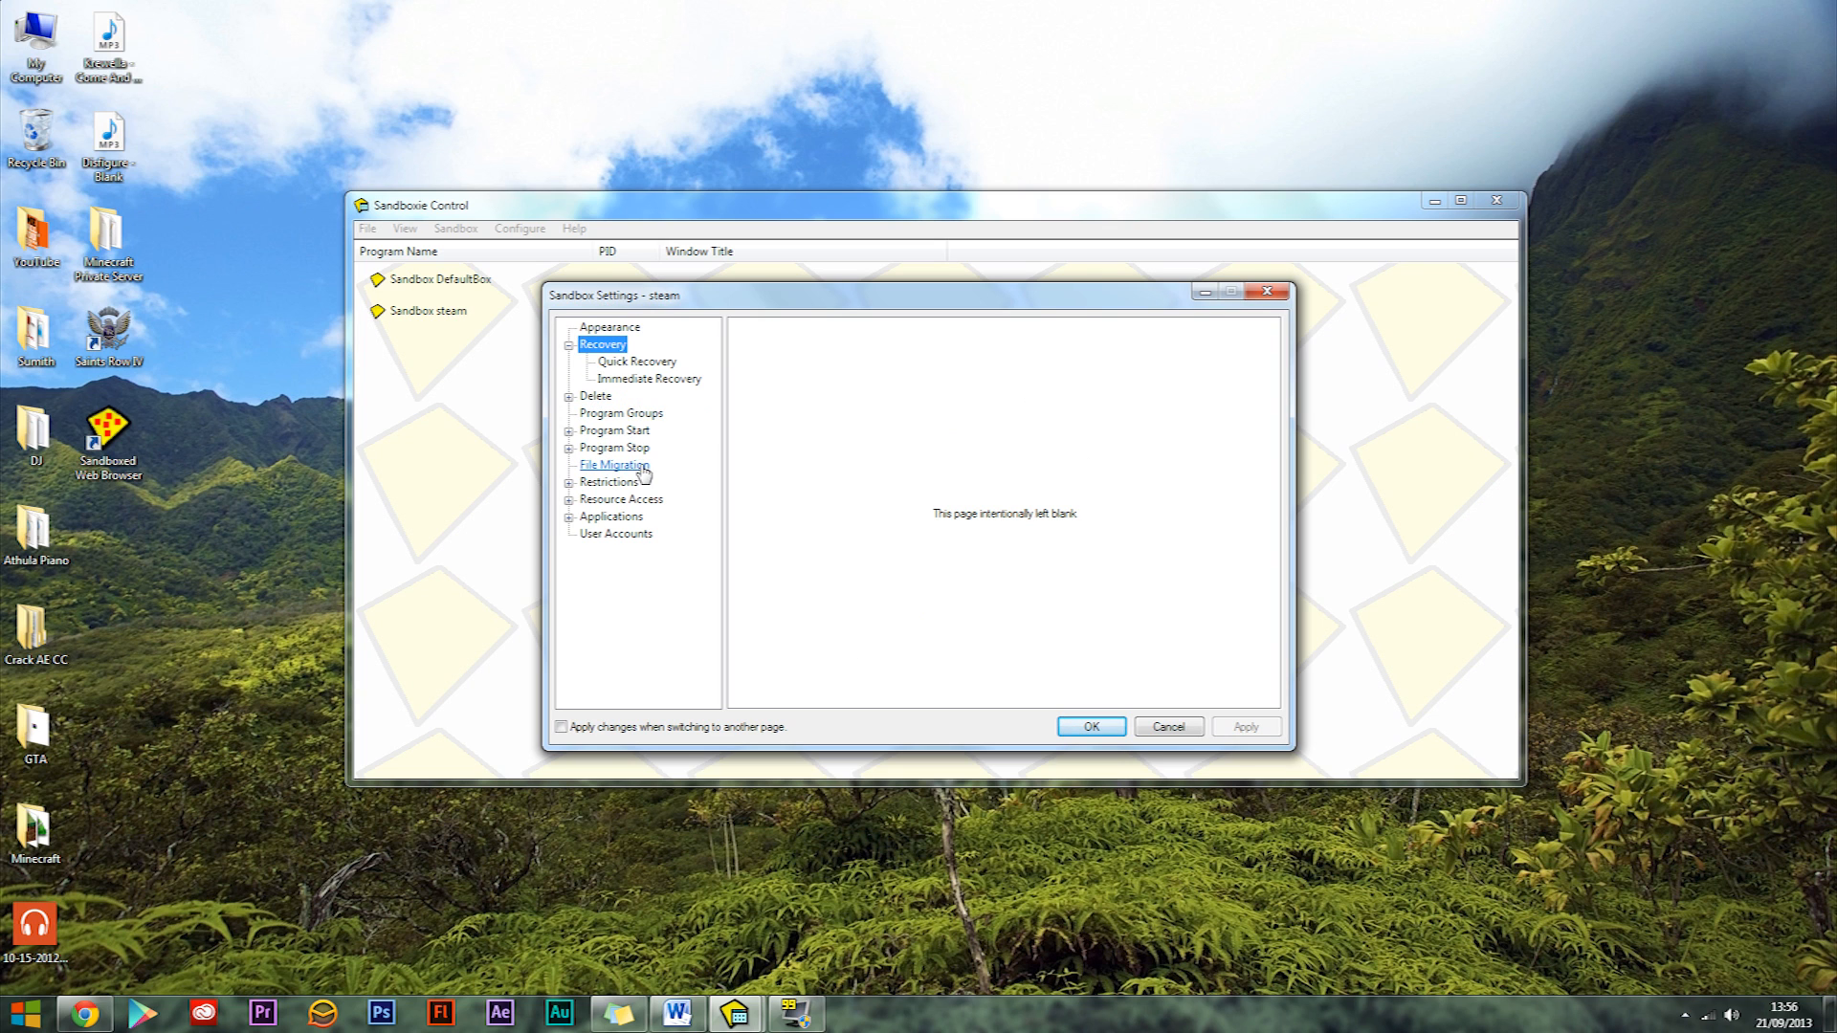
{"action": "left_click", "coordinate": [568, 447]}
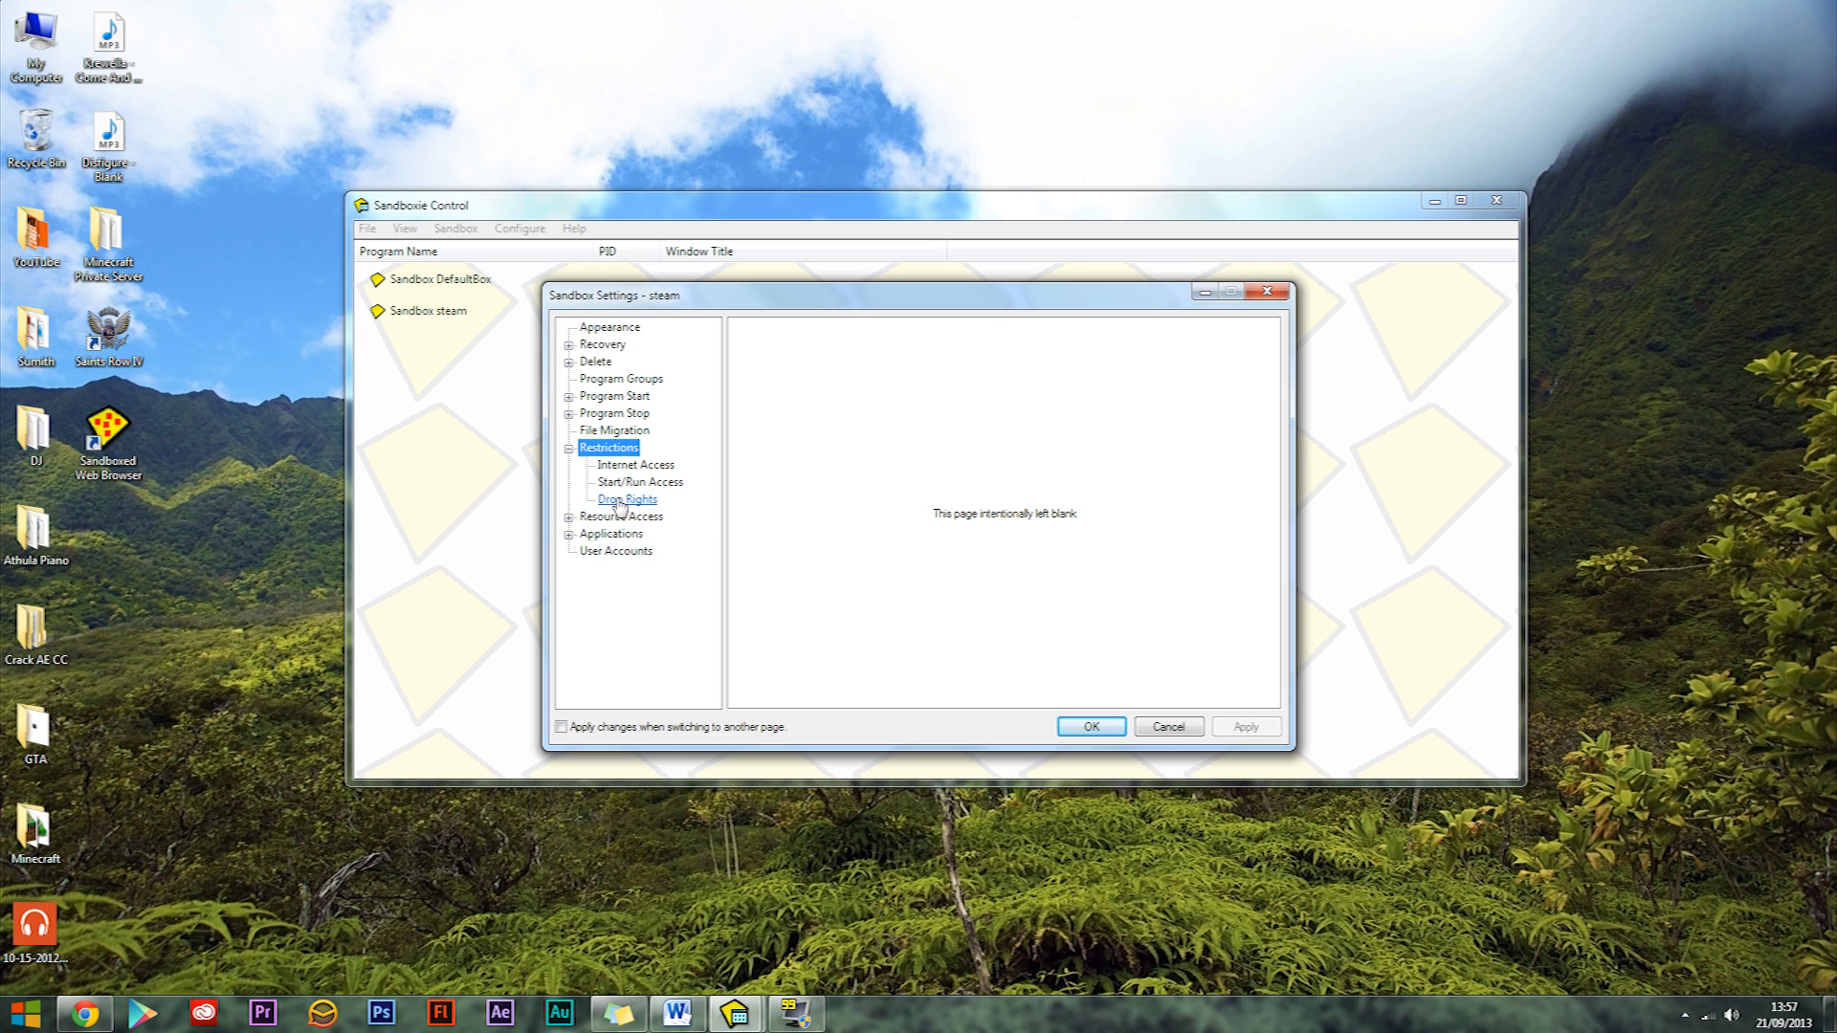
{"action": "left_click", "coordinate": [628, 499]}
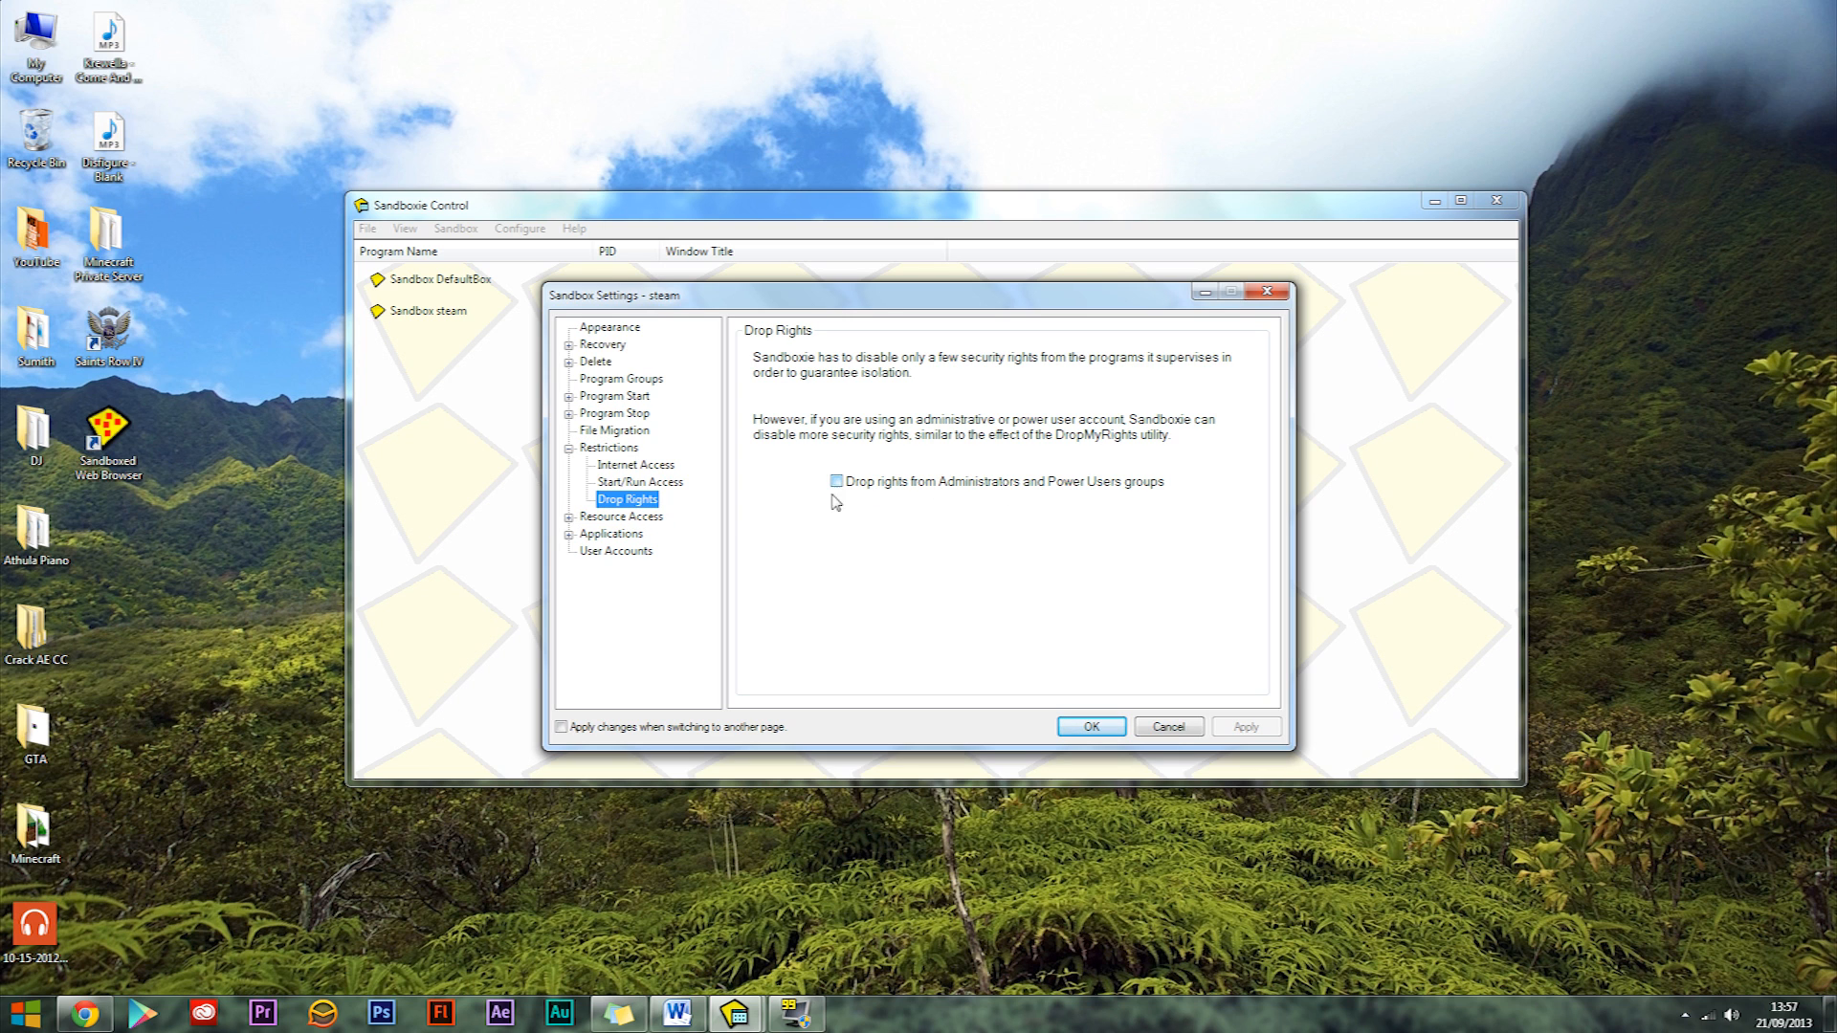
{"action": "mouse_move", "coordinate": [972, 488]}
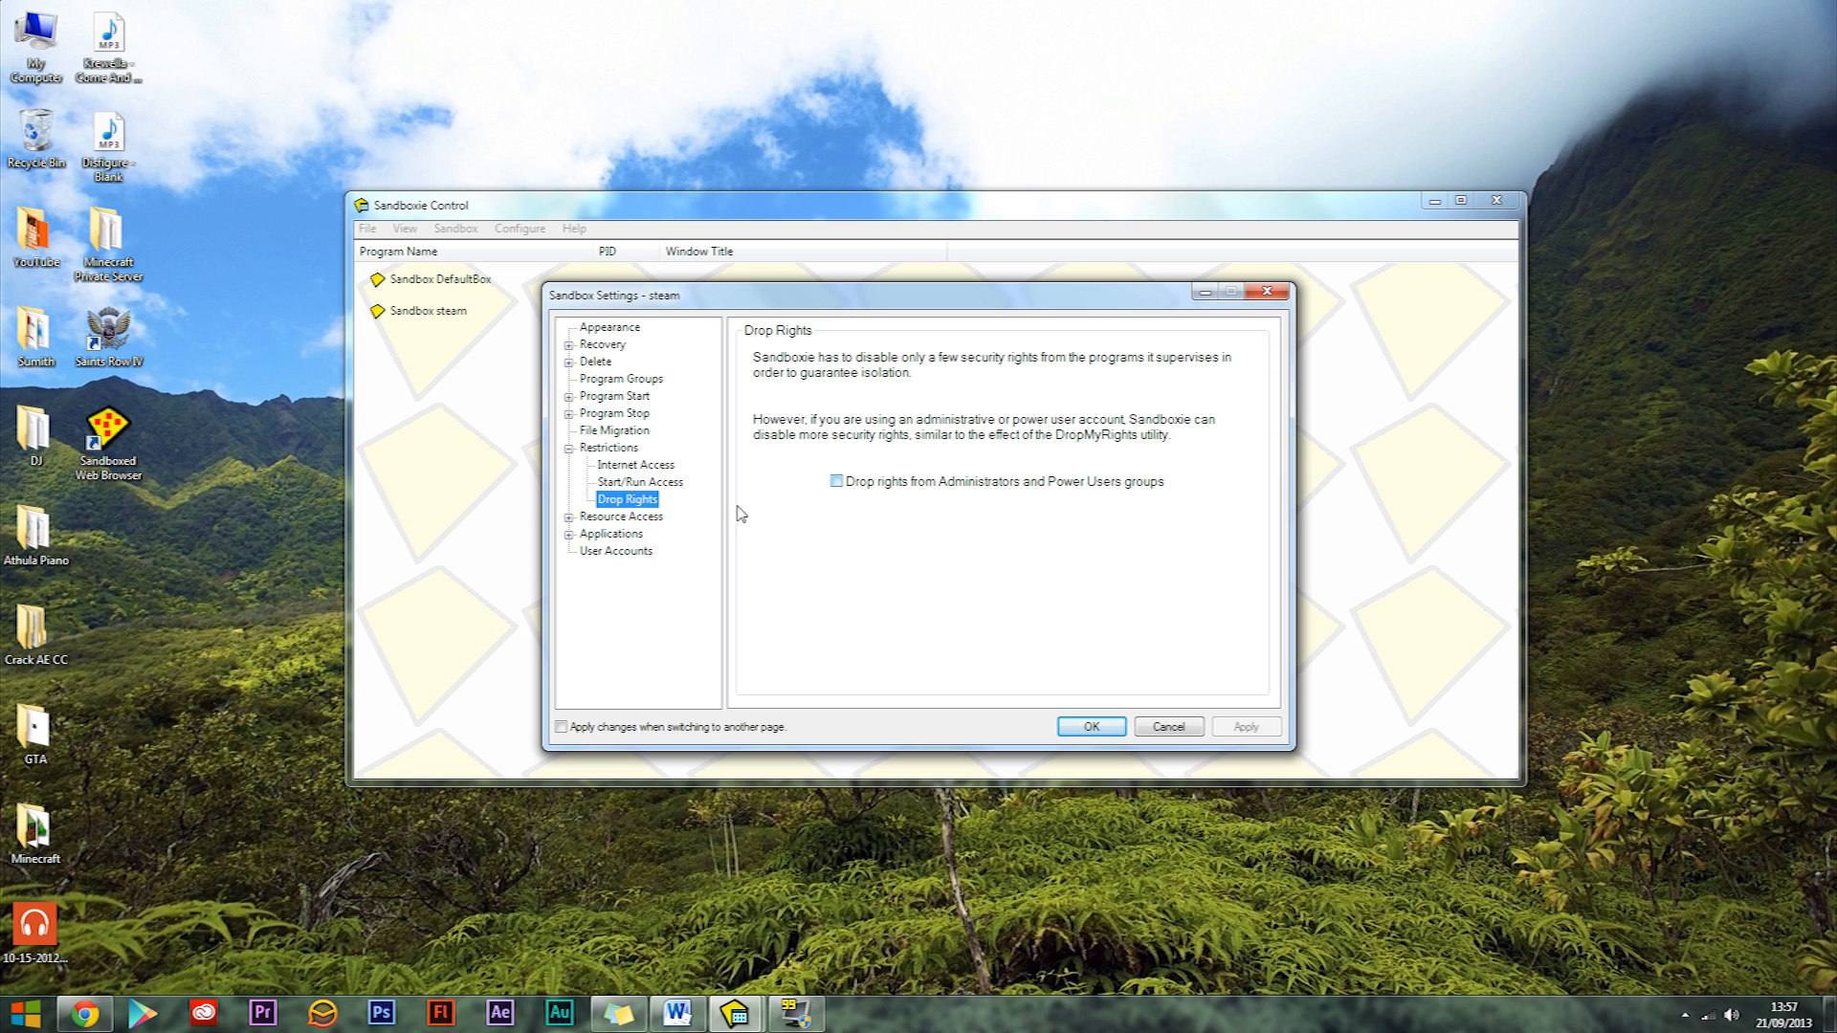
{"action": "mouse_move", "coordinate": [610, 534]}
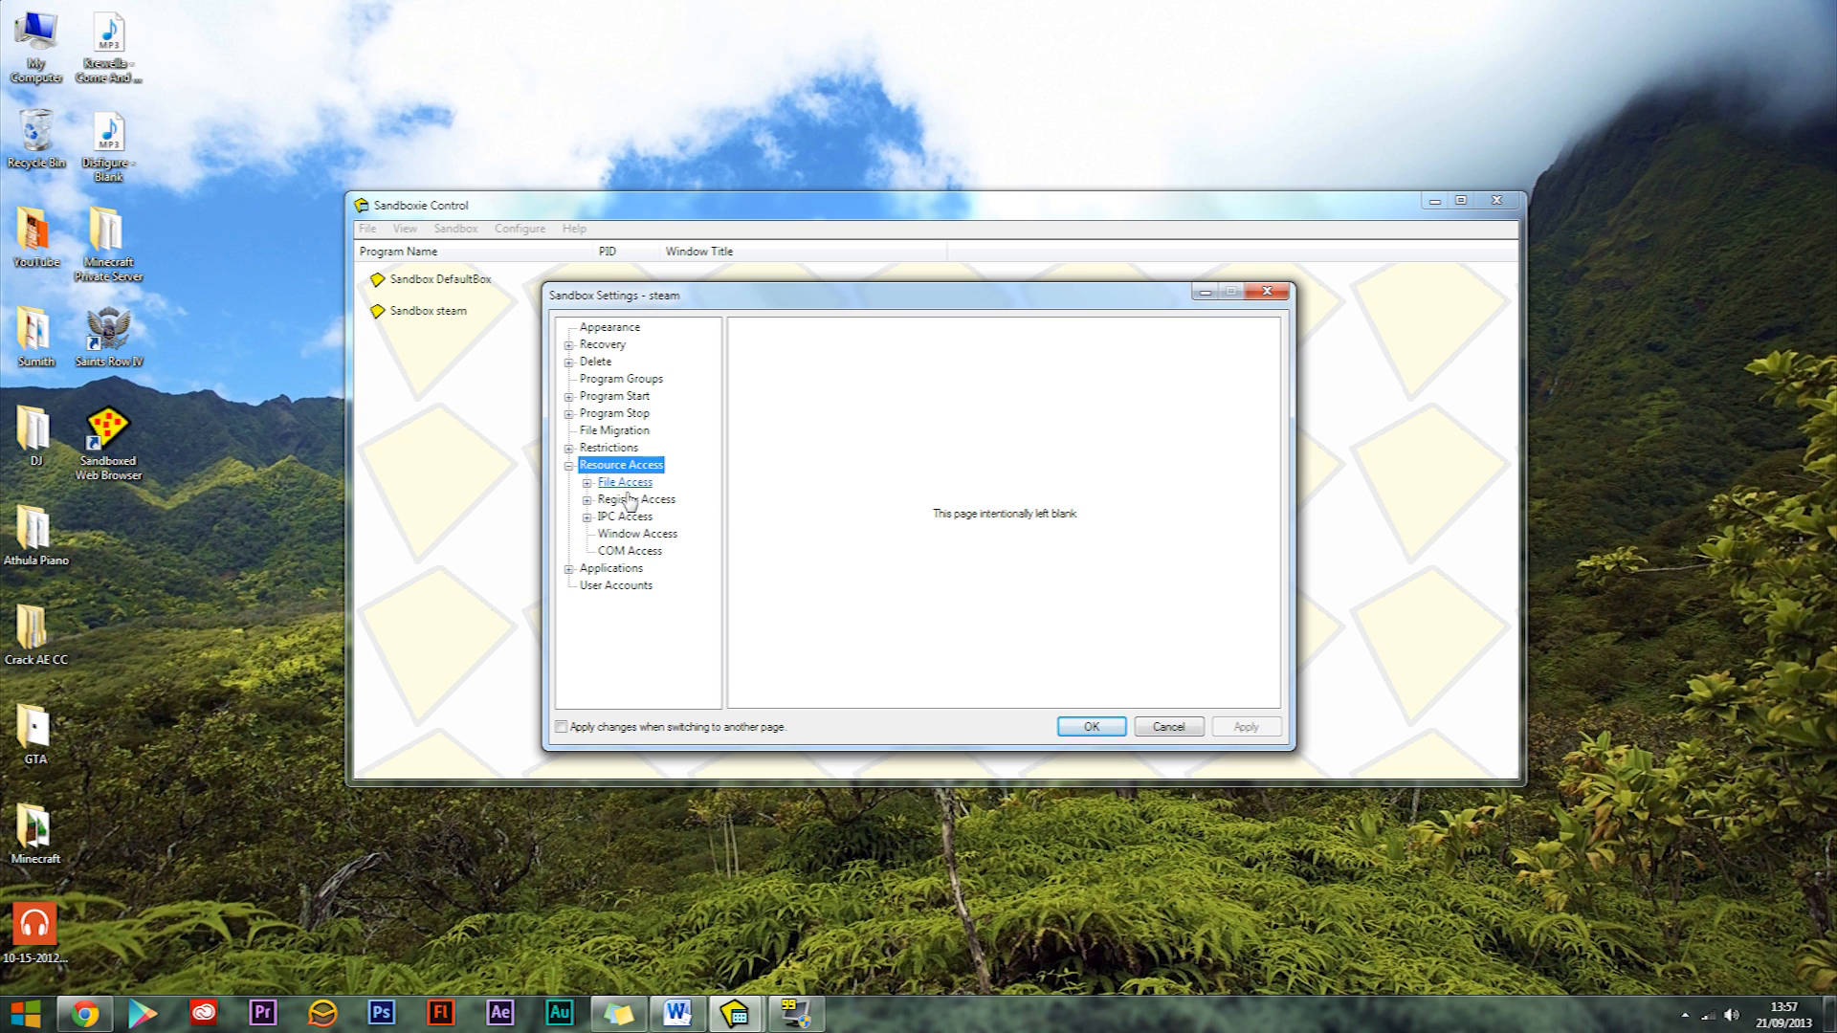
Go to File Access > Direct Access and start adding a program by browsing for its file
{"action": "left_click", "coordinate": [589, 482]}
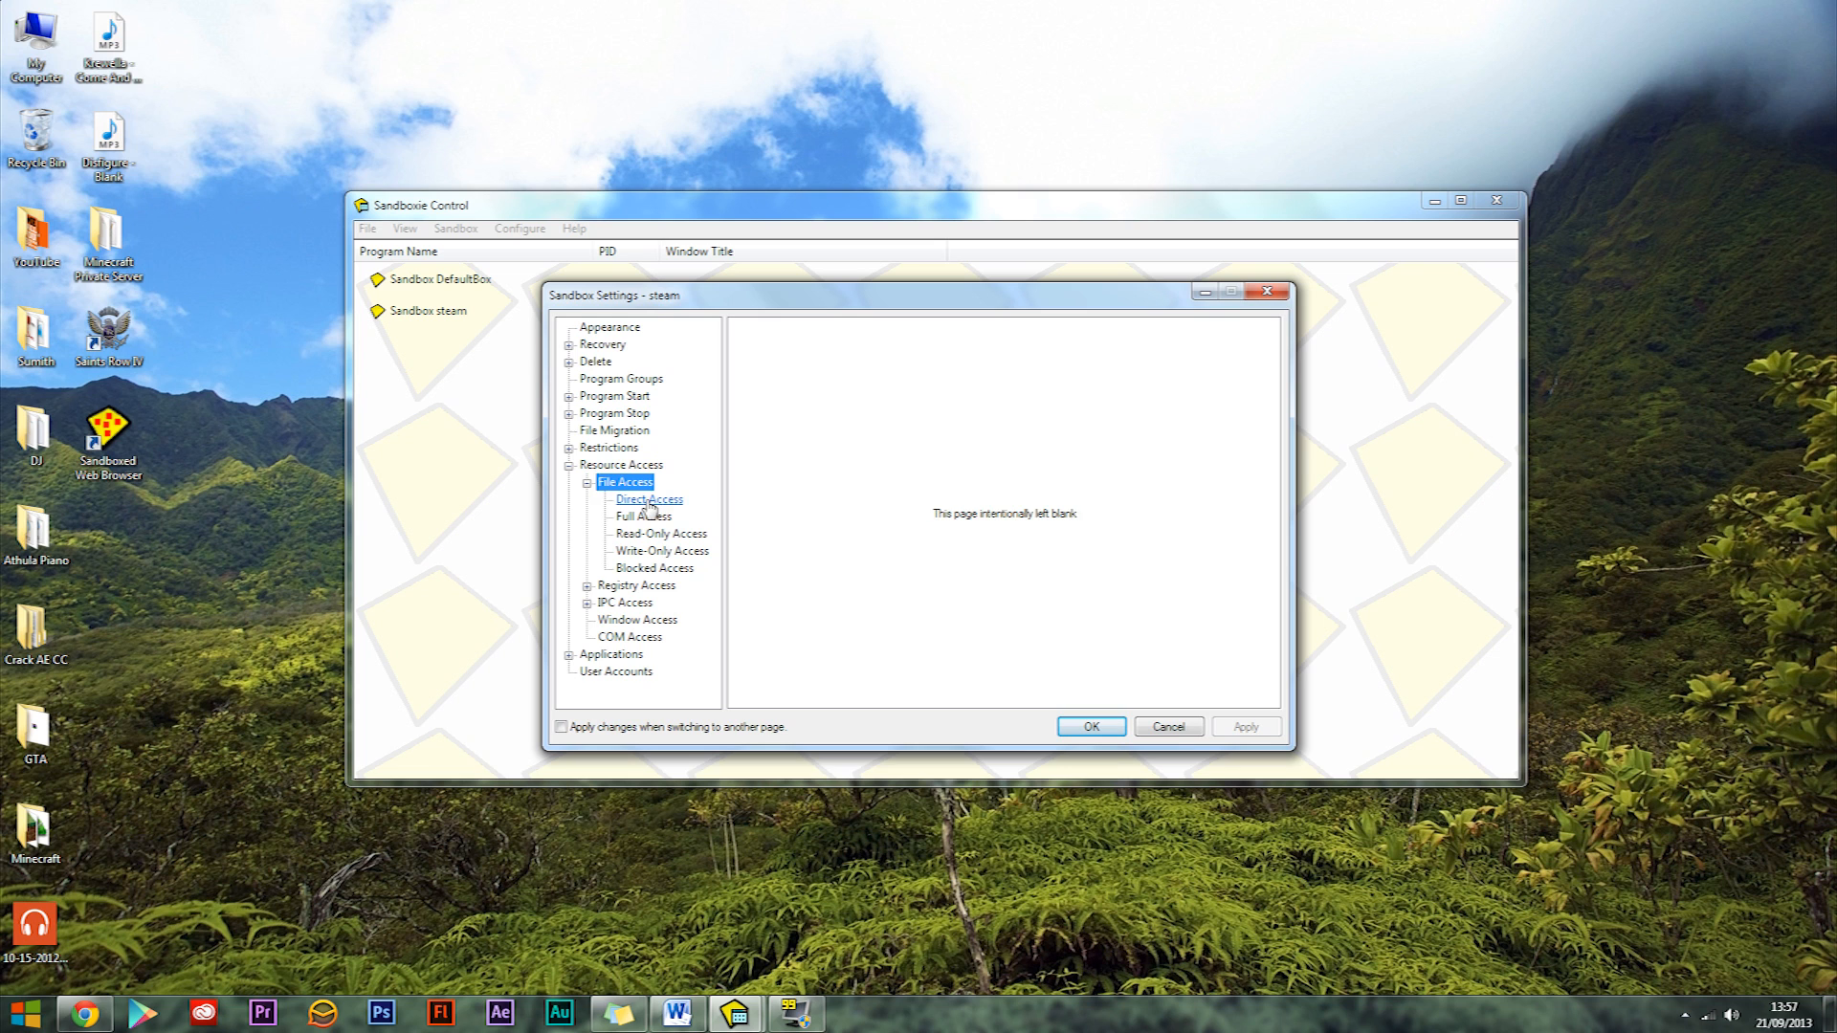
{"action": "left_click", "coordinate": [648, 499]}
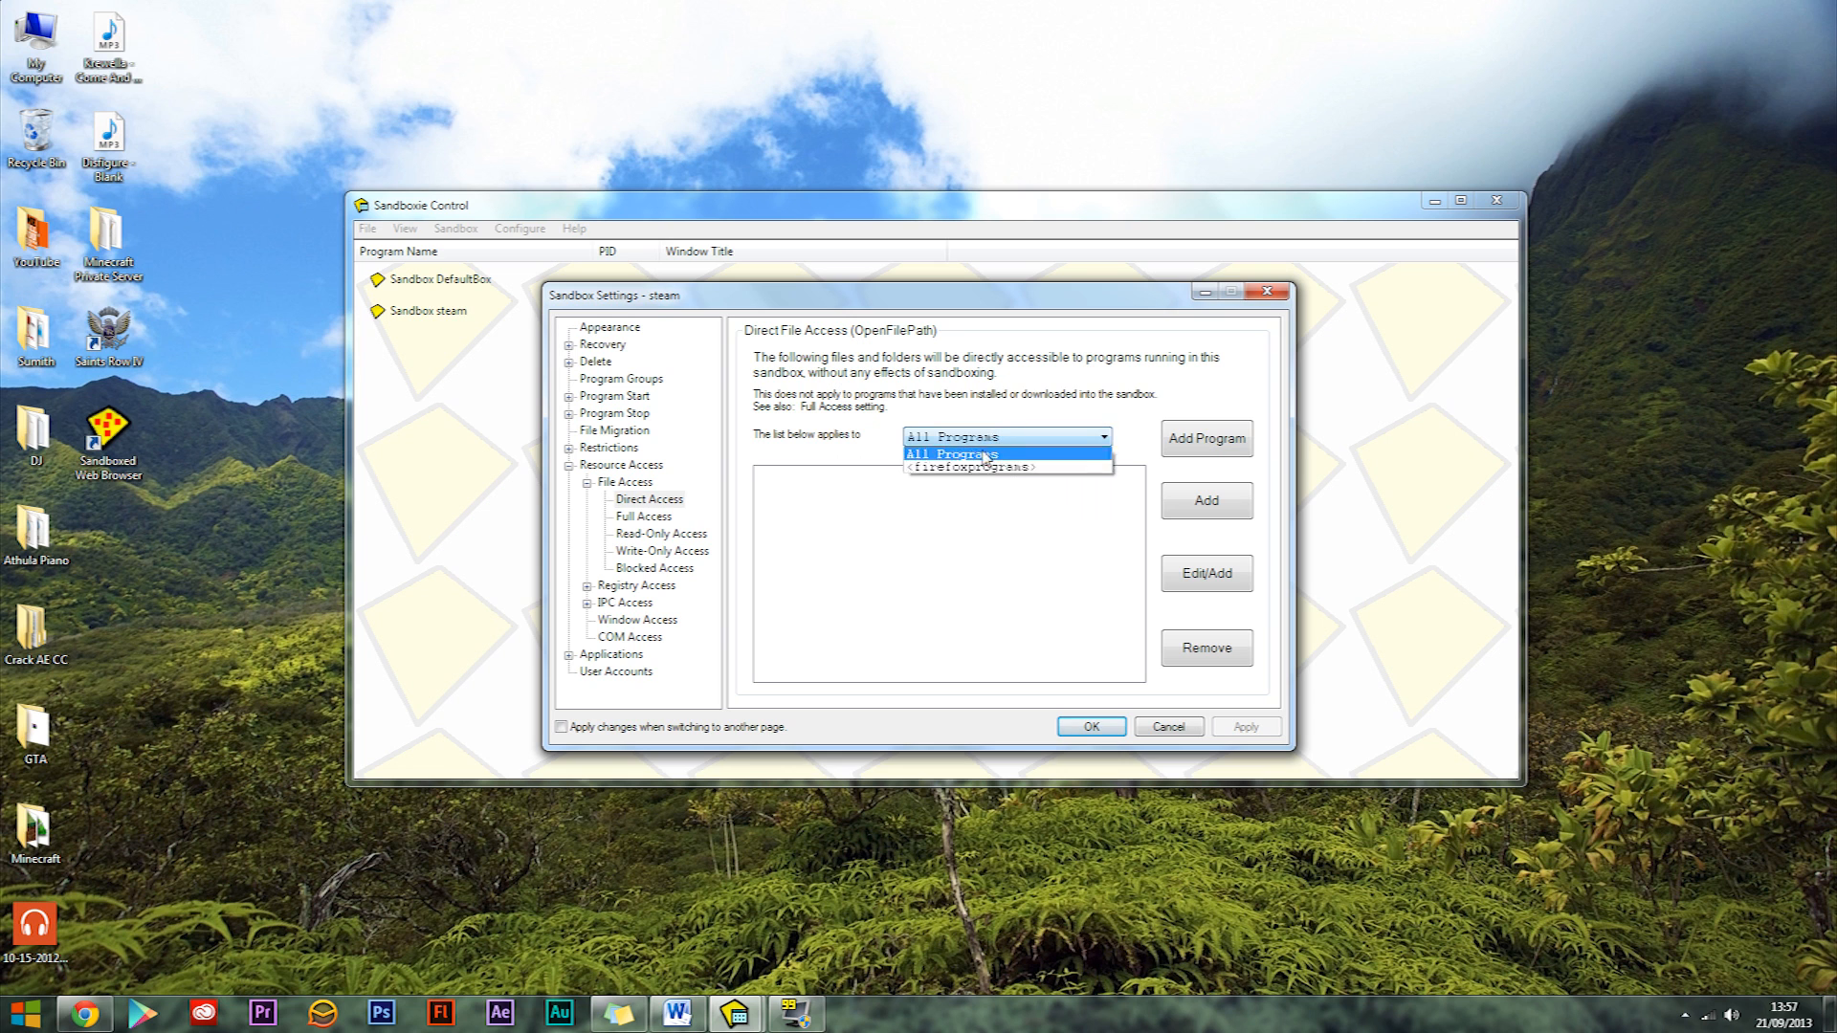
{"action": "left_click", "coordinate": [951, 454]}
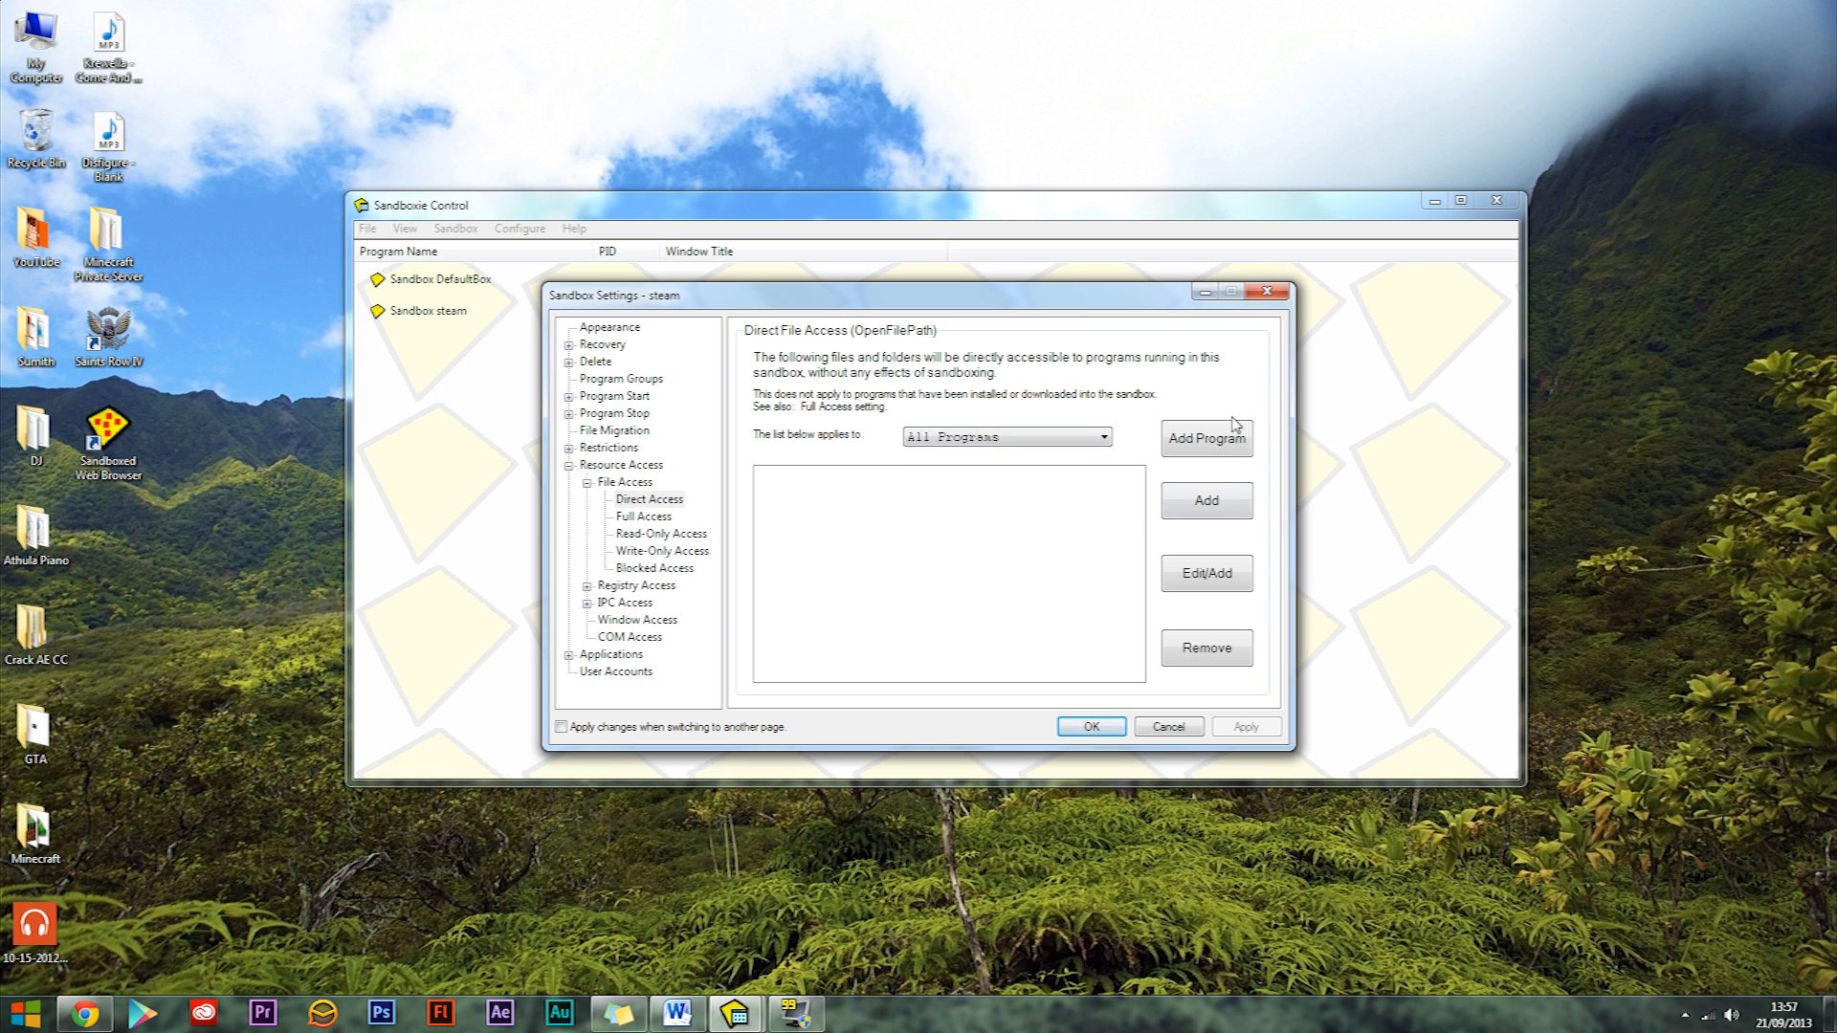
{"action": "left_click", "coordinate": [1205, 438]}
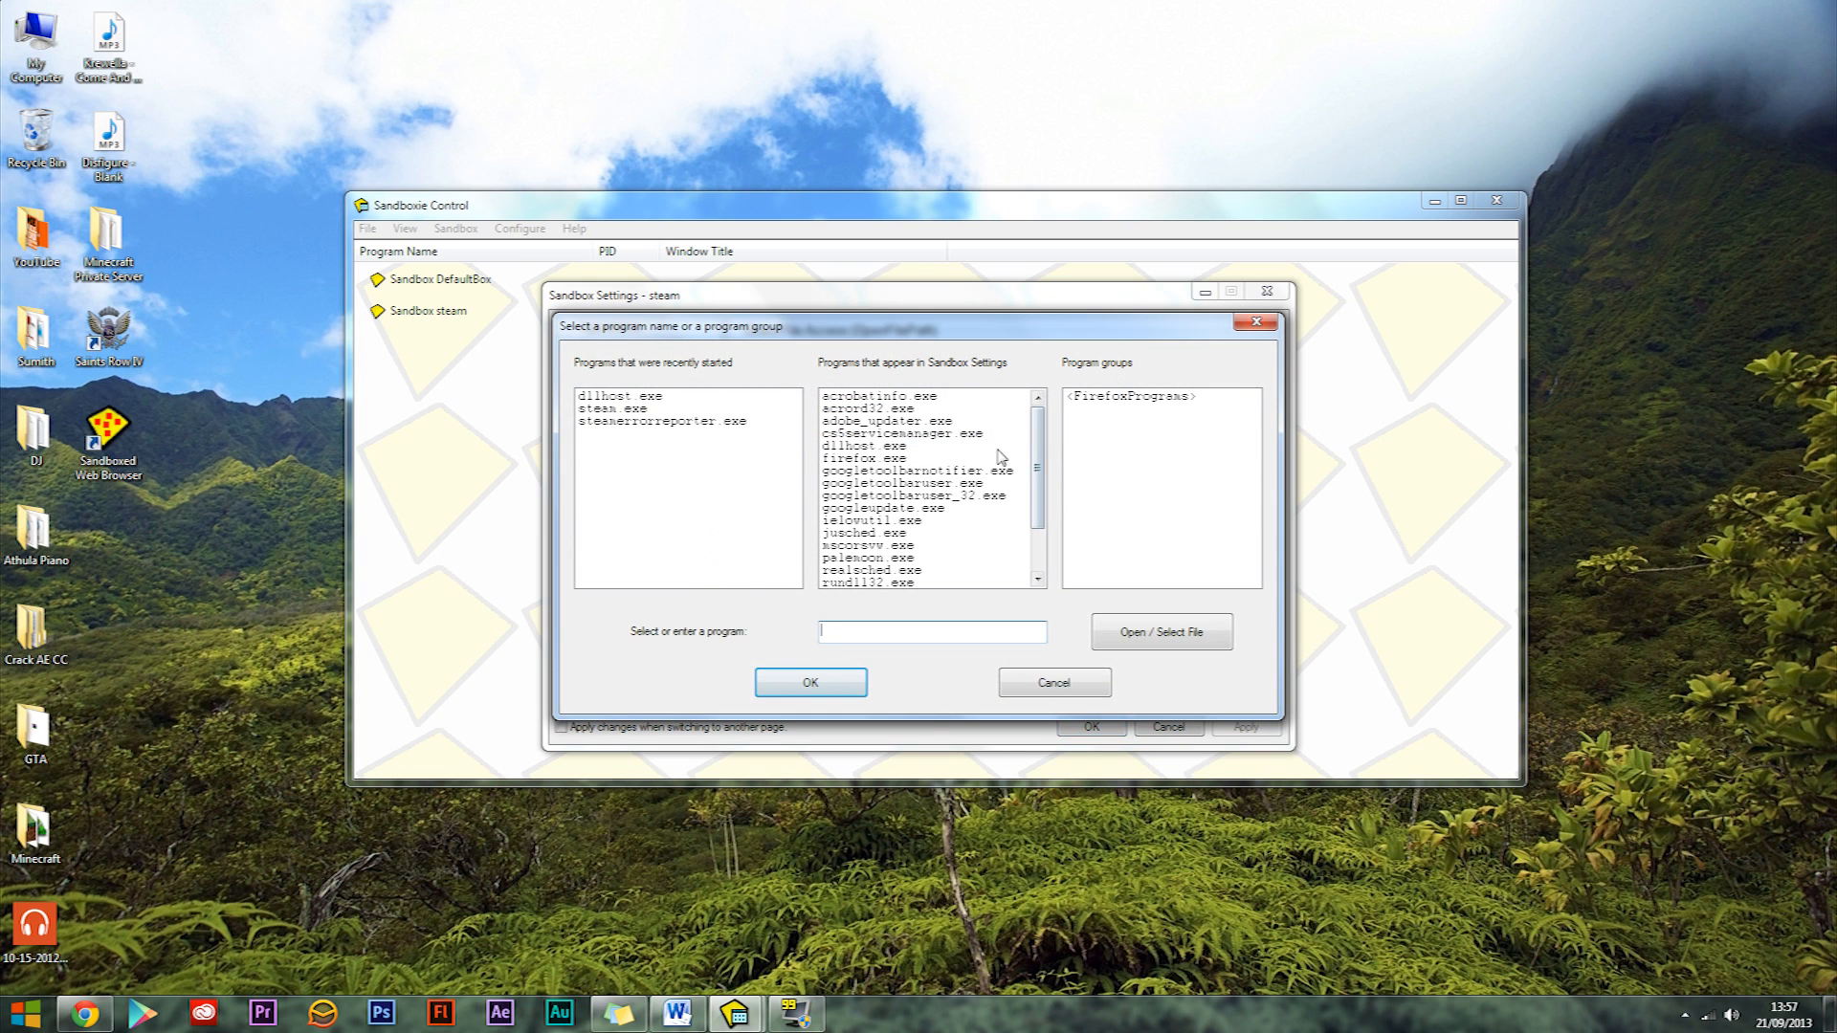
{"action": "scroll", "scroll_direction": "down", "scroll_amount": 3}
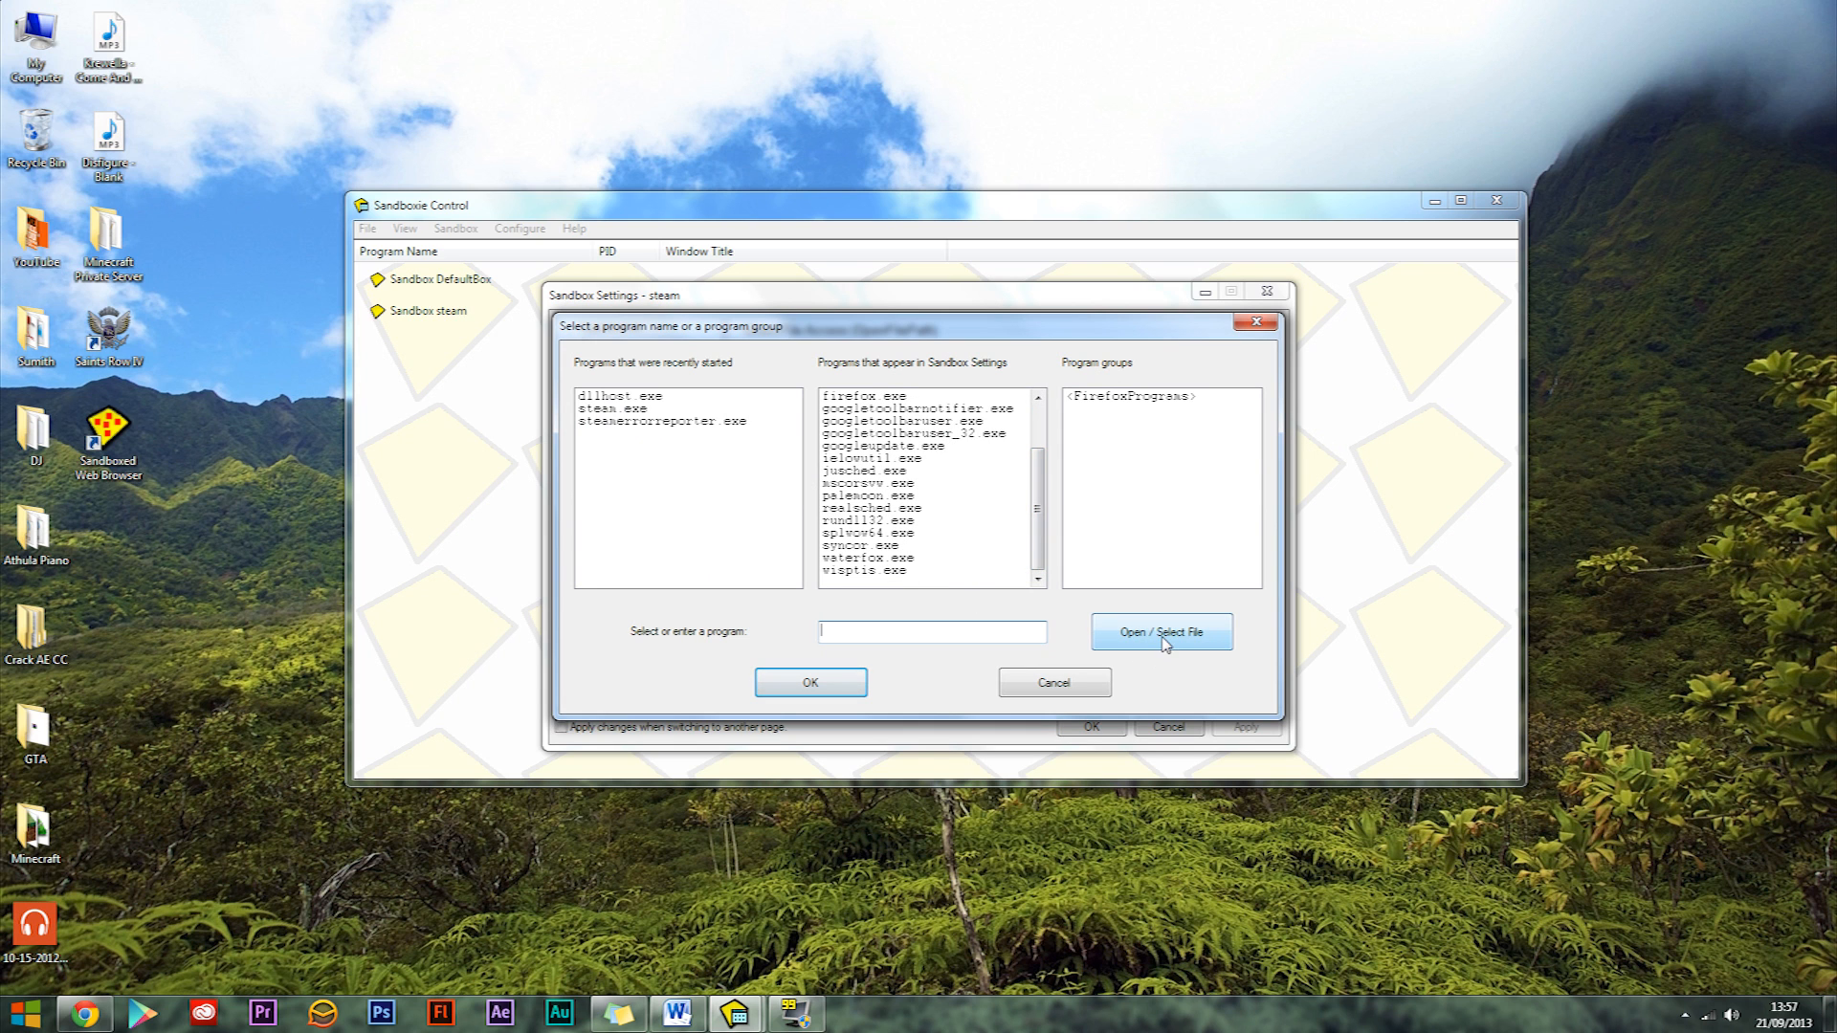
{"action": "left_click", "coordinate": [1159, 632]}
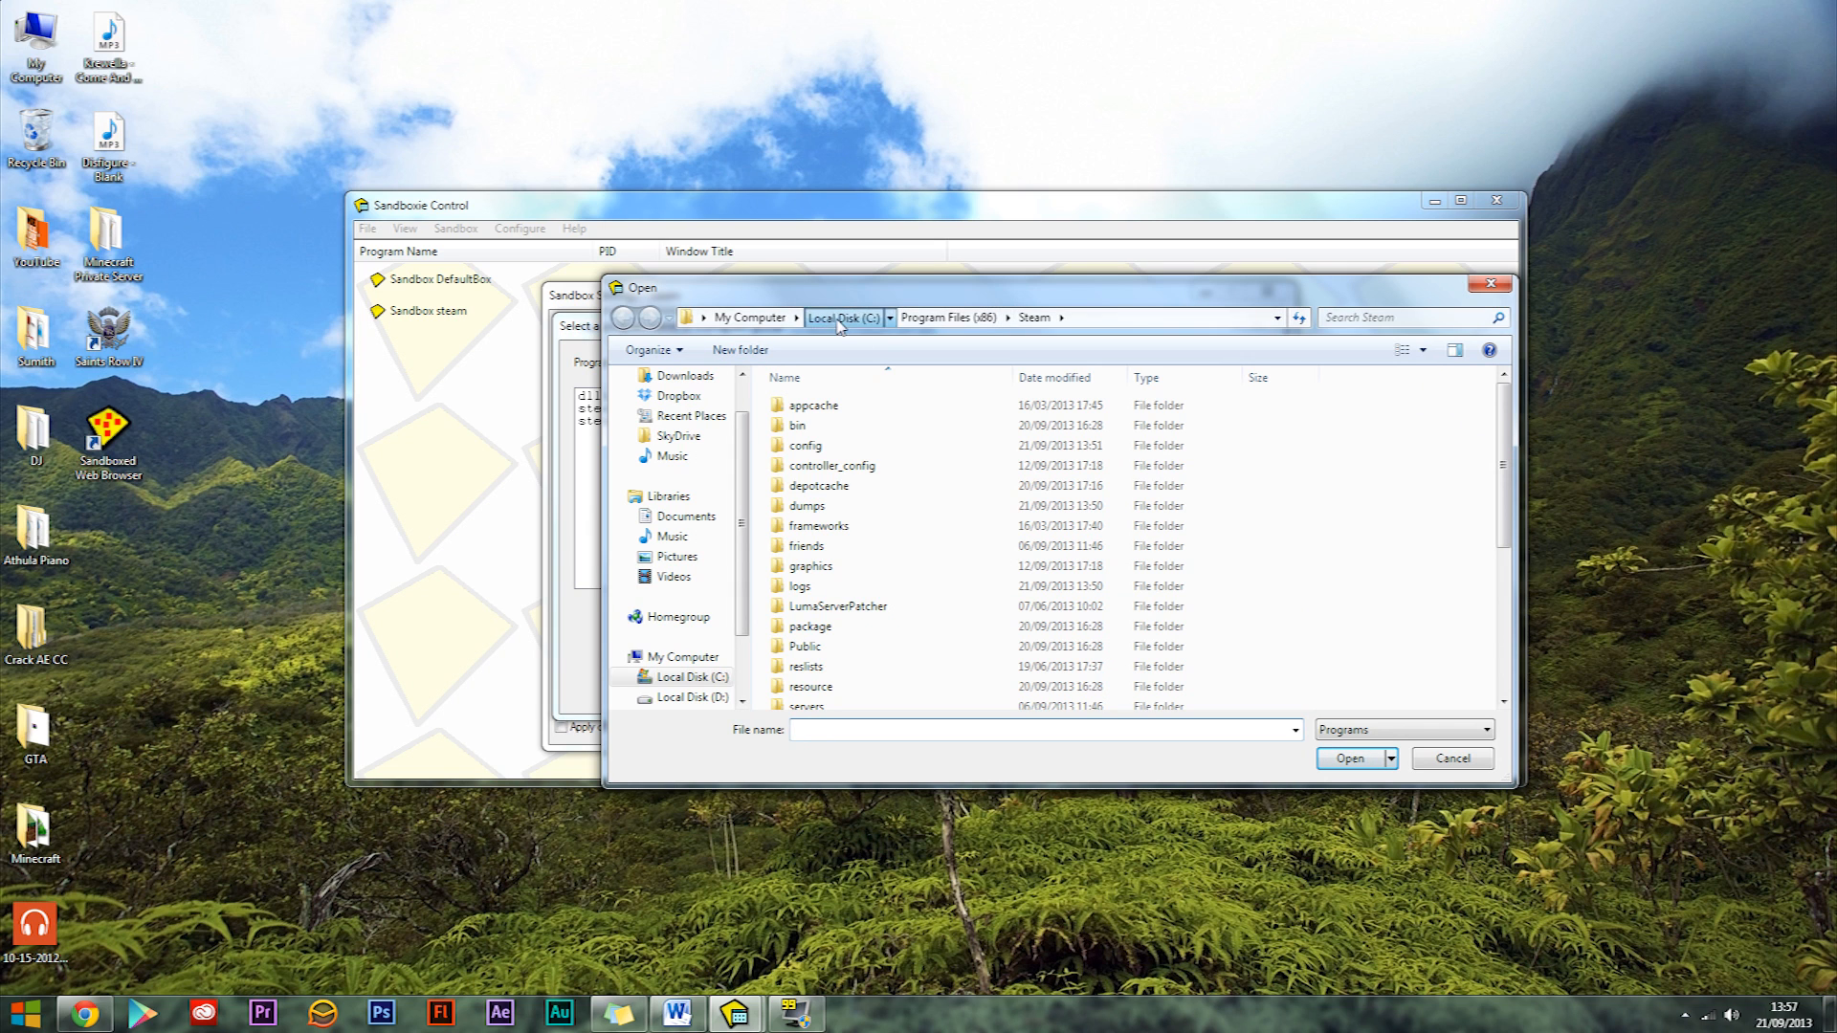
Navigate to C:\Program Files (x86)\Steam to locate steam.exe
{"action": "left_click", "coordinate": [842, 318]}
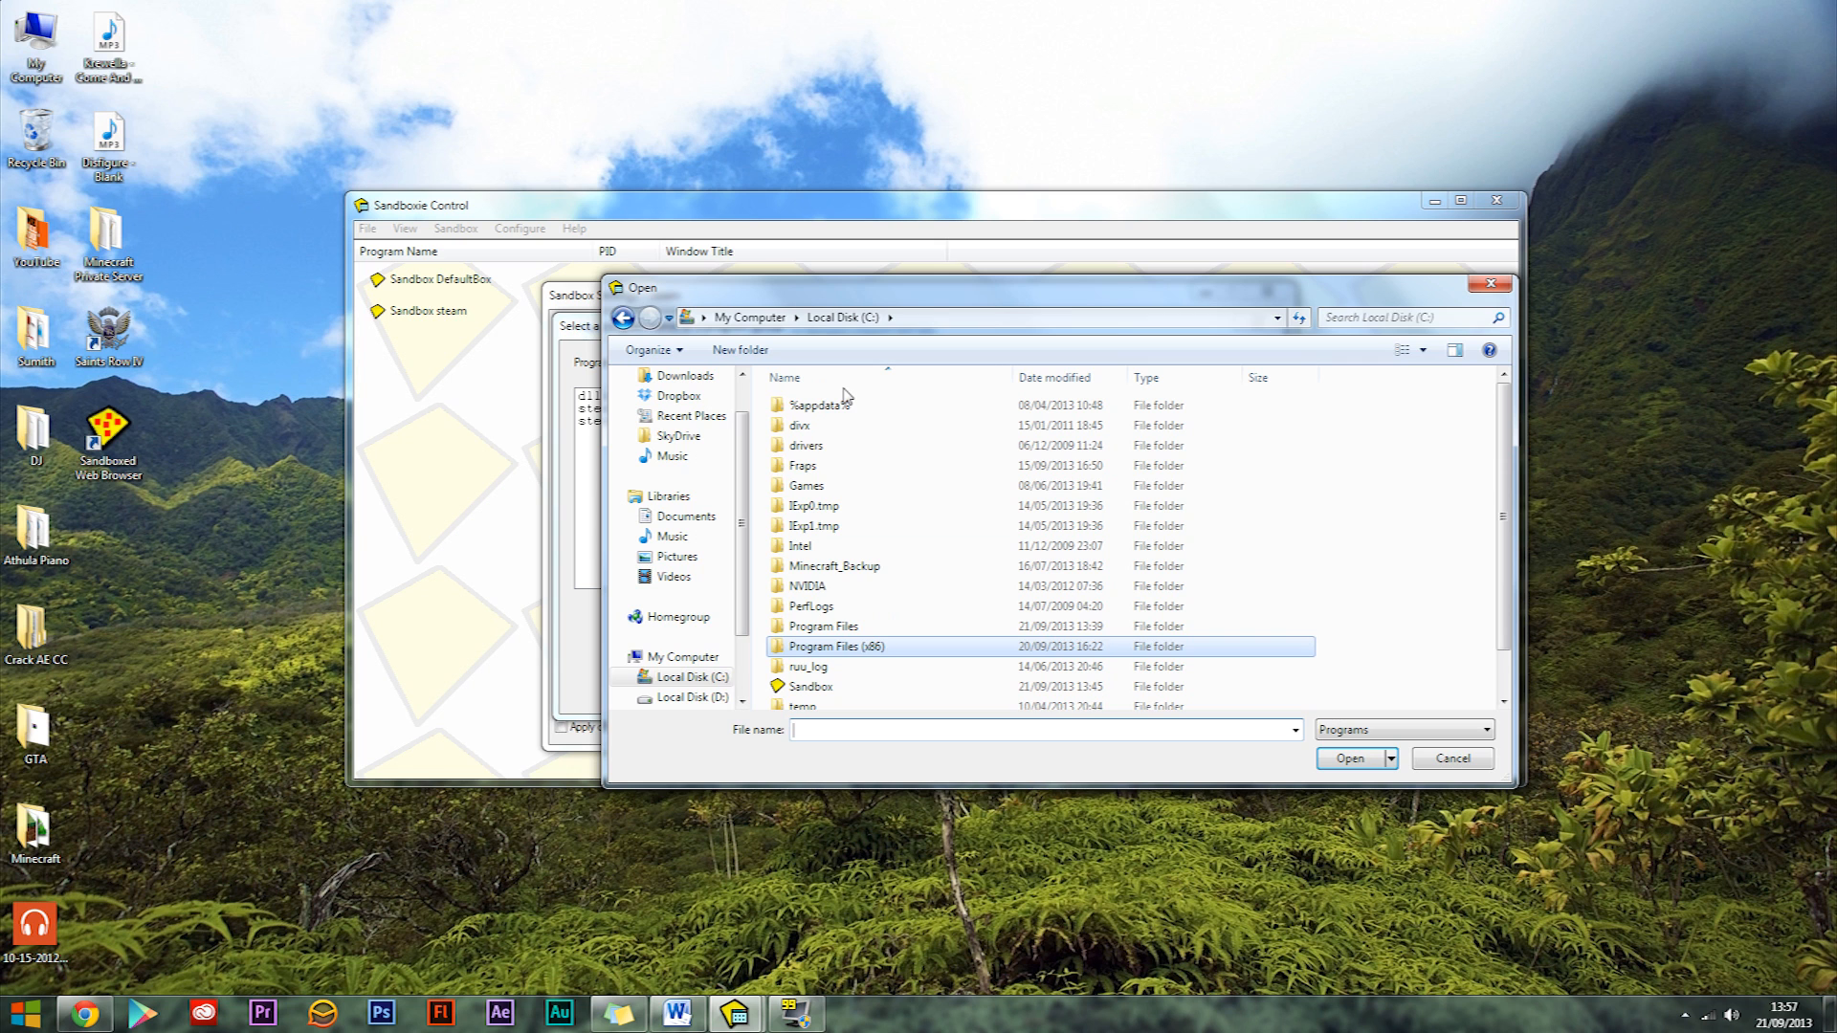
{"action": "double_click", "coordinate": [836, 645]}
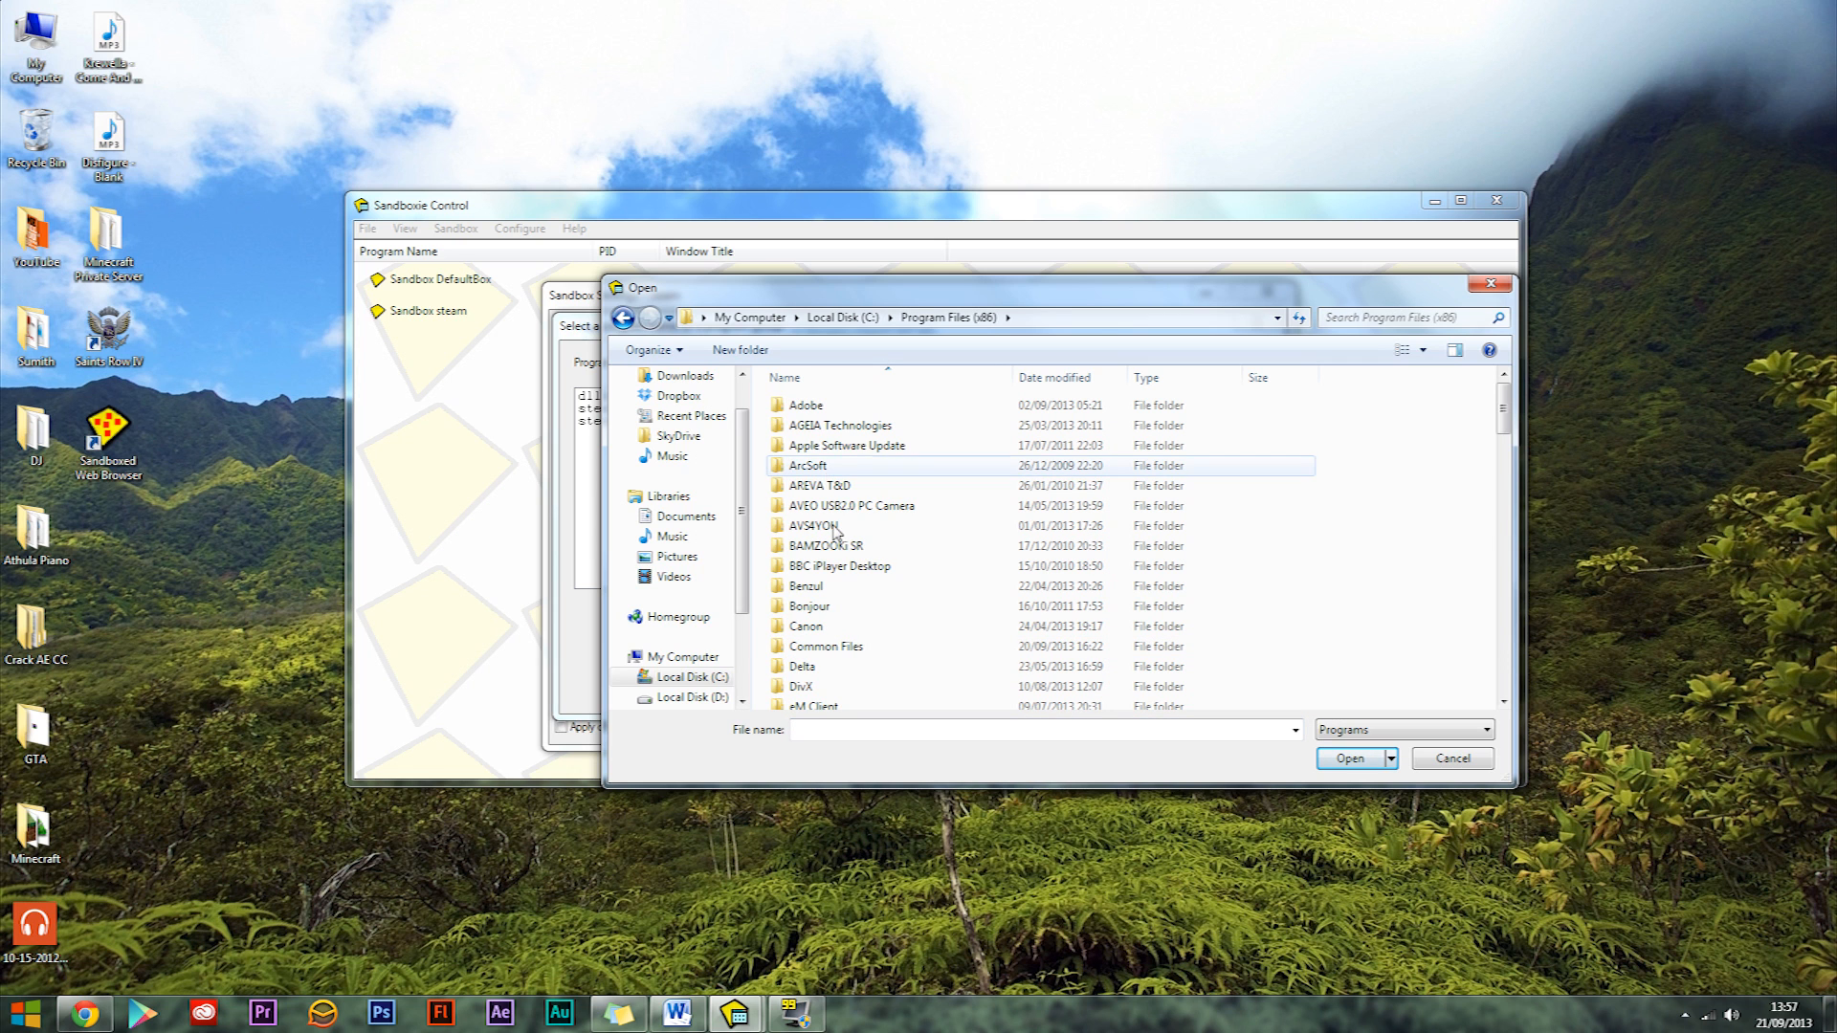
{"action": "scroll", "scroll_direction": "down", "scroll_amount": 3}
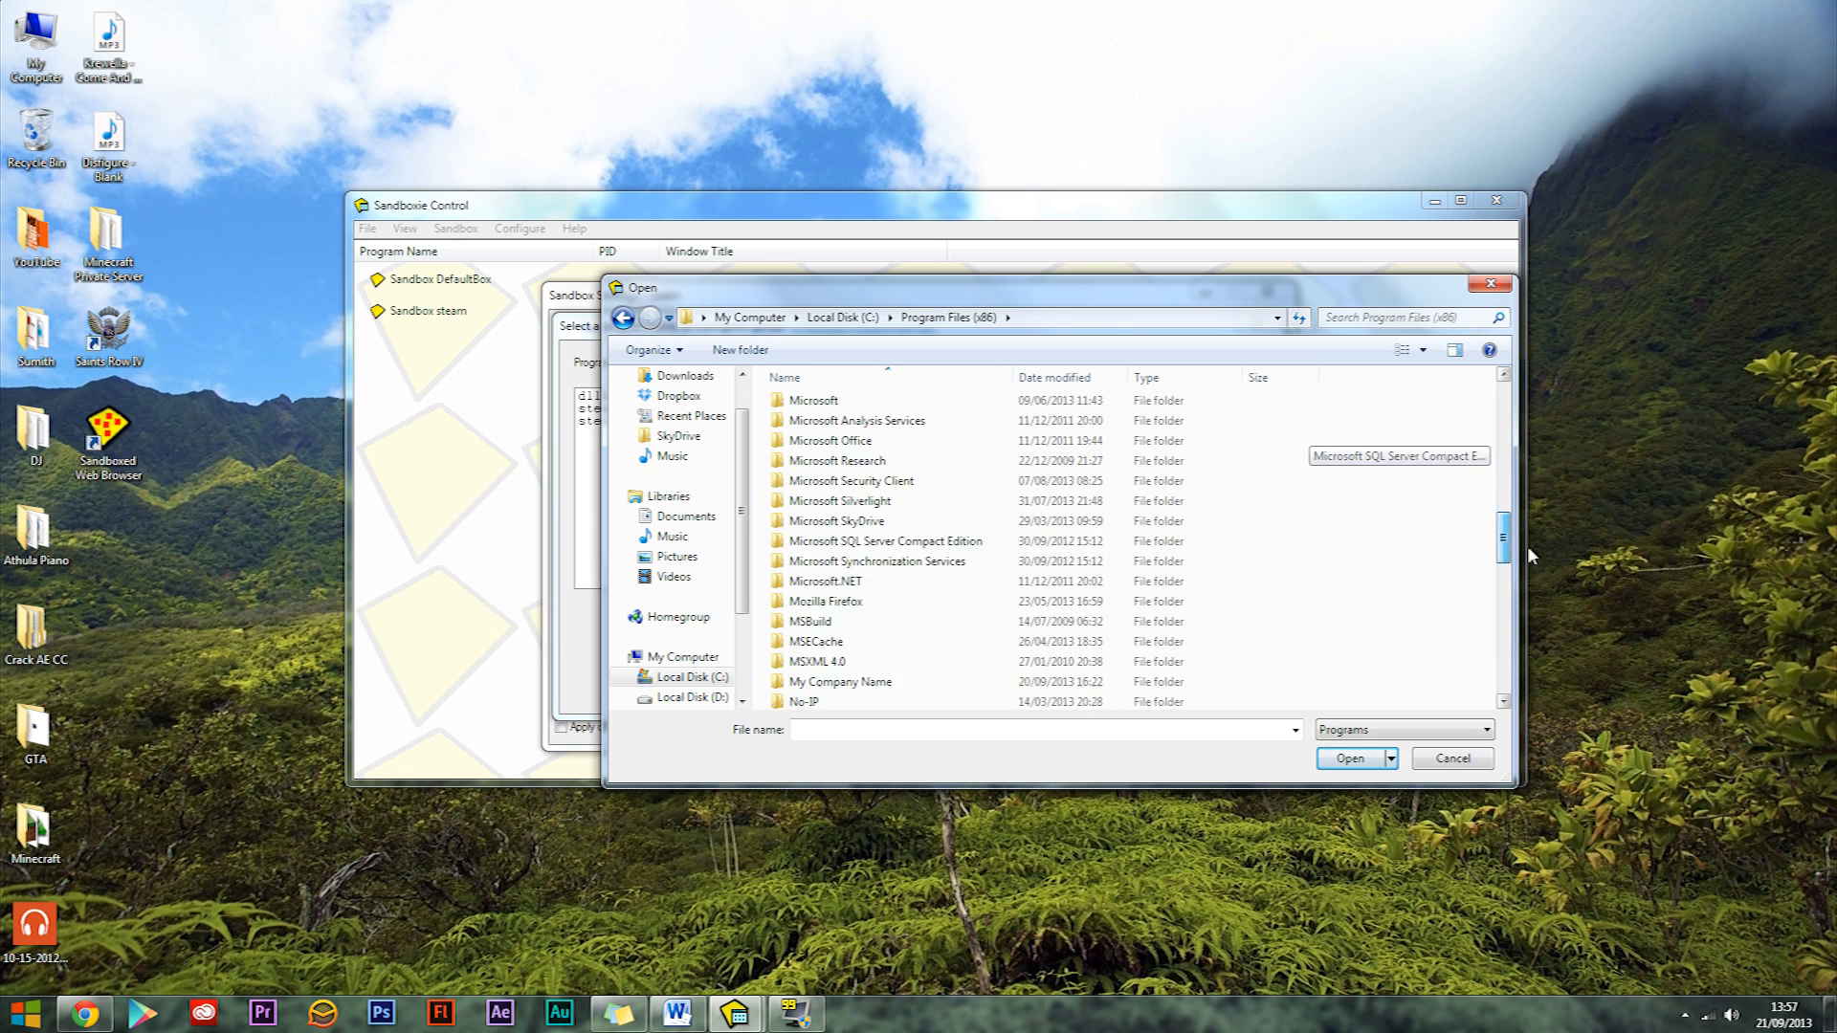
{"action": "scroll", "scroll_direction": "down", "scroll_amount": 3}
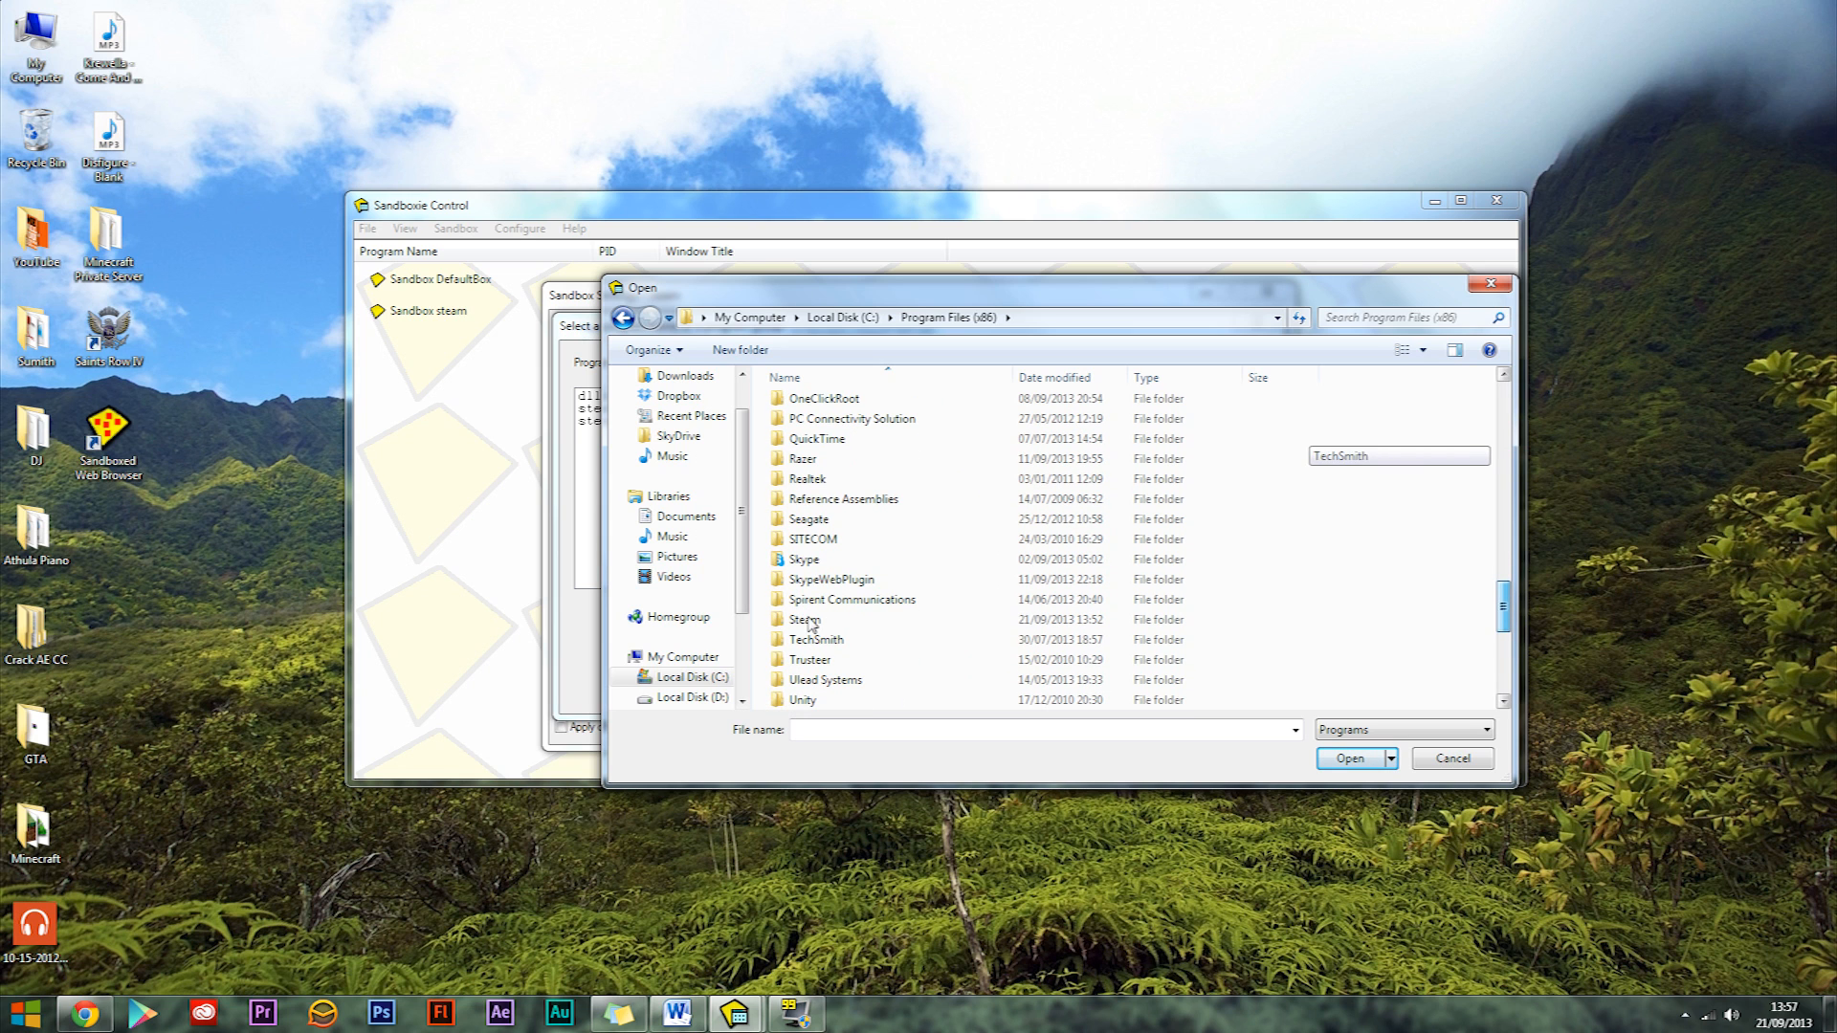
{"action": "double_click", "coordinate": [807, 618]}
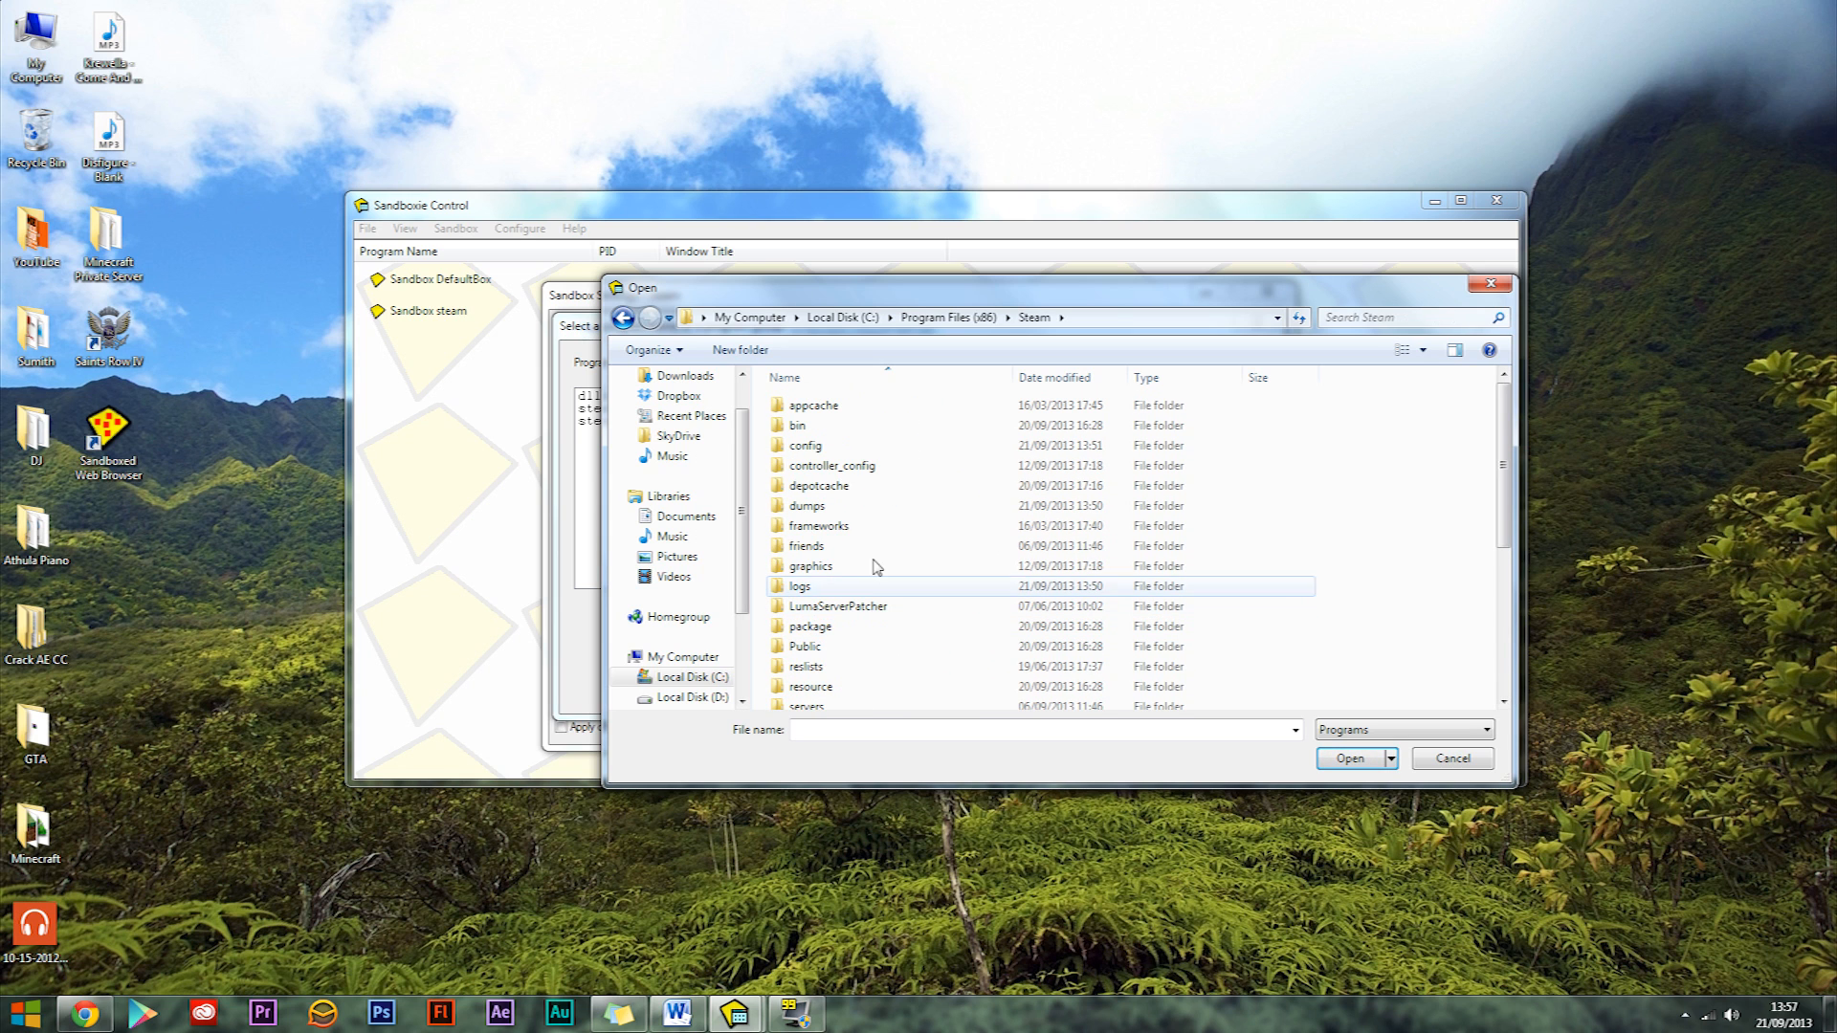
{"action": "scroll", "scroll_direction": "down", "scroll_amount": 3}
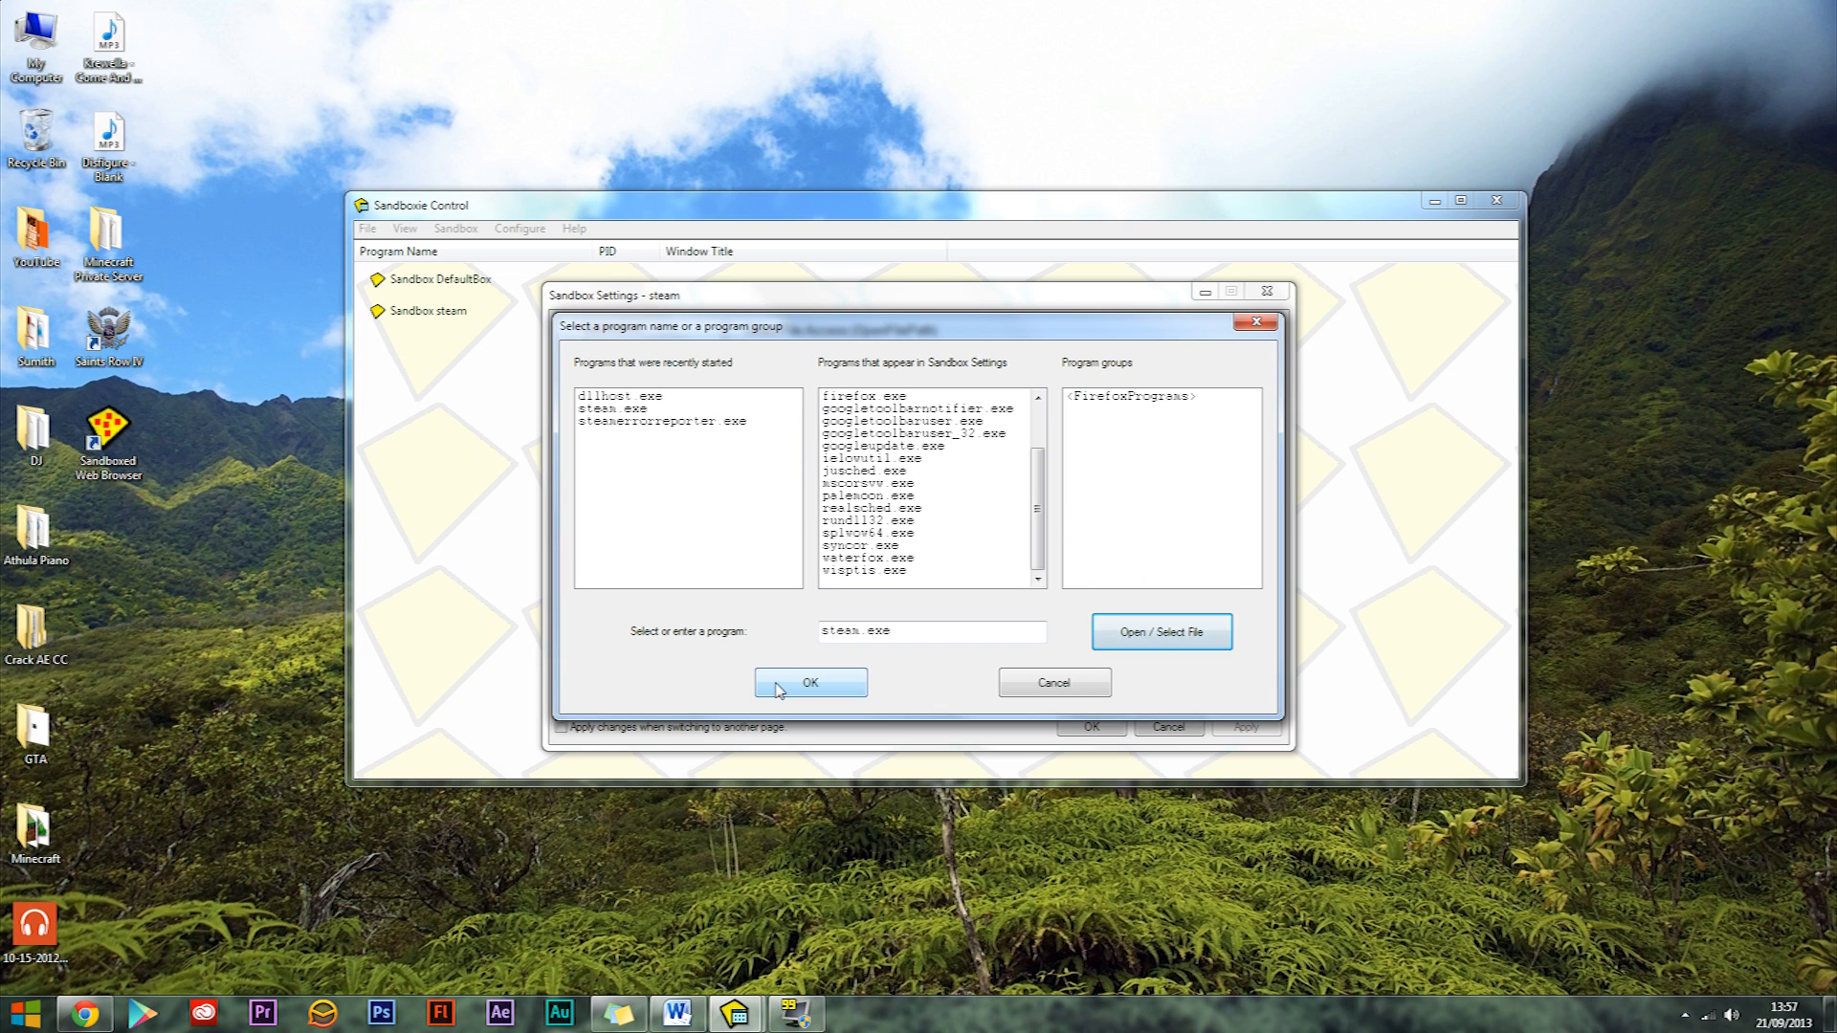
Confirm steam.exe, save the sandbox settings and acknowledge the configuration-refreshed notice
{"action": "left_click", "coordinate": [809, 683]}
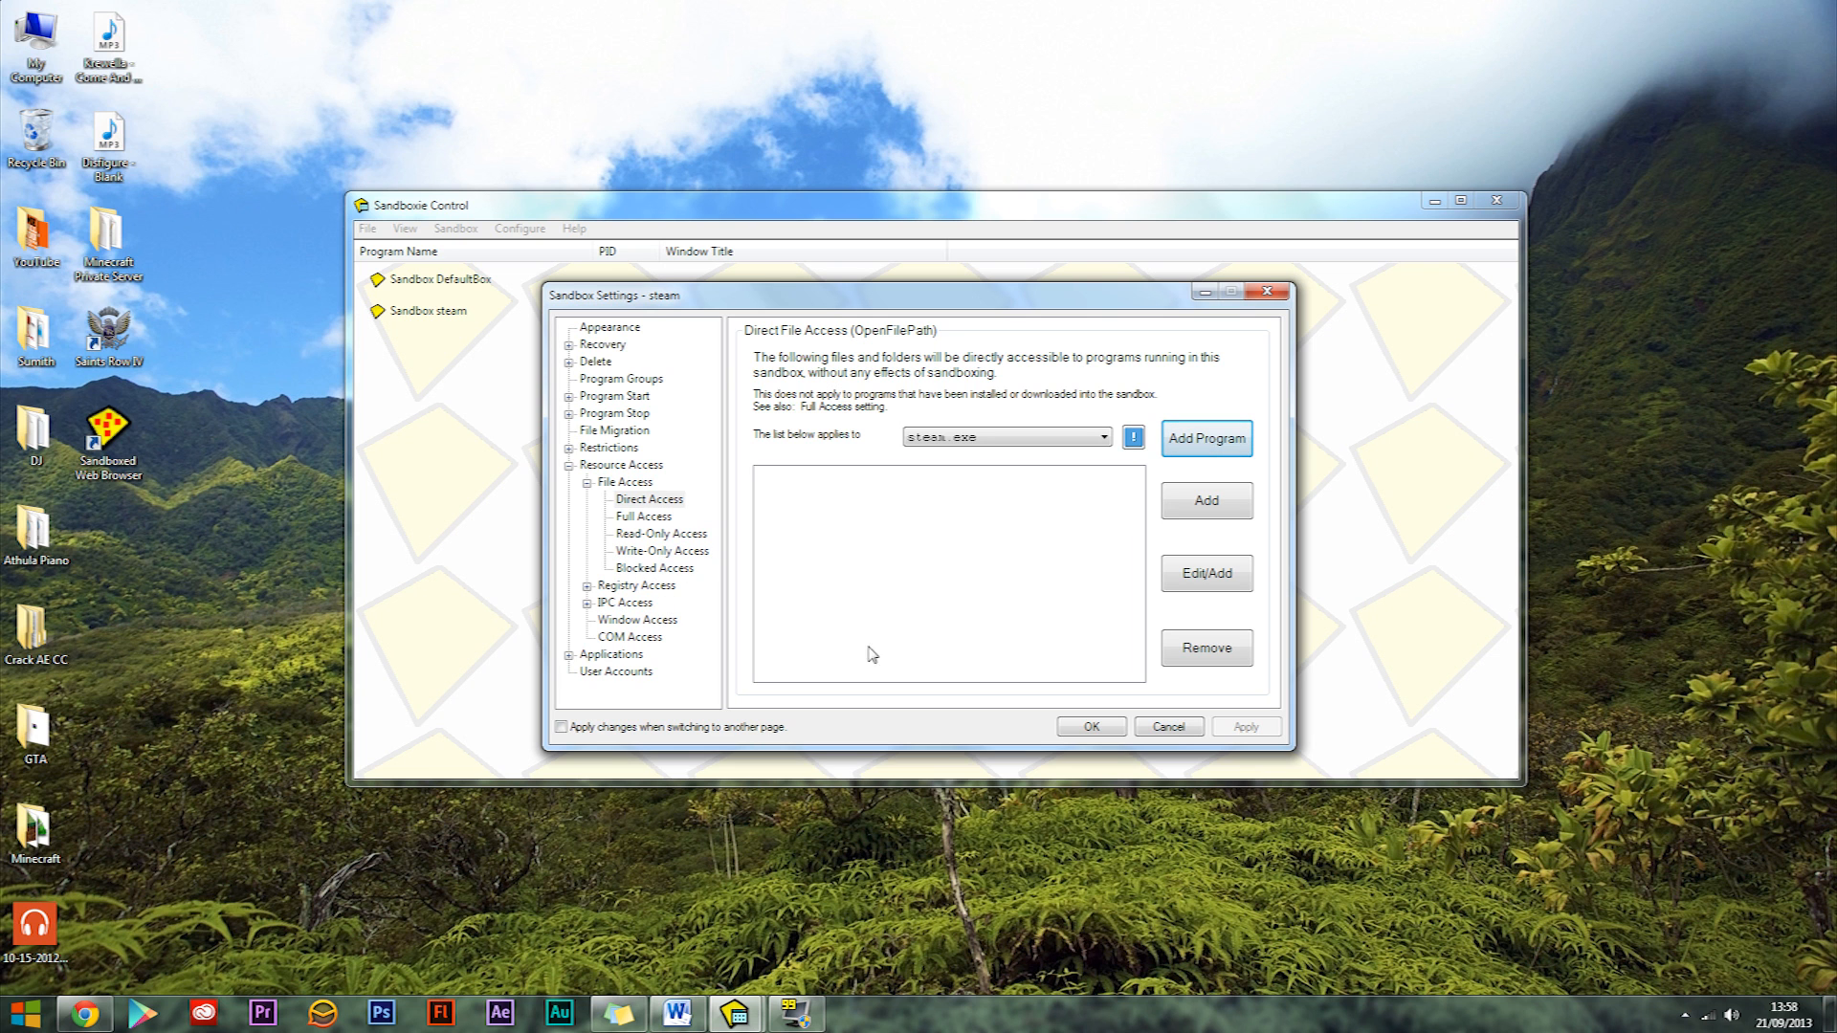
{"action": "left_click", "coordinate": [1089, 727]}
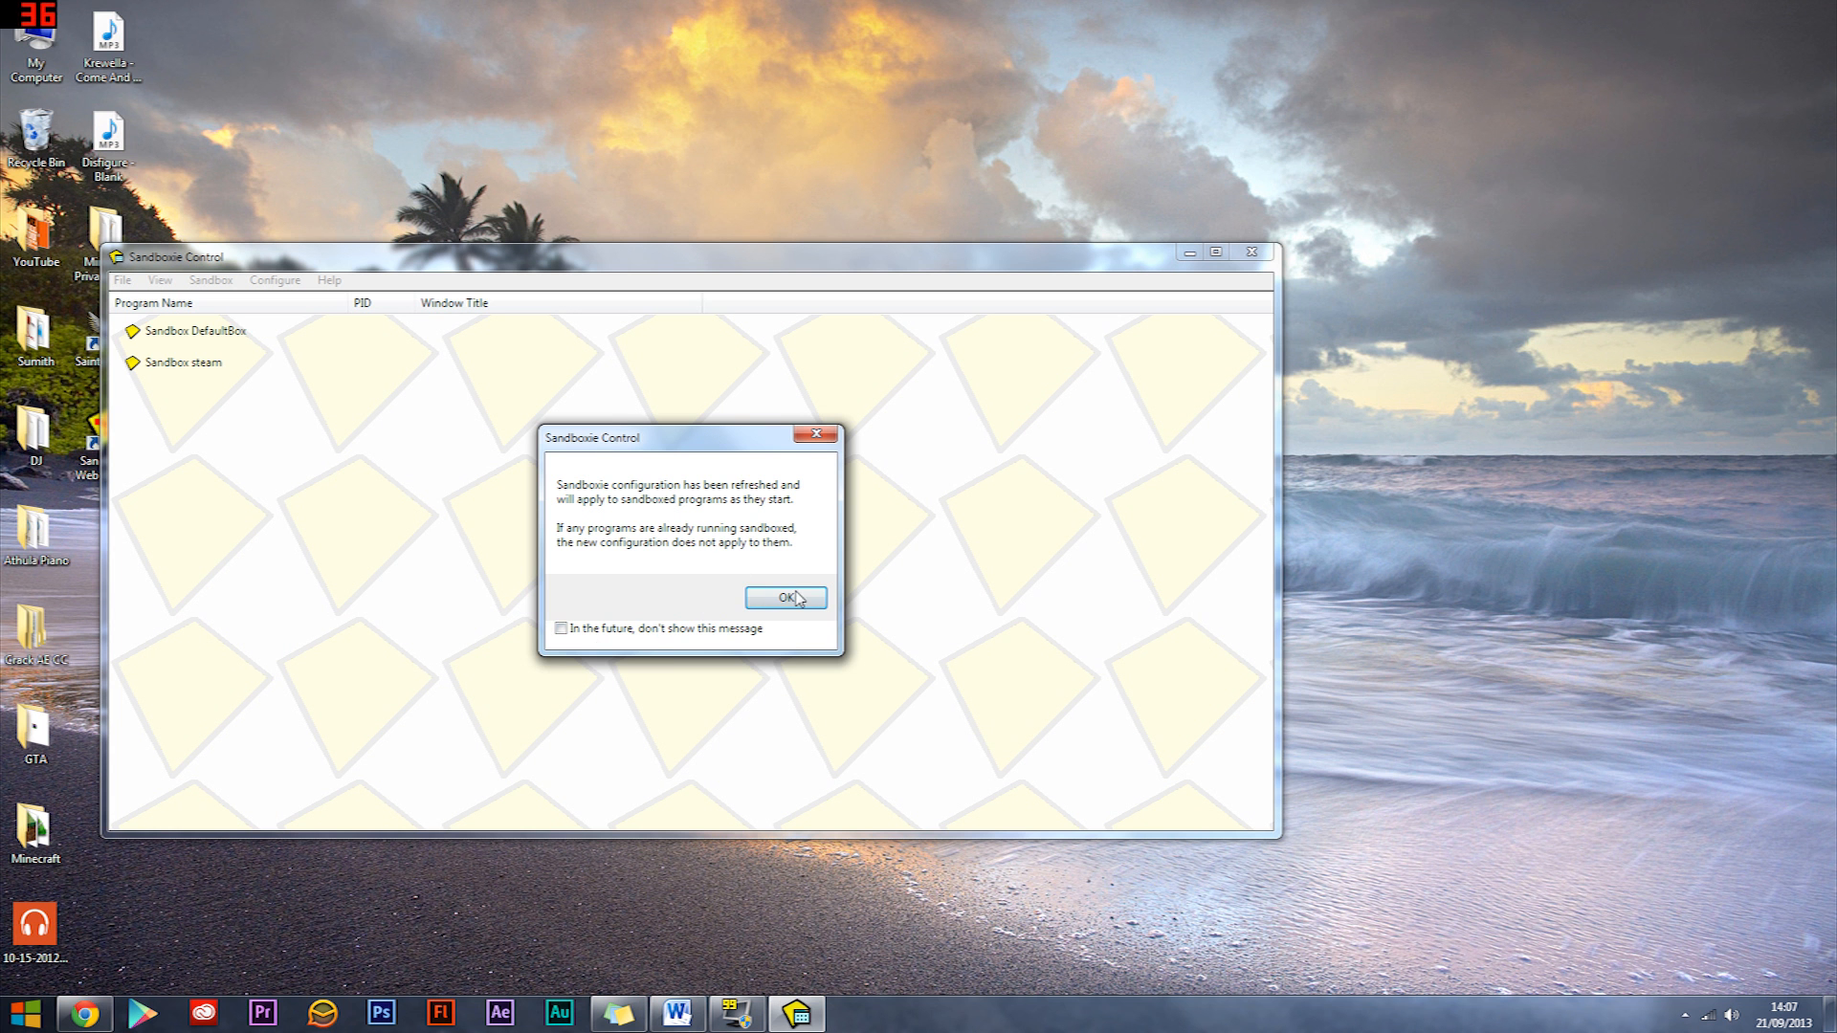
{"action": "left_click", "coordinate": [787, 597]}
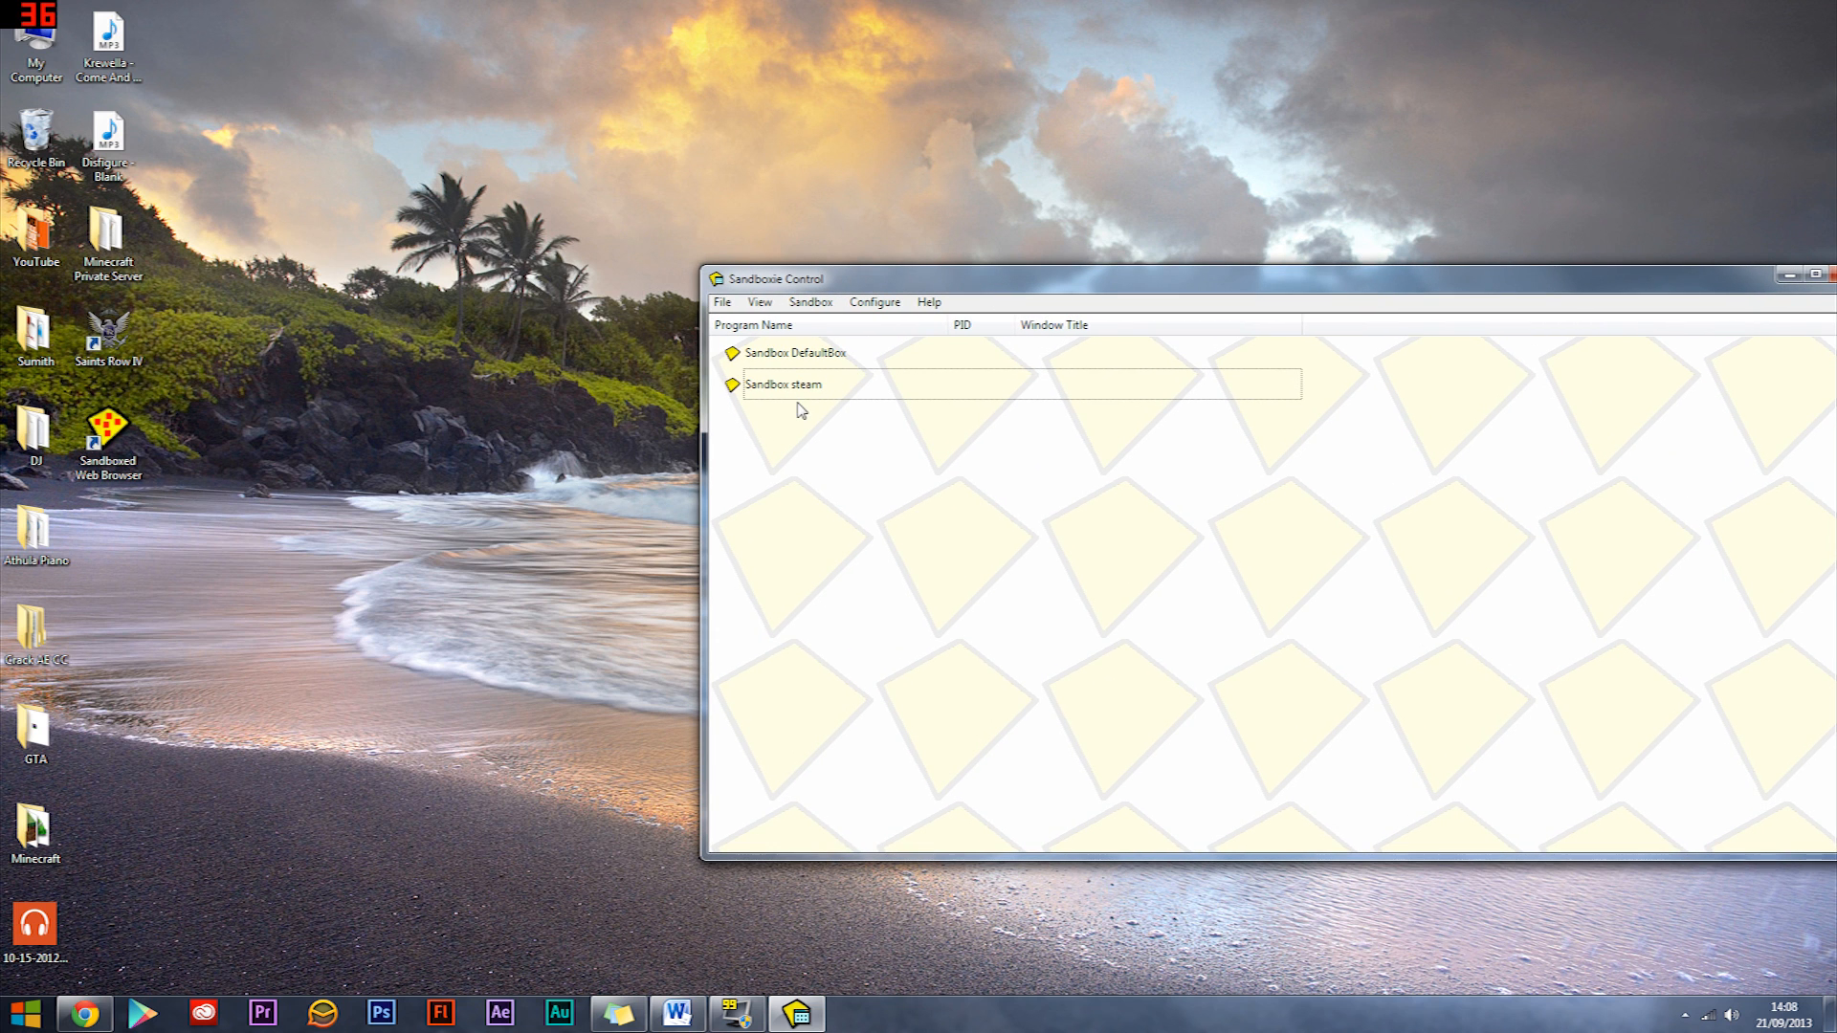
Start Run Sandboxed > Run Any Program for the steam sandbox and browse for the program
{"action": "right_click", "coordinate": [780, 385]}
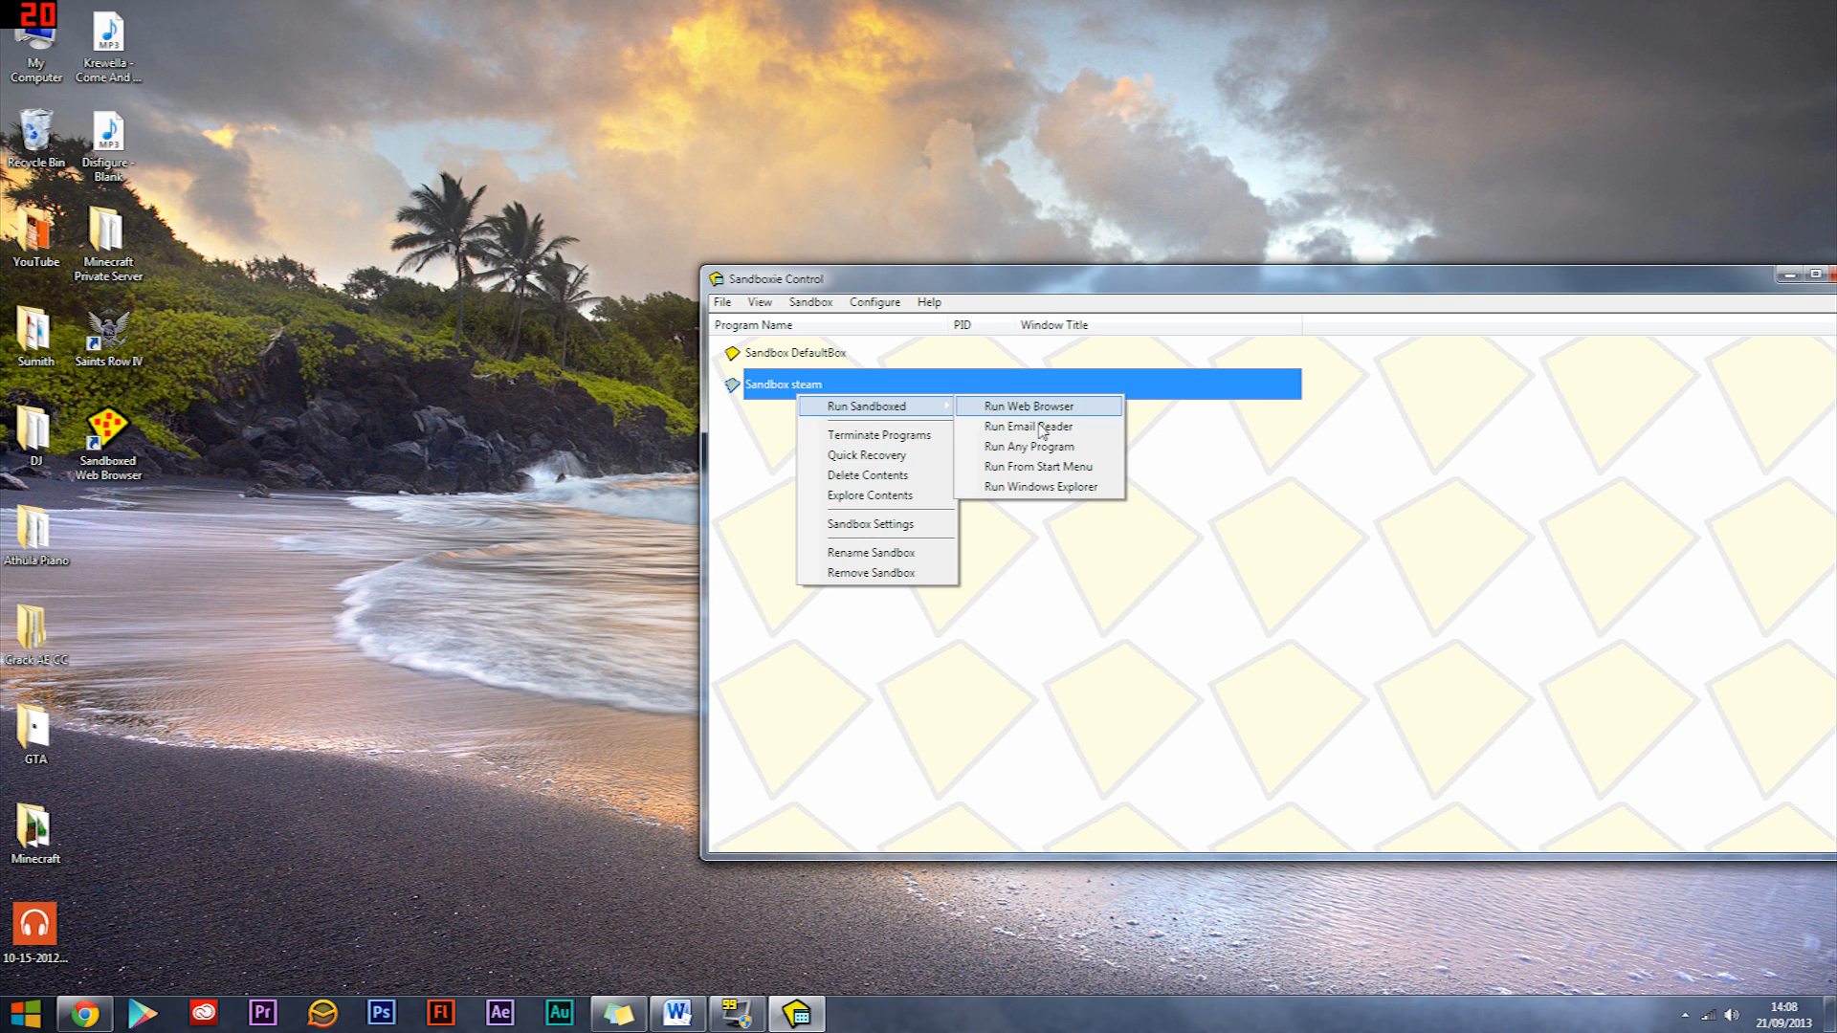
{"action": "left_click", "coordinate": [1027, 446]}
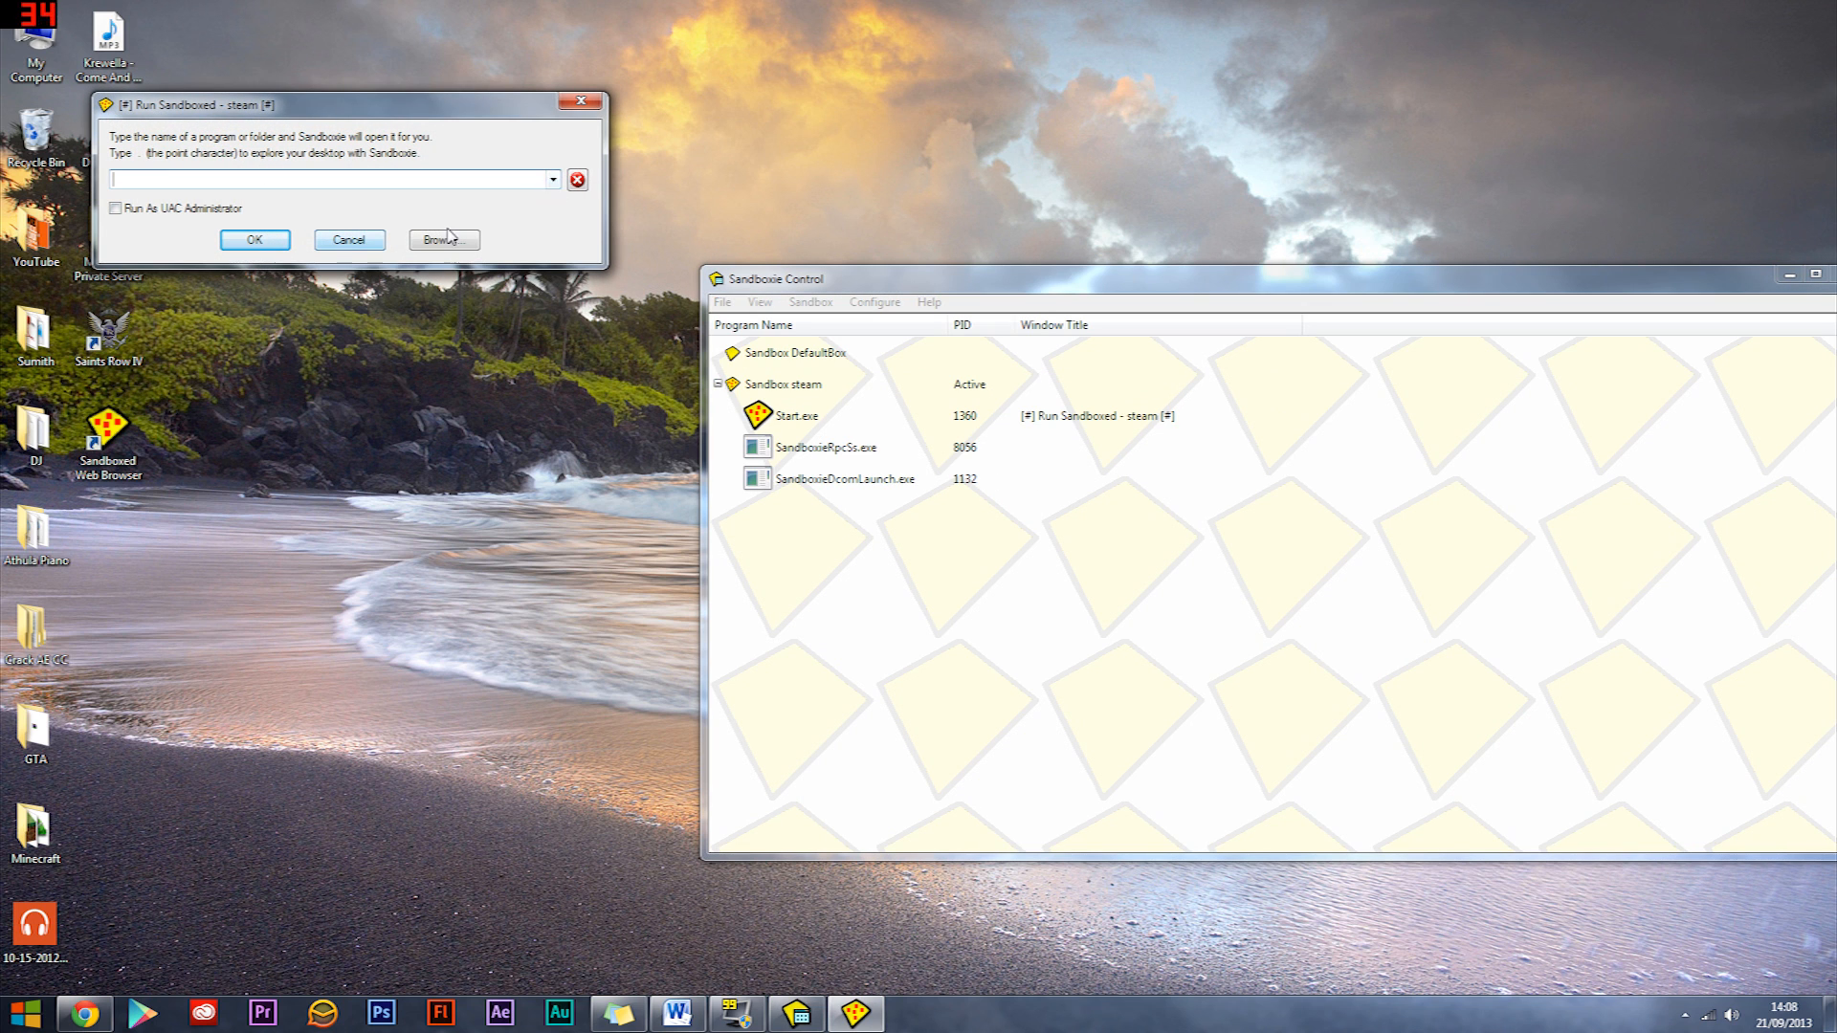
{"action": "left_click", "coordinate": [442, 240]}
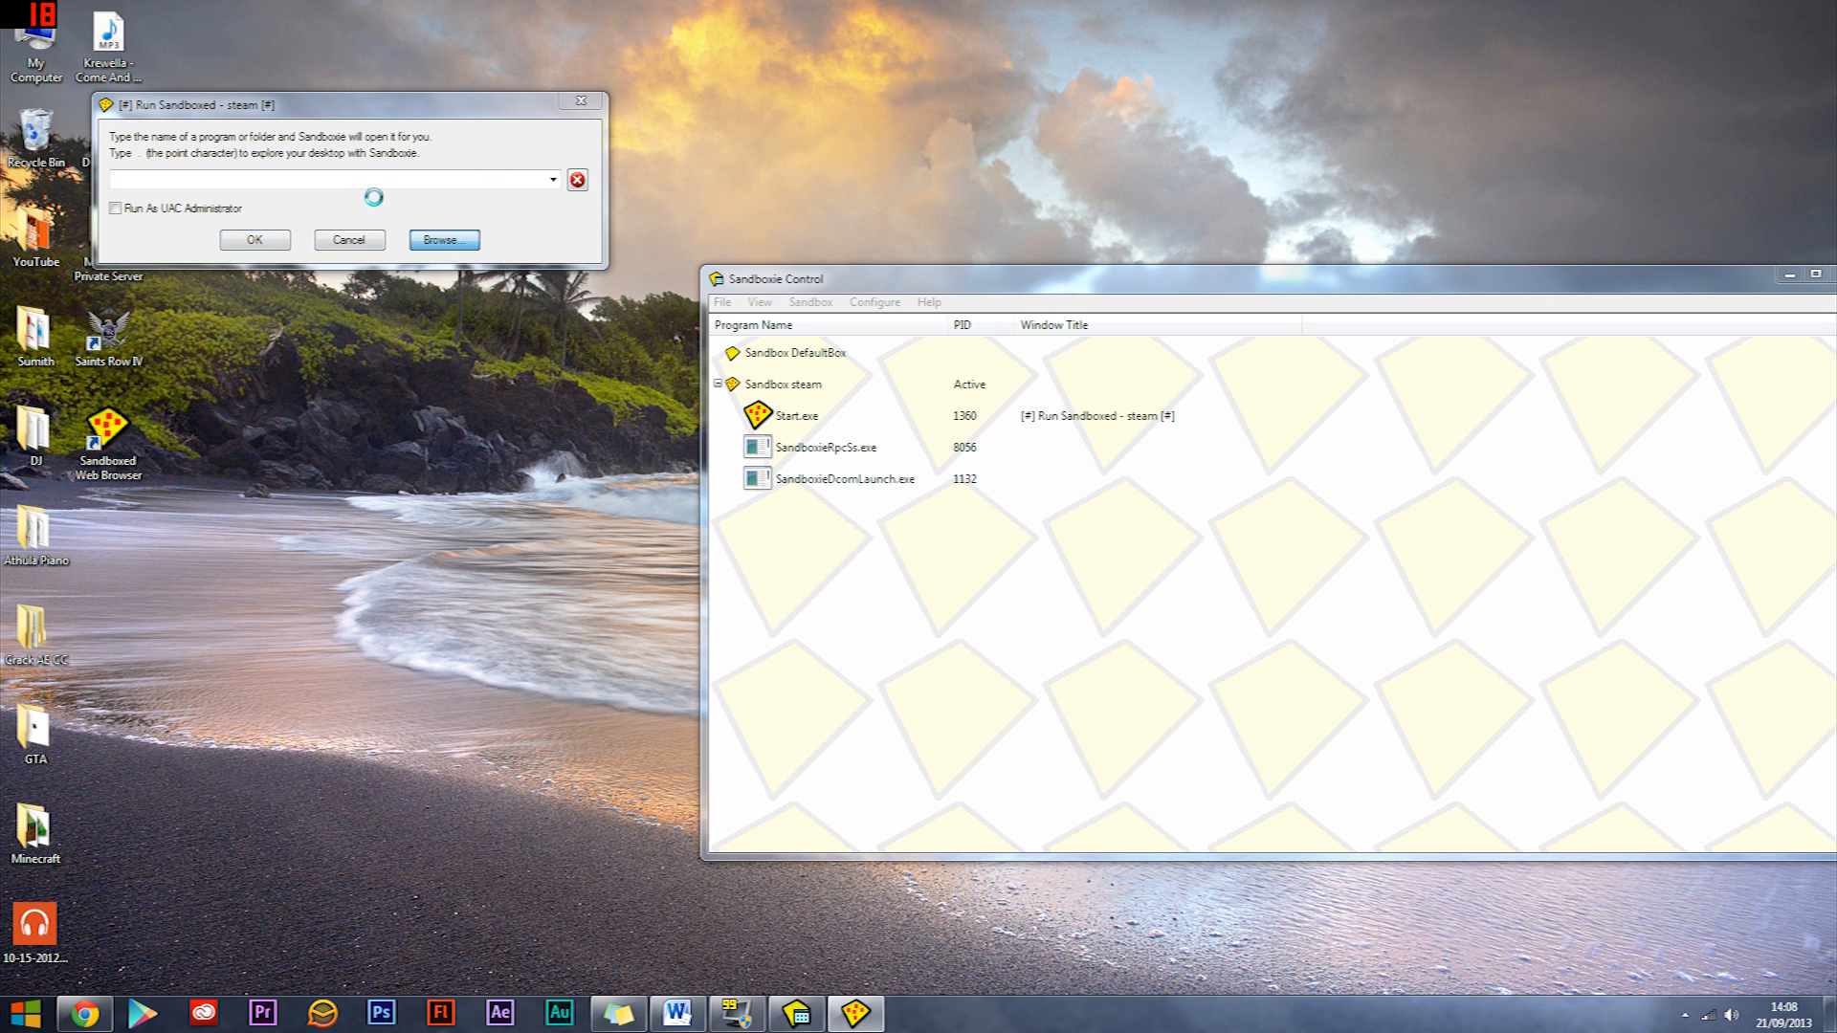
{"action": "left_click", "coordinate": [442, 241]}
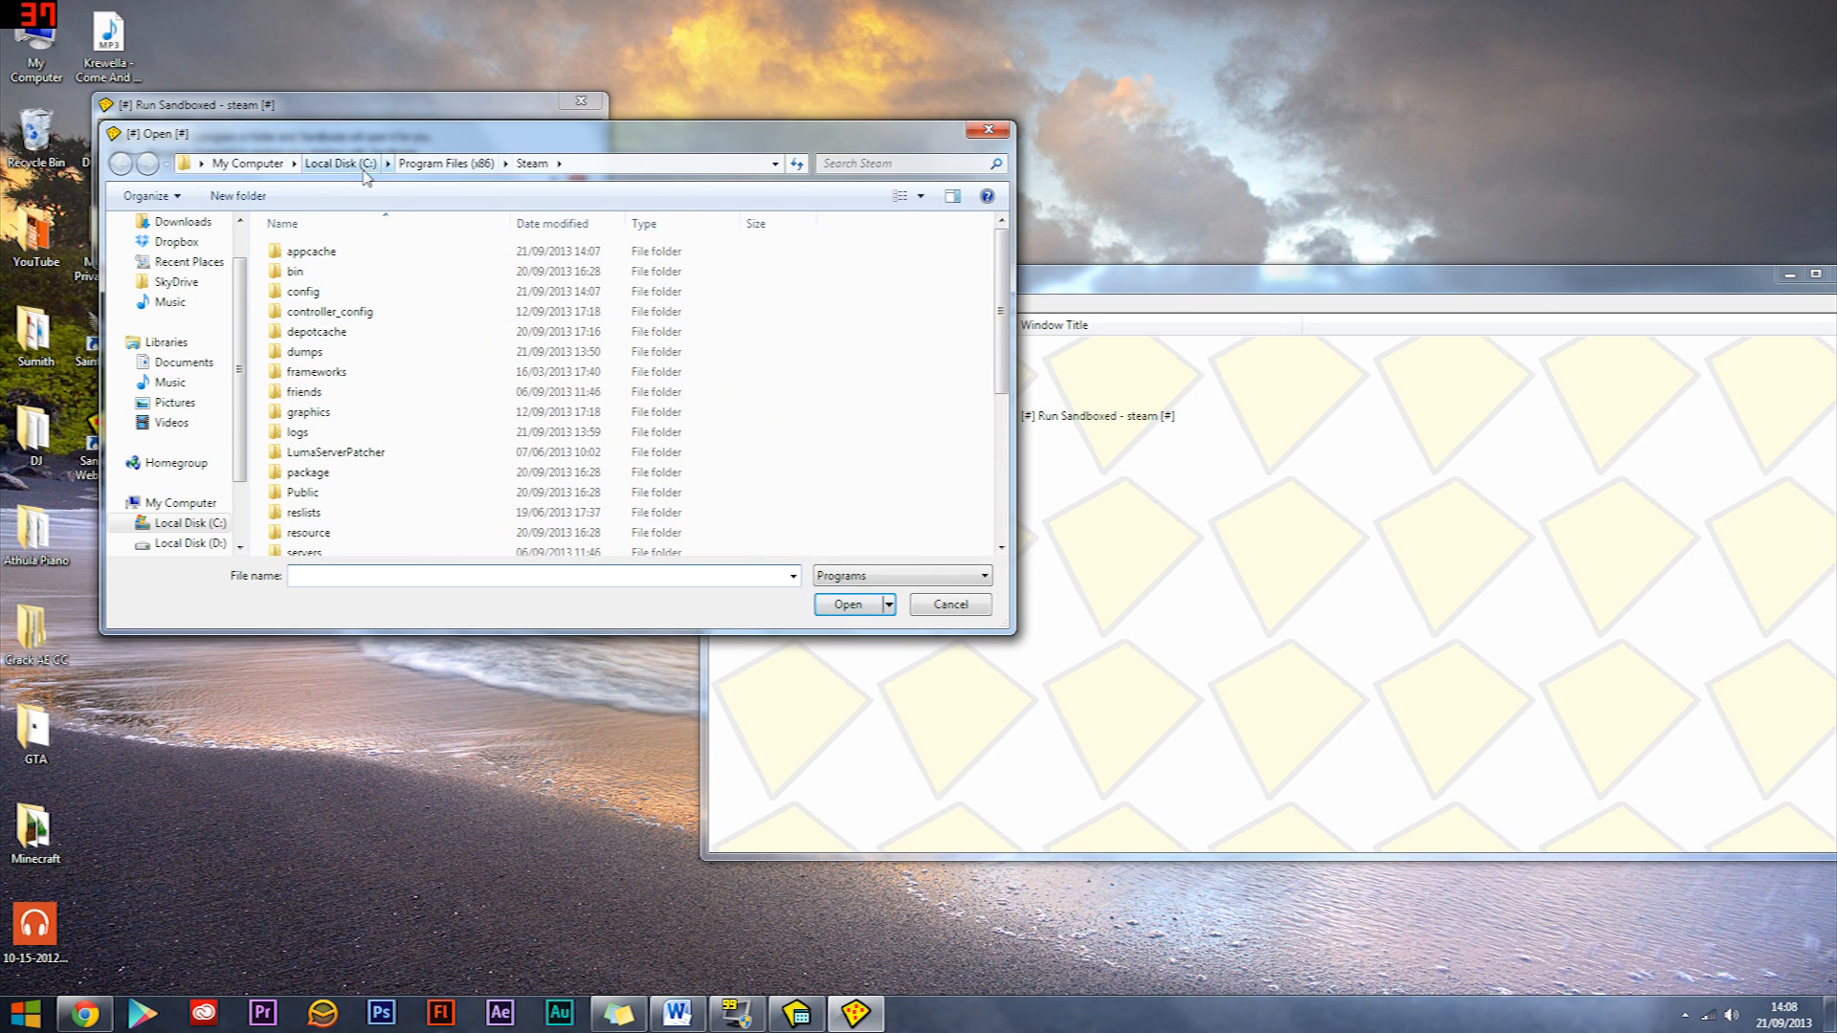
Select C:\Program Files (x86)\Steam\Steam.exe as the program to run
{"action": "left_click", "coordinate": [337, 163]}
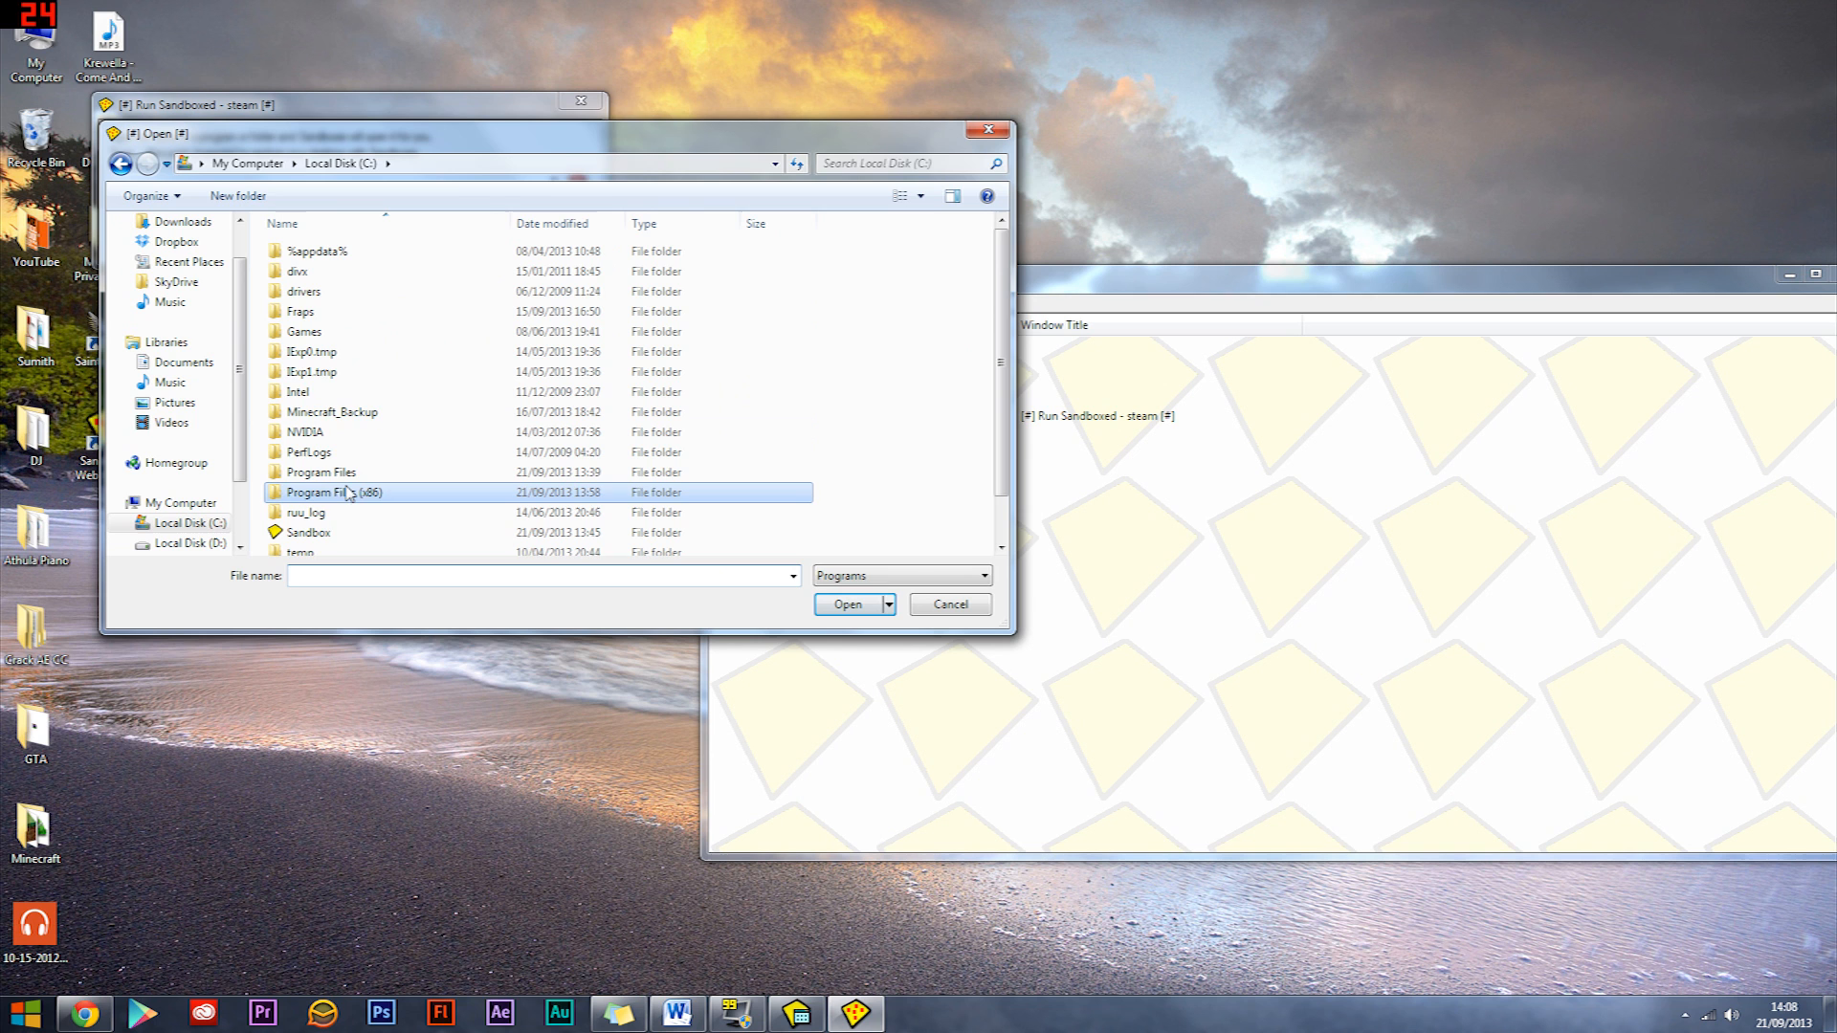
{"action": "double_click", "coordinate": [337, 492]}
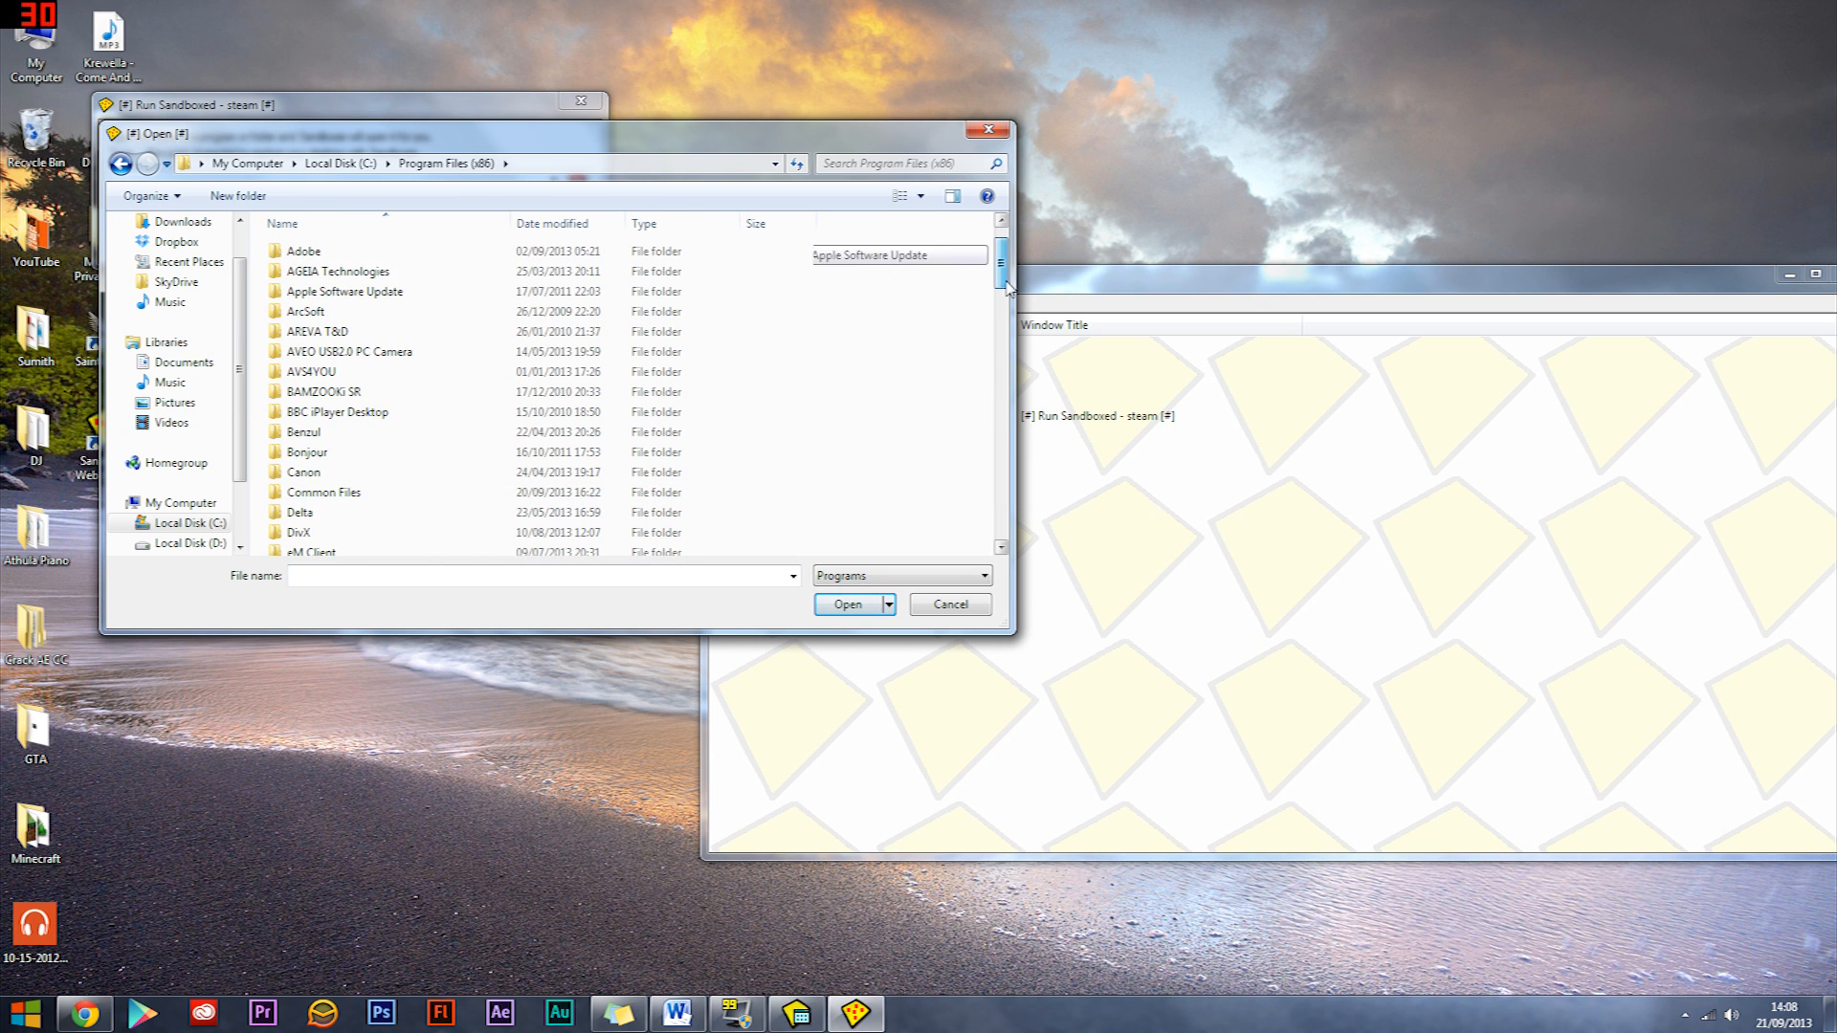
{"action": "scroll", "scroll_direction": "down", "scroll_amount": 3}
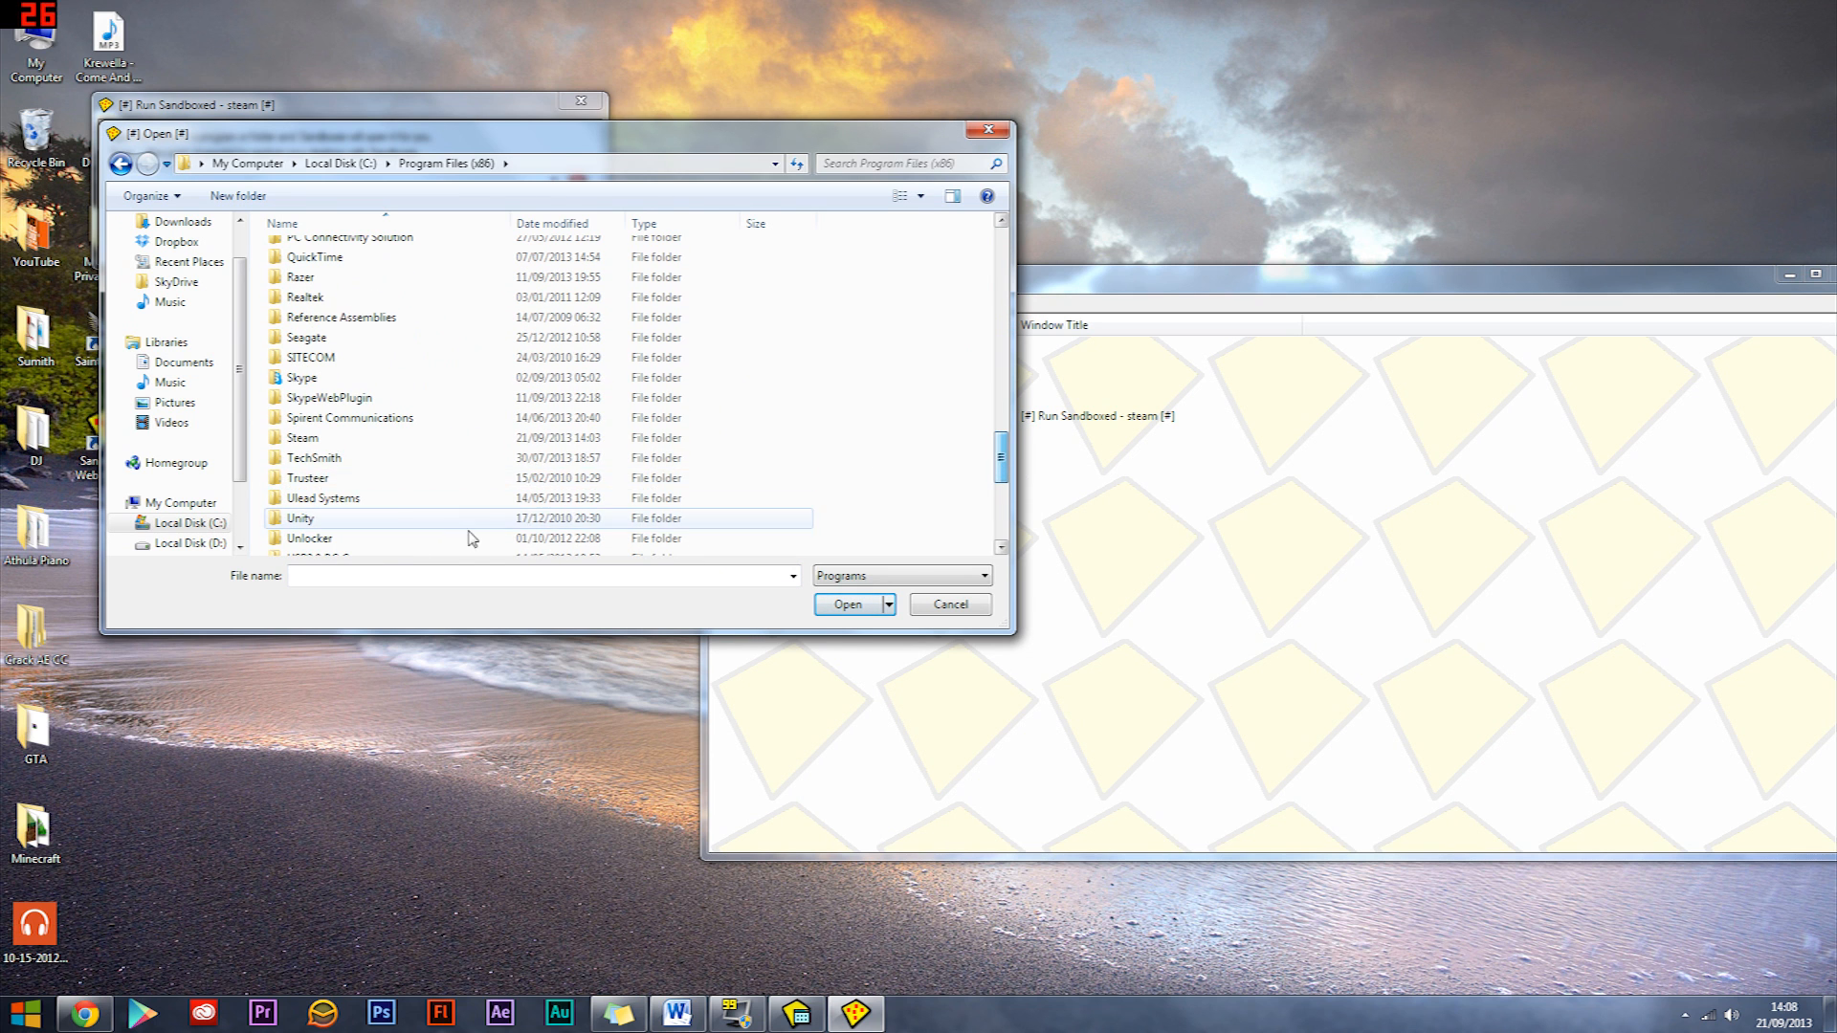
{"action": "double_click", "coordinate": [302, 436]}
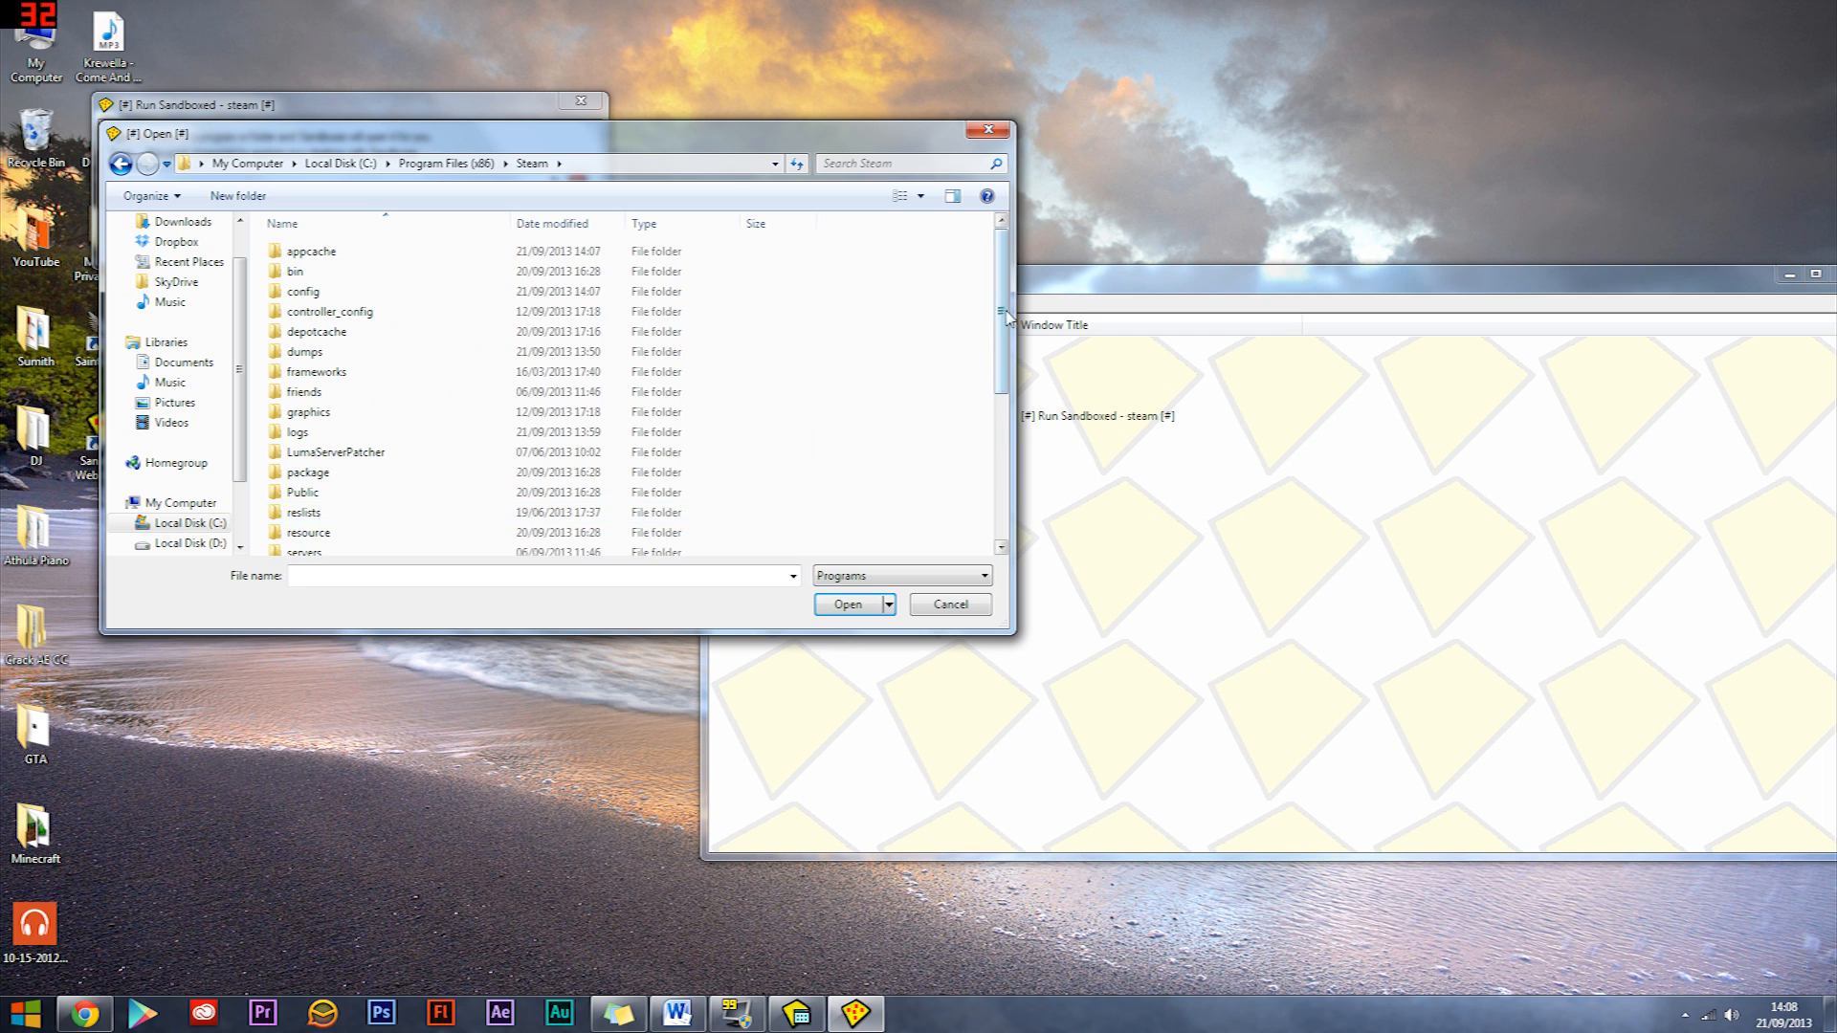
{"action": "left_click", "coordinate": [949, 602]}
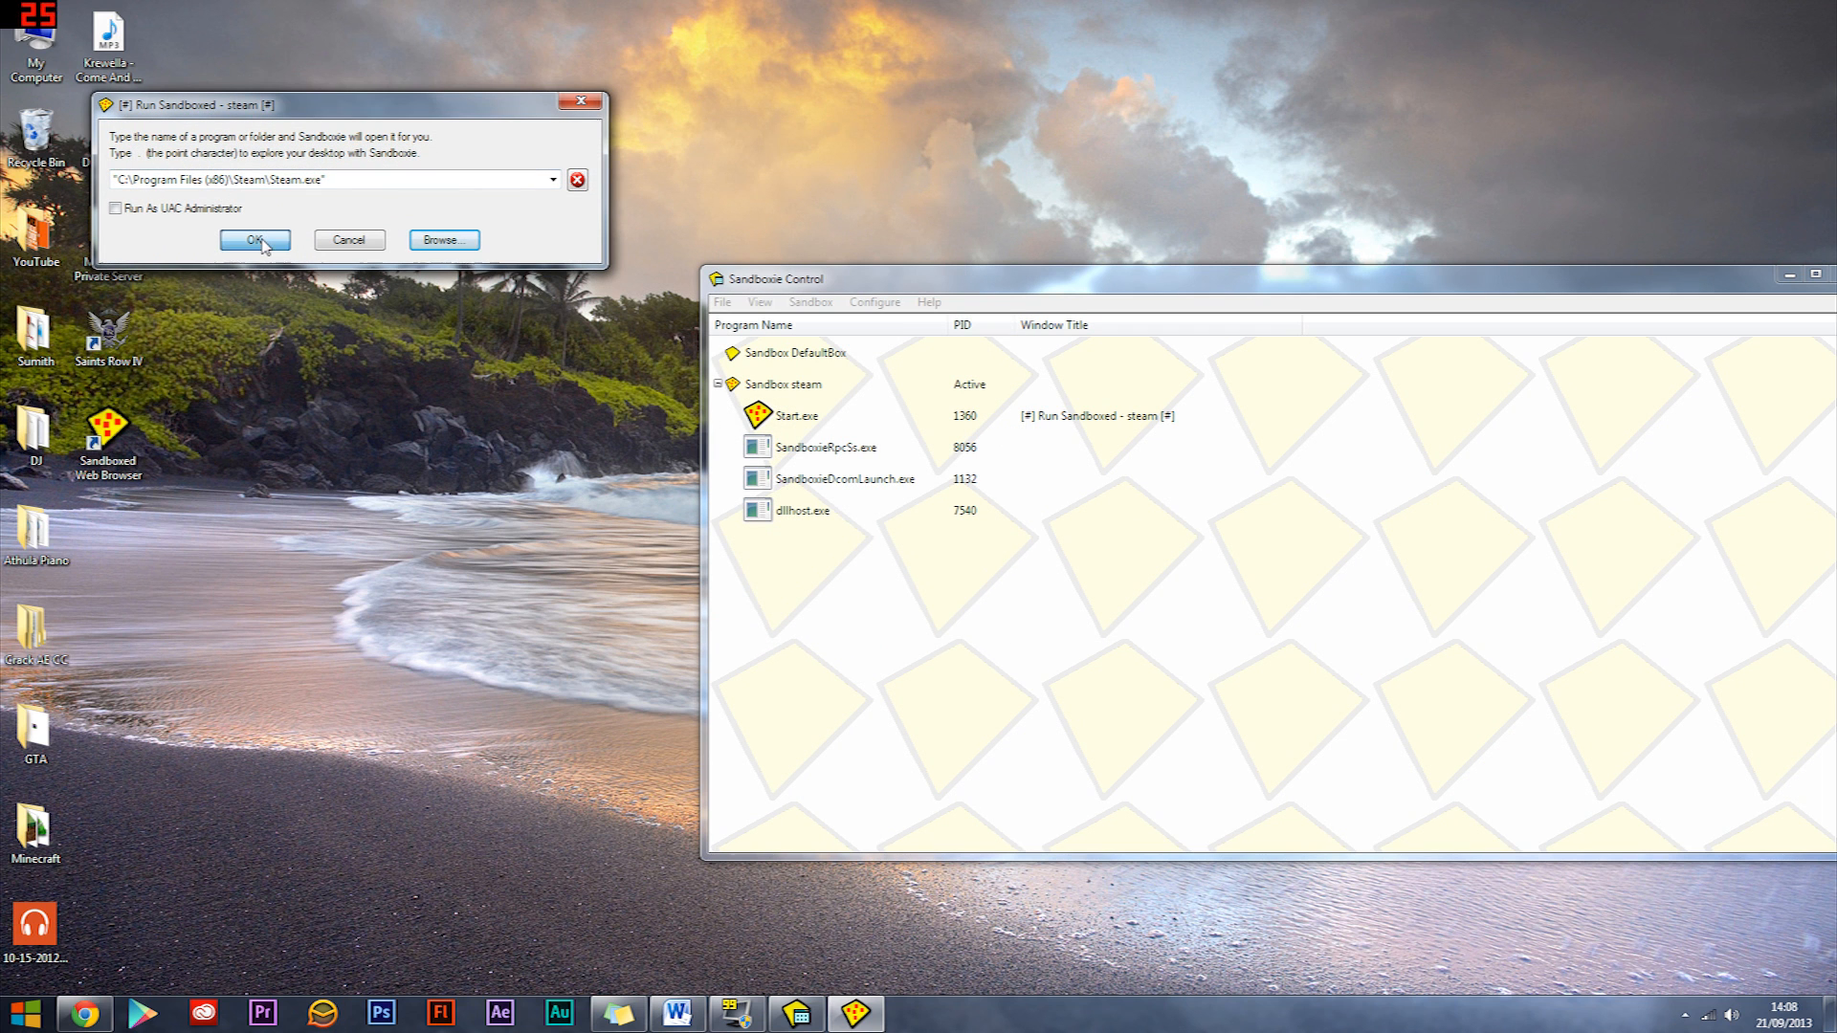
Launch Steam.exe inside the steam sandbox and enter the account password
{"action": "left_click", "coordinate": [255, 241]}
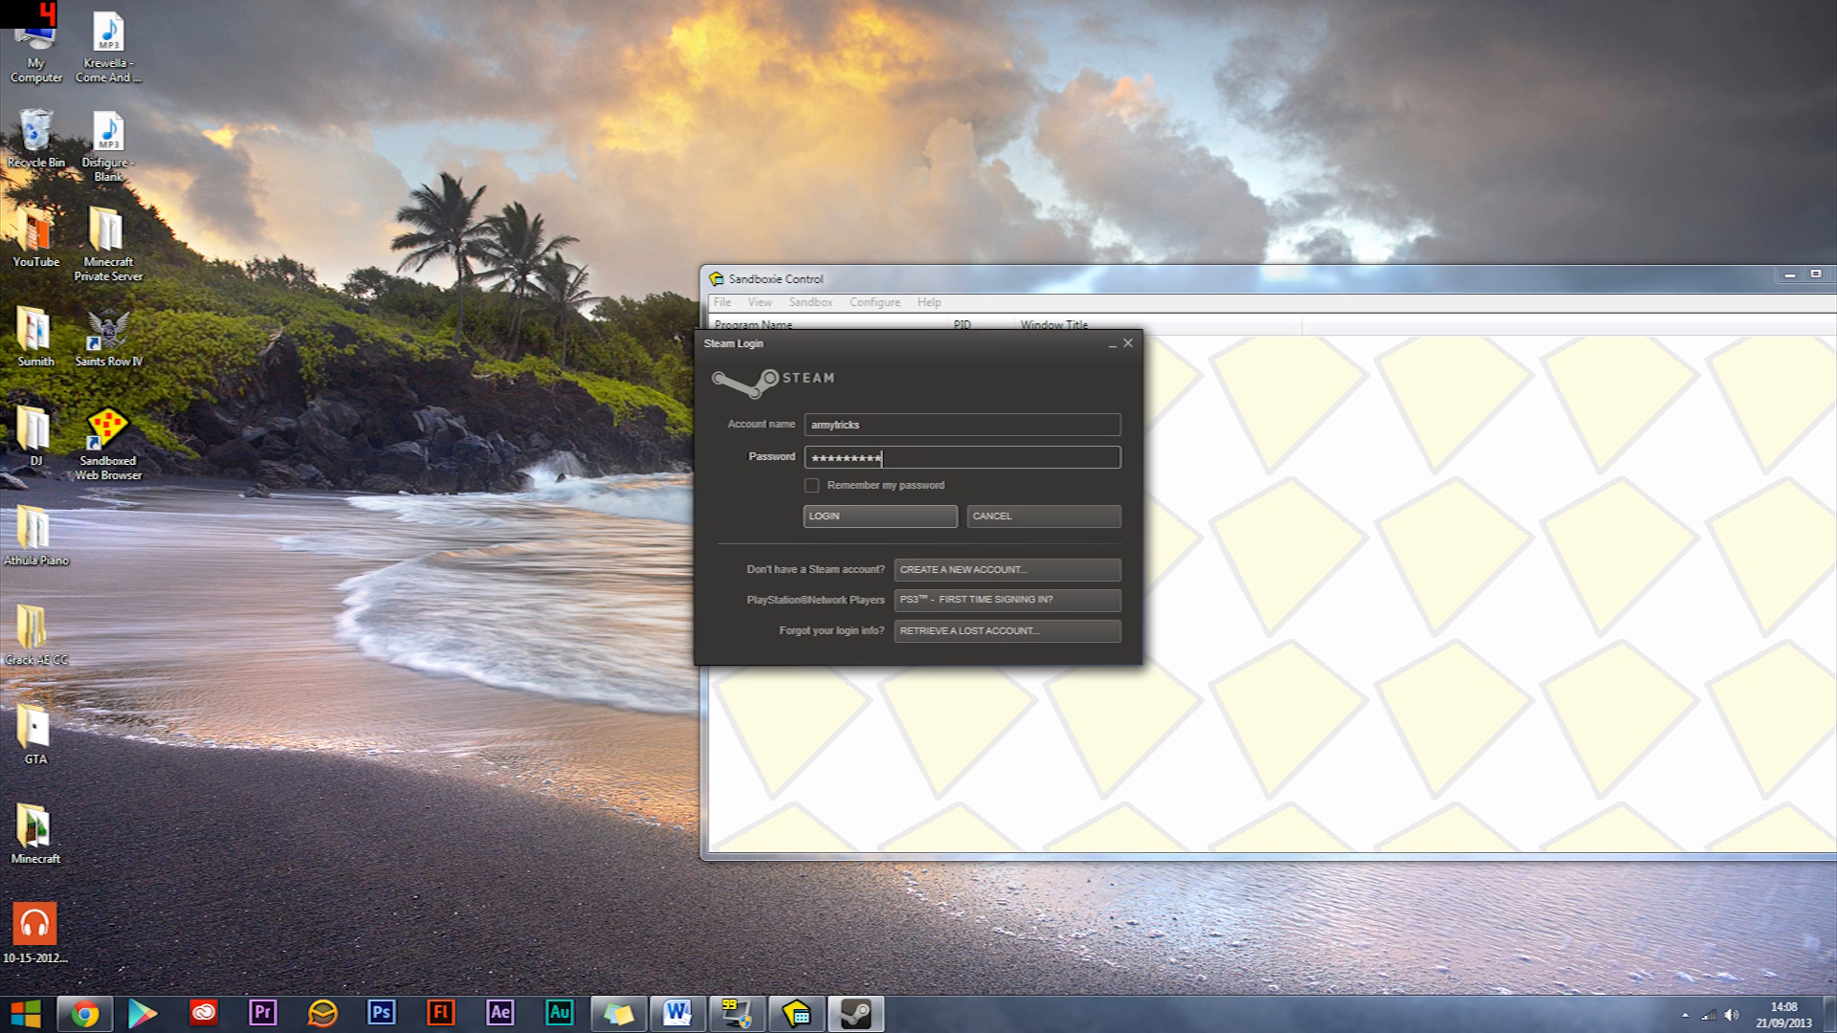
{"action": "type", "text": "****"}
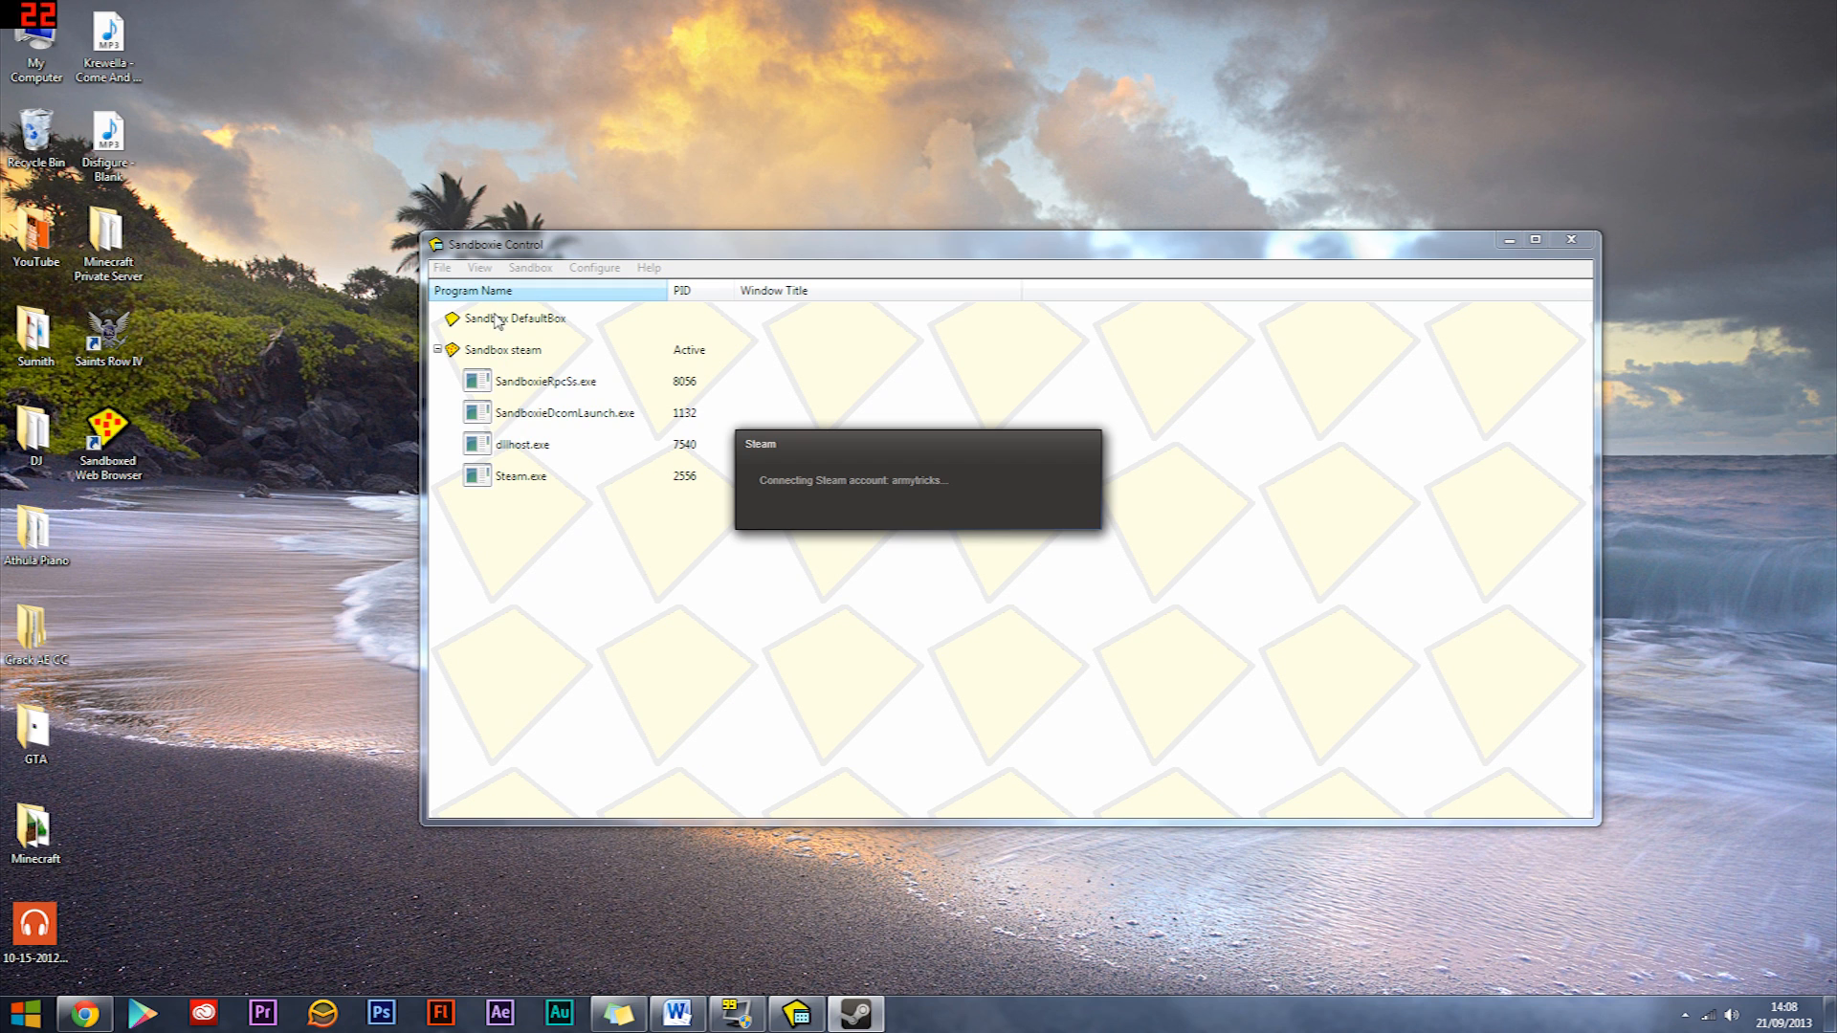
{"action": "mouse_move", "coordinate": [524, 347]}
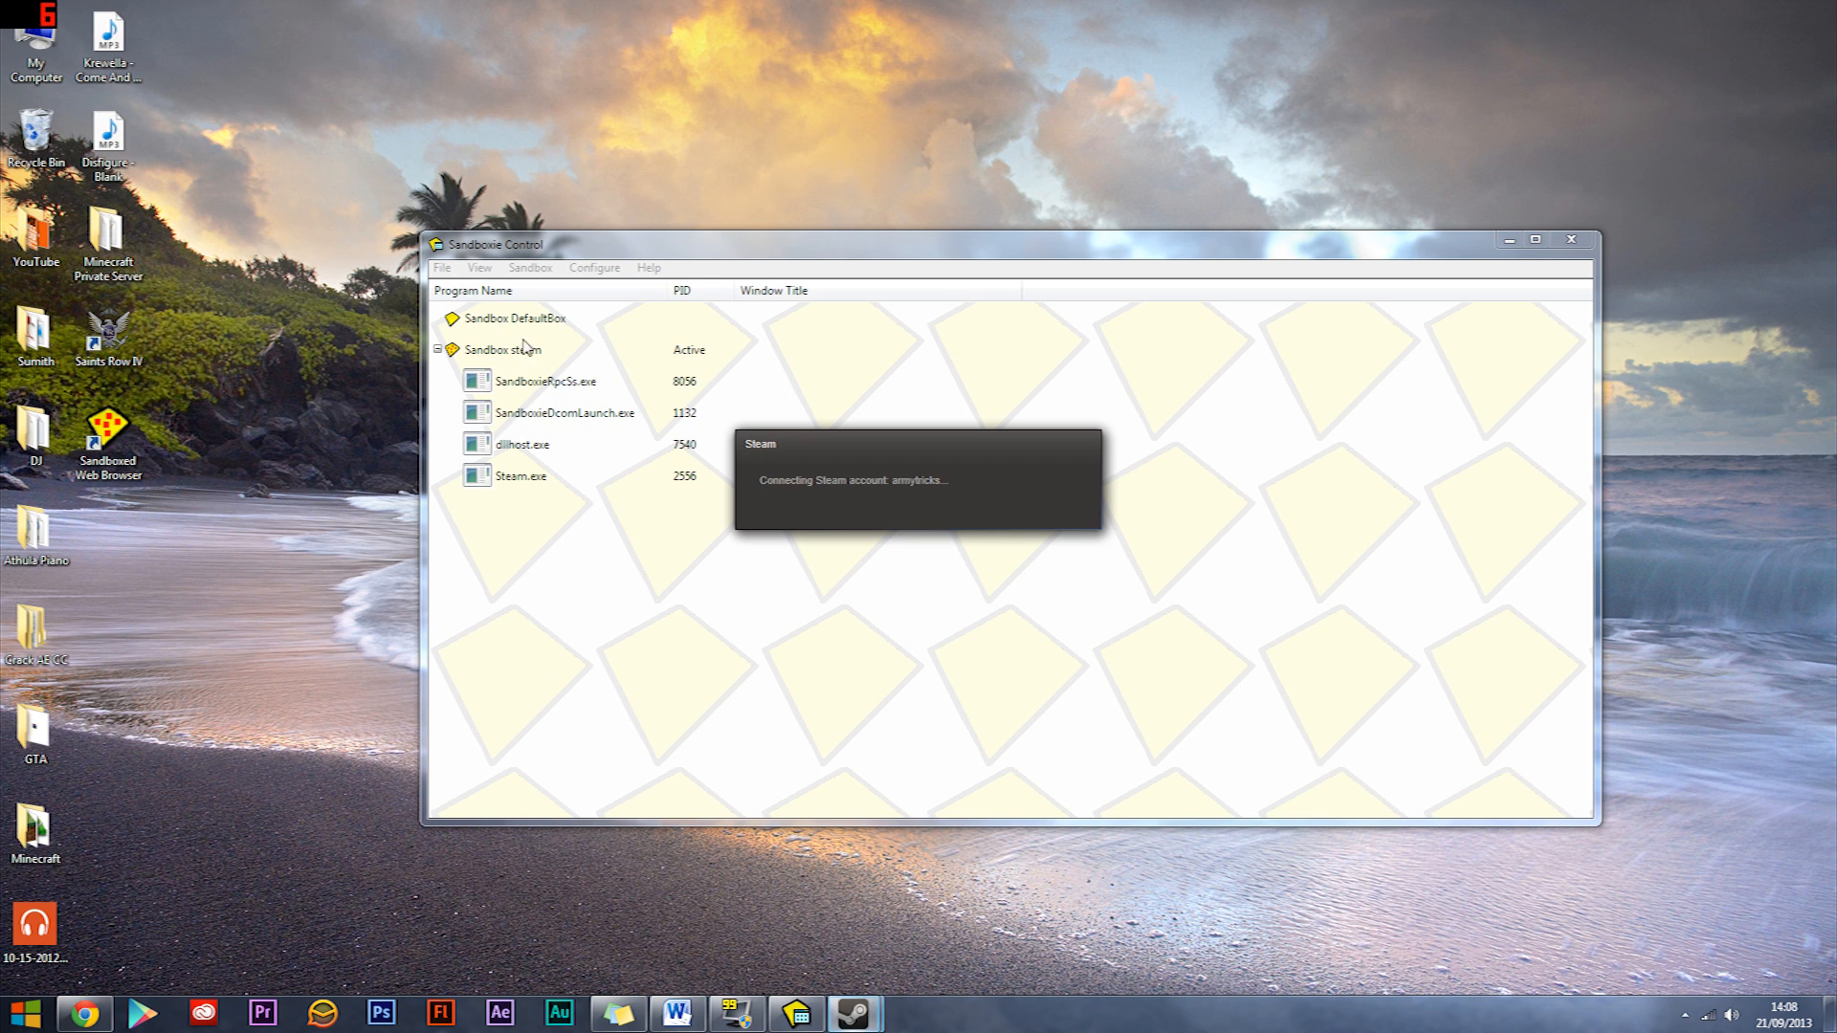
{"action": "mouse_move", "coordinate": [864, 503]}
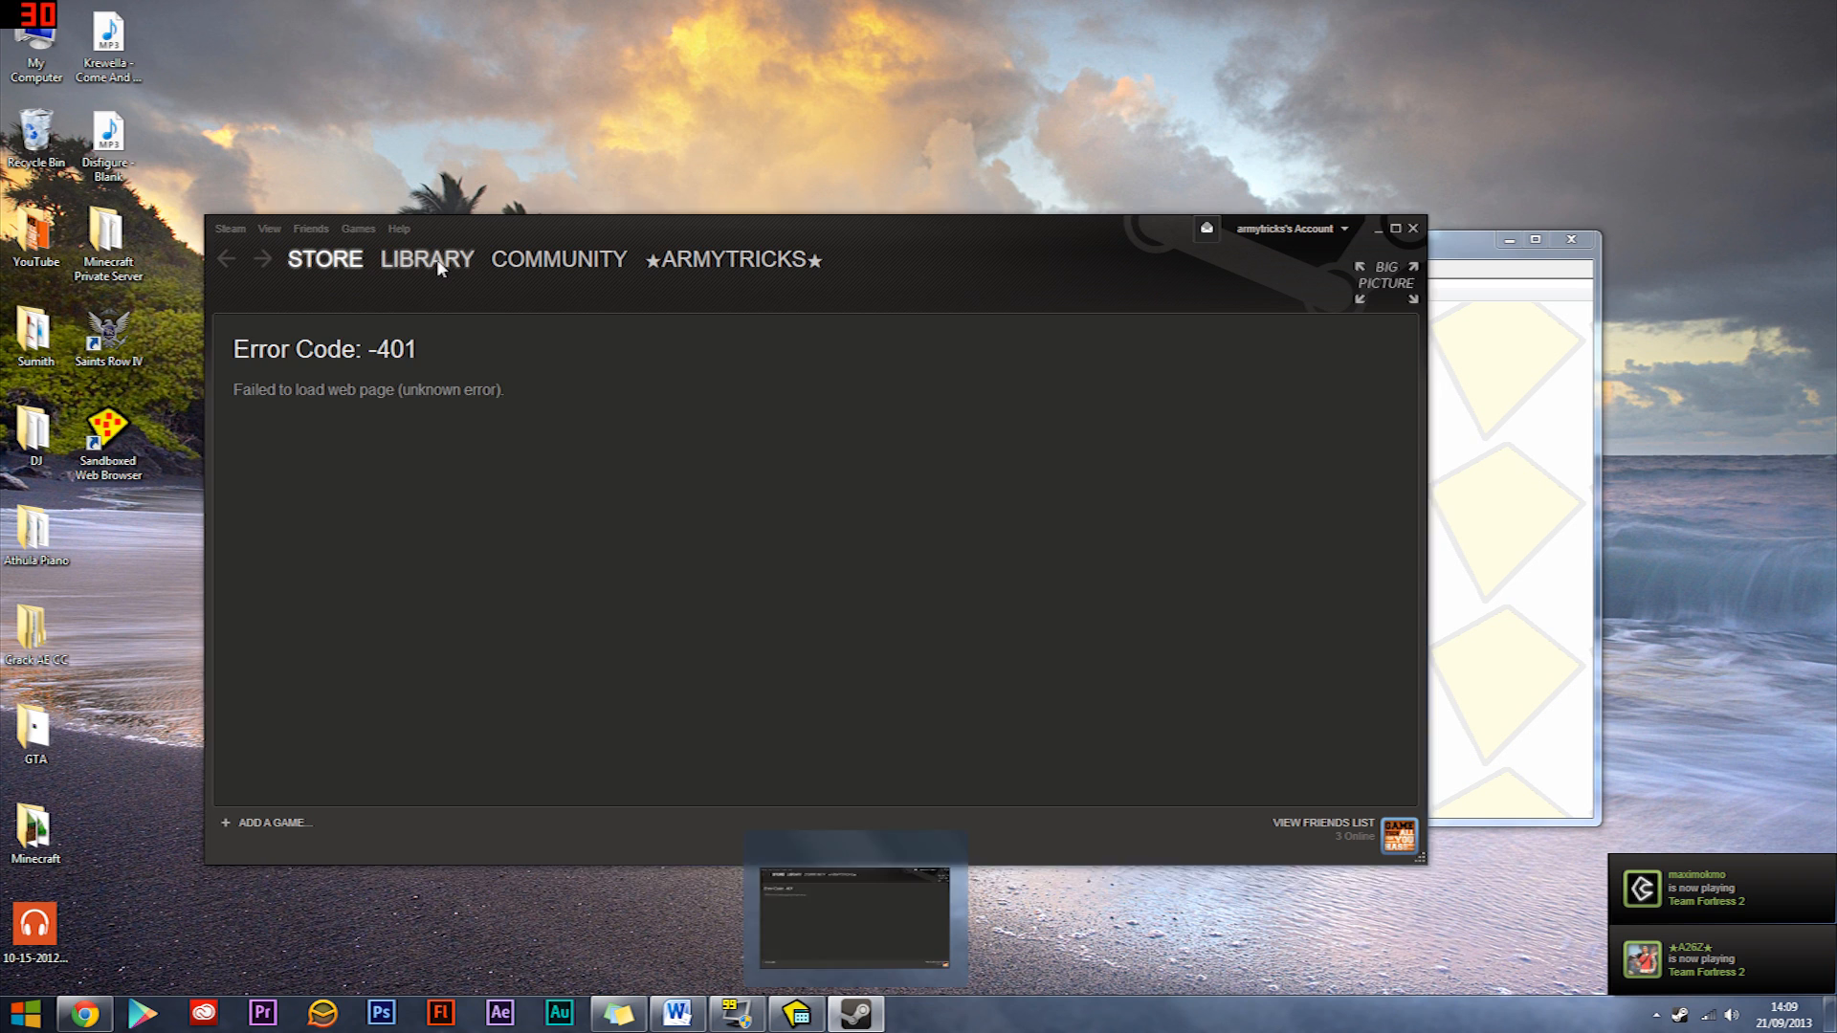
{"action": "mouse_move", "coordinate": [771, 727]}
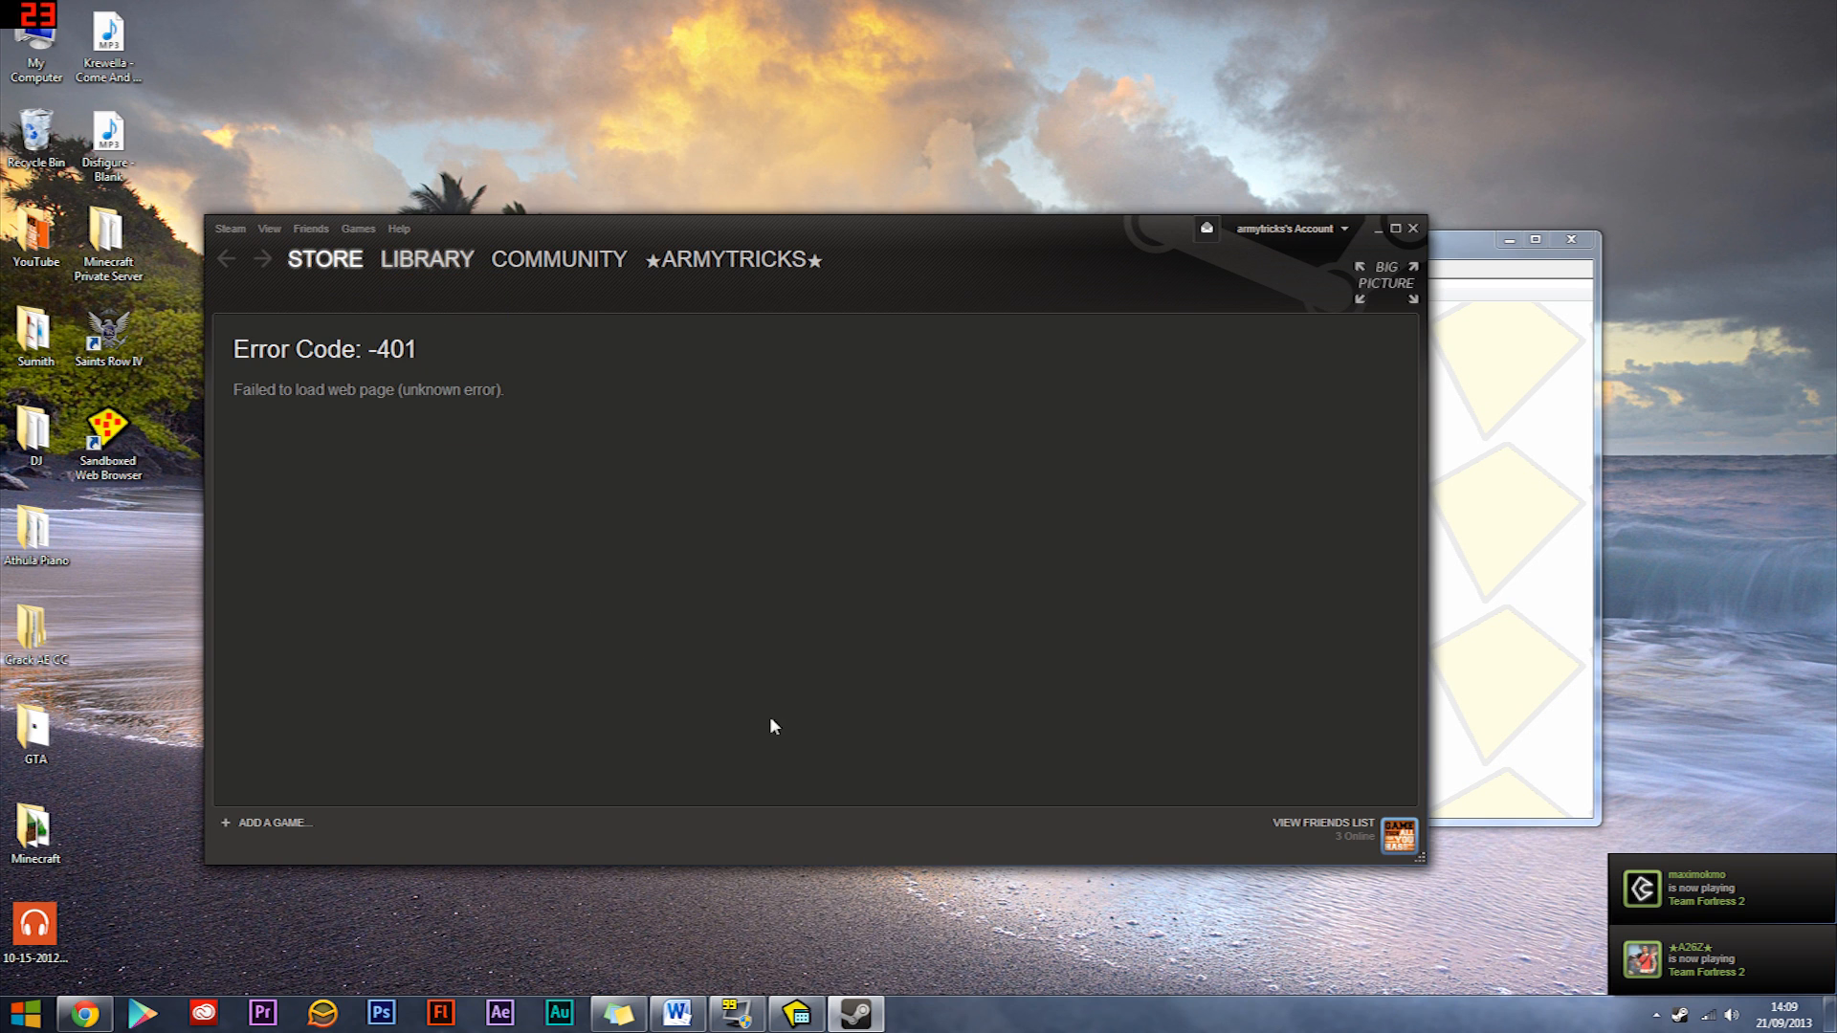
Switch the sandboxed Steam client to the Library showing Team Fortress 2
{"action": "left_click", "coordinate": [427, 258]}
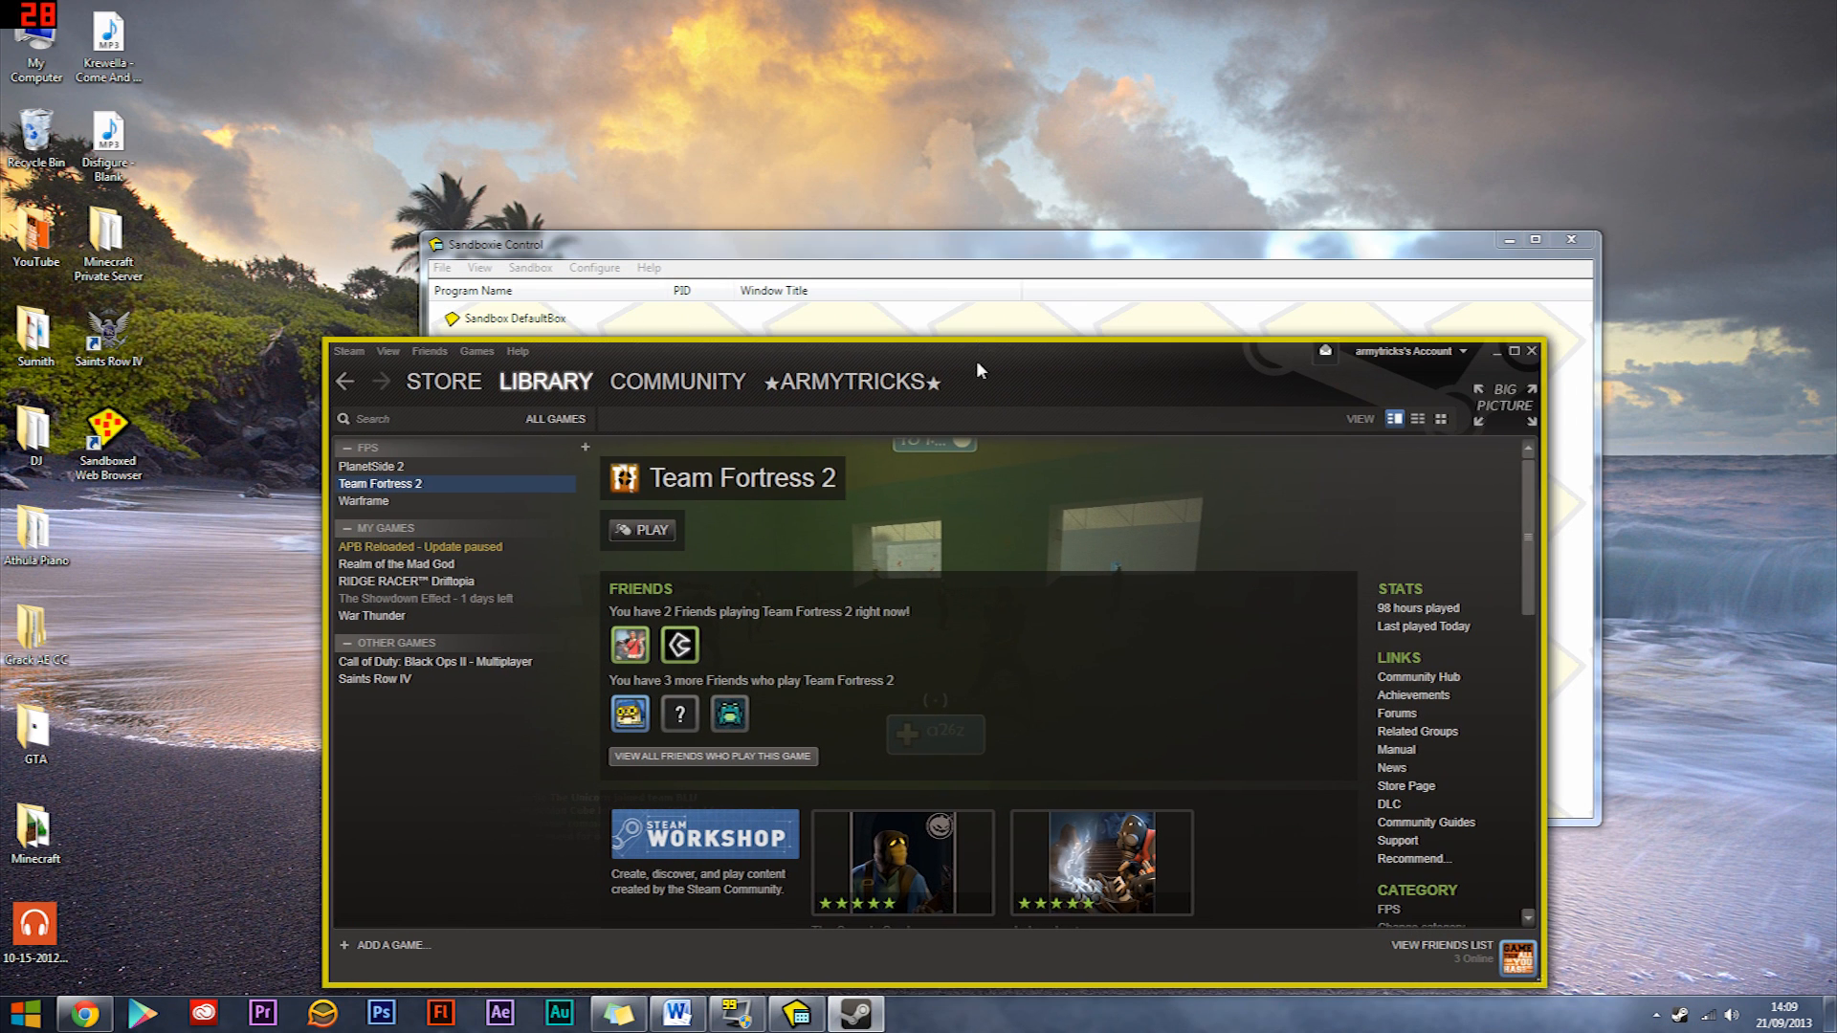
{"action": "mouse_move", "coordinate": [1001, 398]}
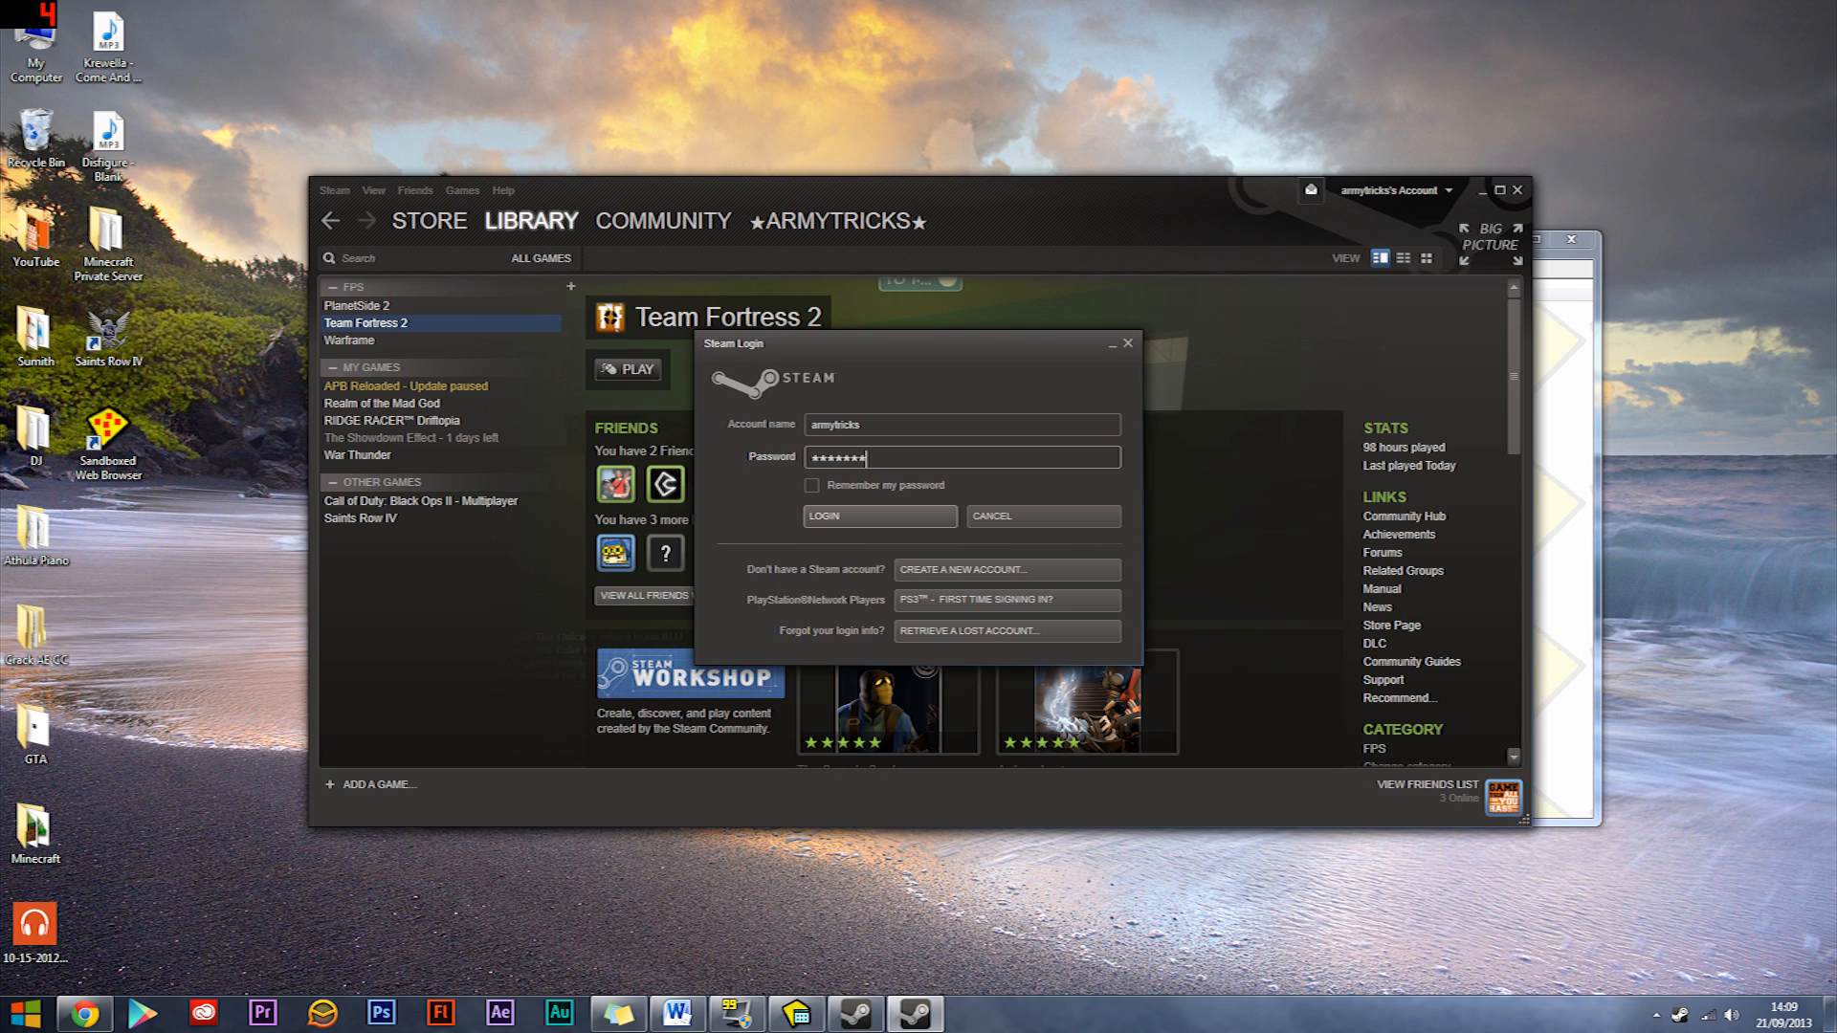
Enter the password and sign in to the normally launched Steam client
{"action": "type", "text": "****"}
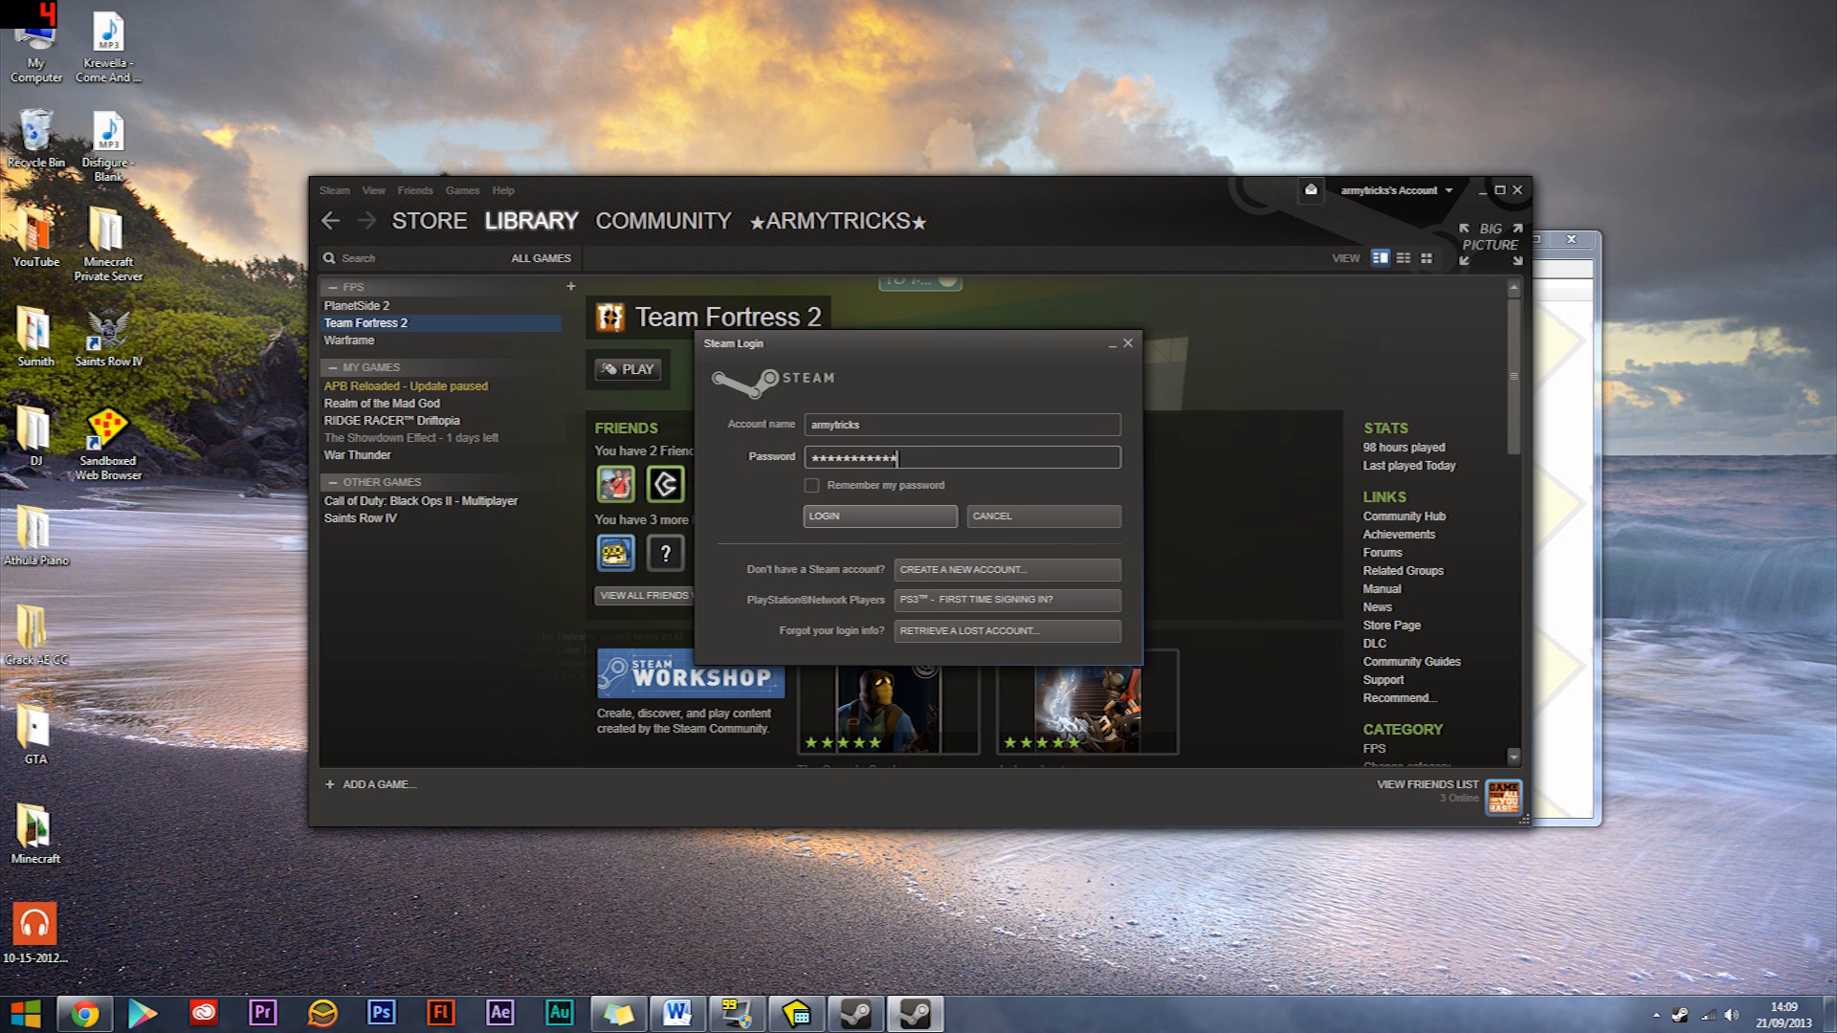
{"action": "left_click", "coordinate": [878, 515]}
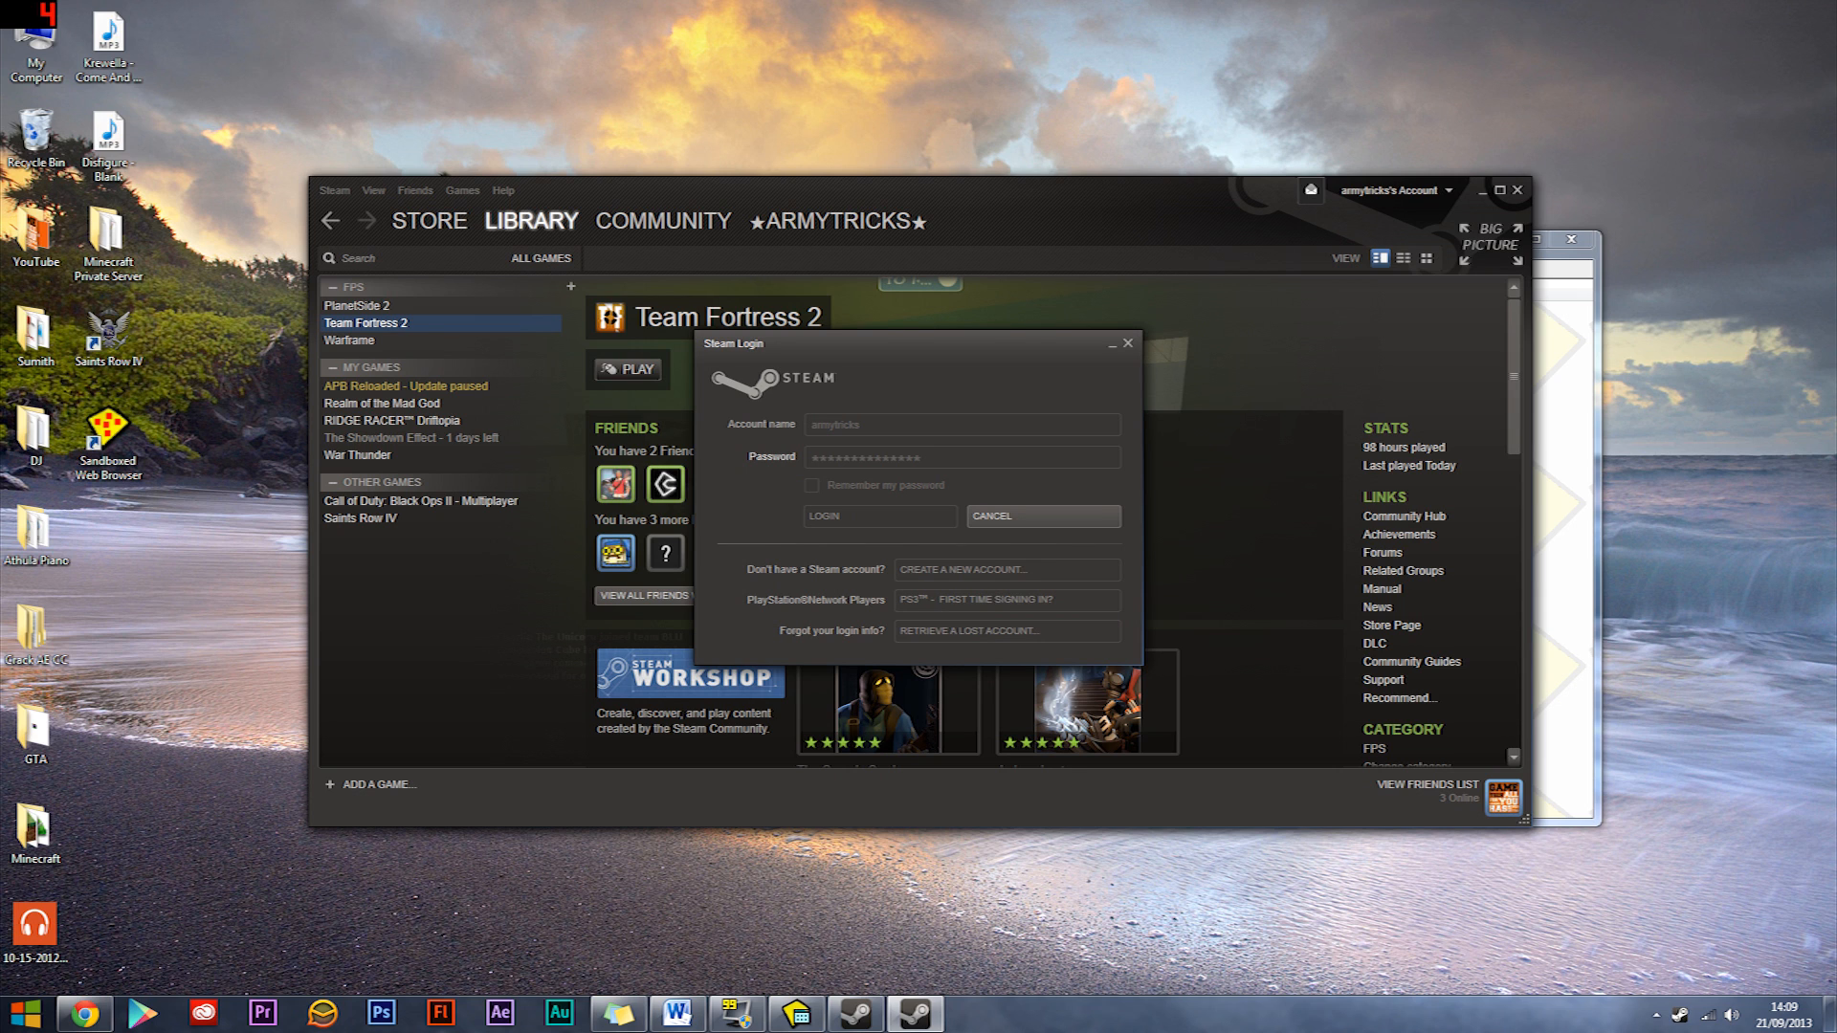
{"action": "left_click", "coordinate": [878, 515]}
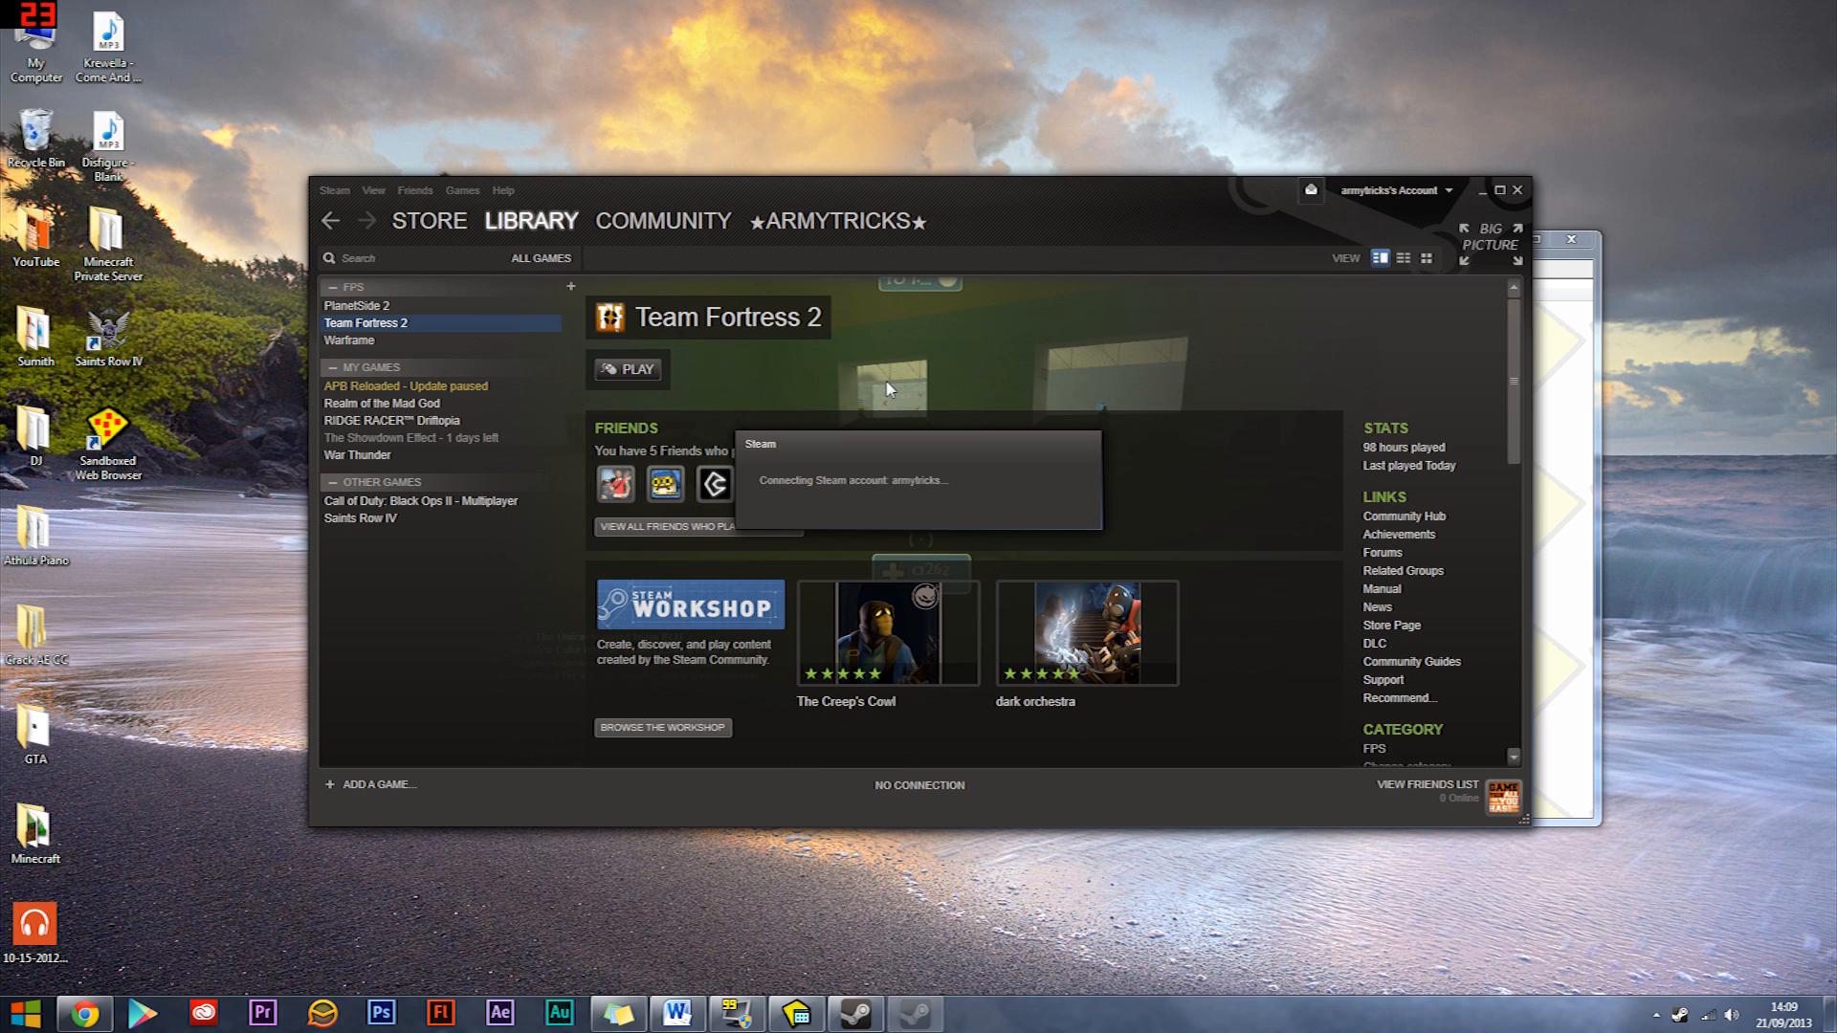
{"action": "mouse_move", "coordinate": [913, 515]}
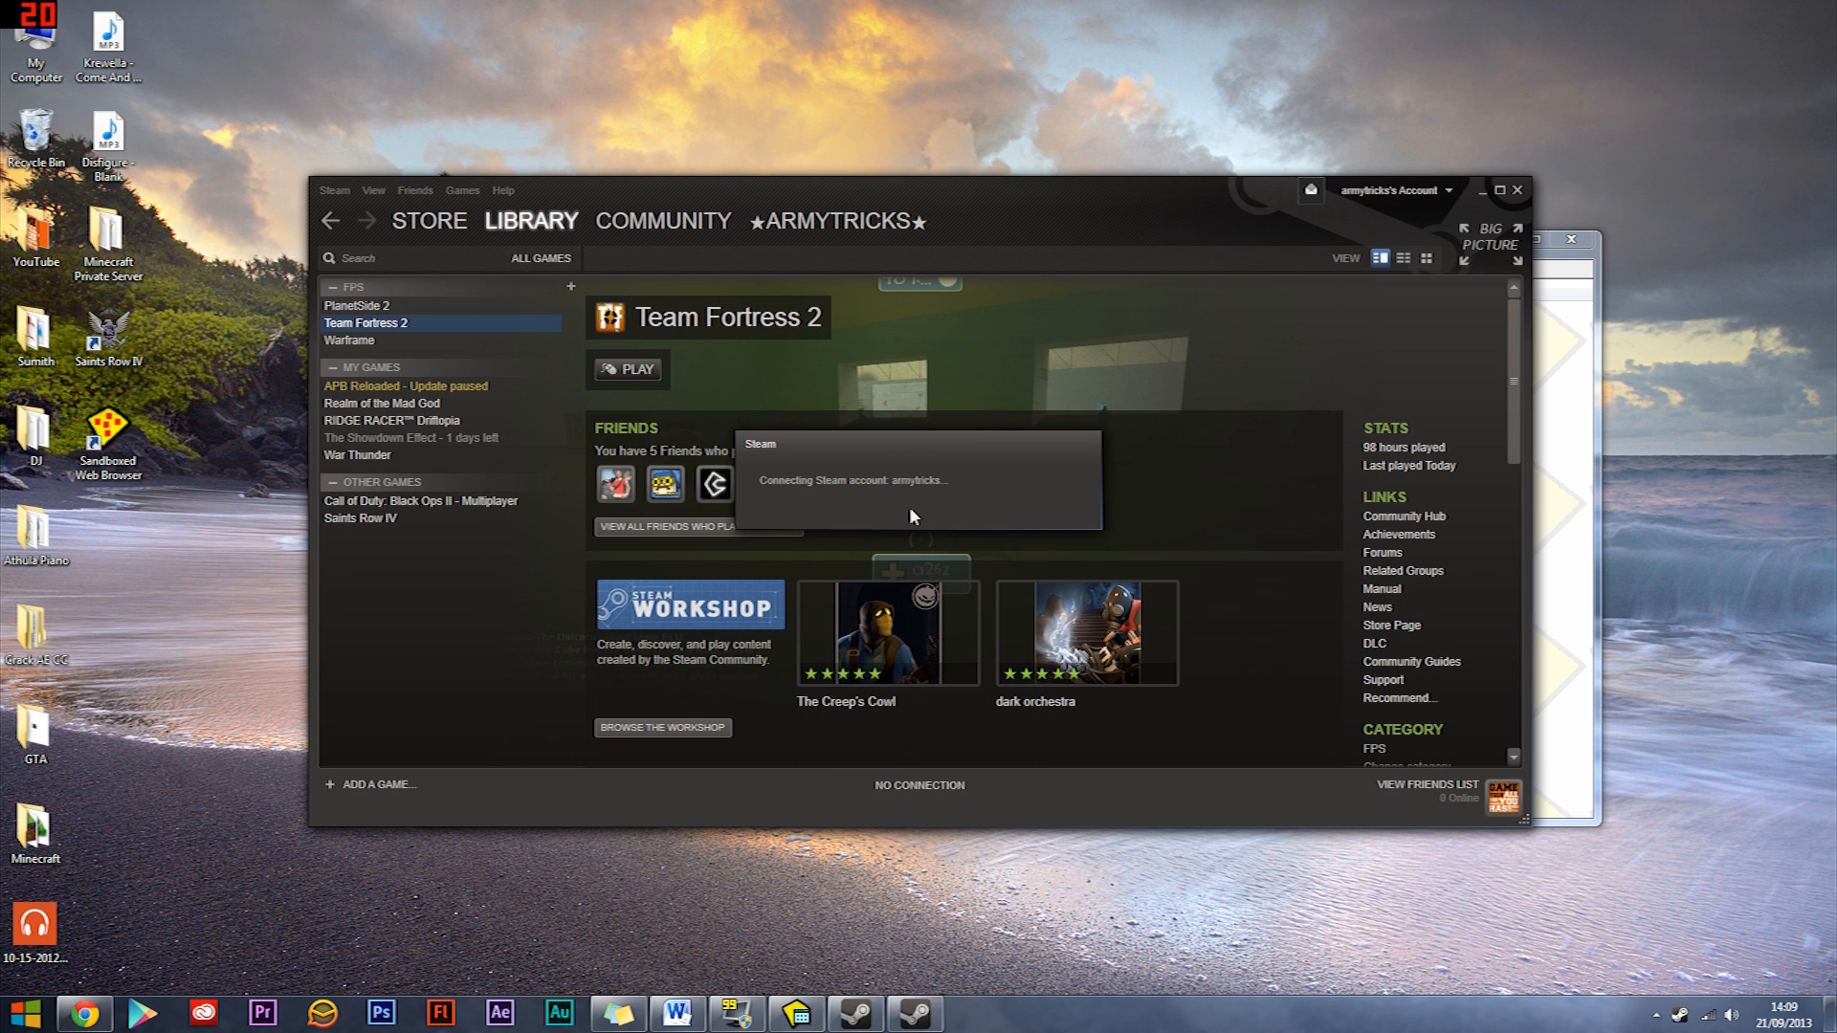